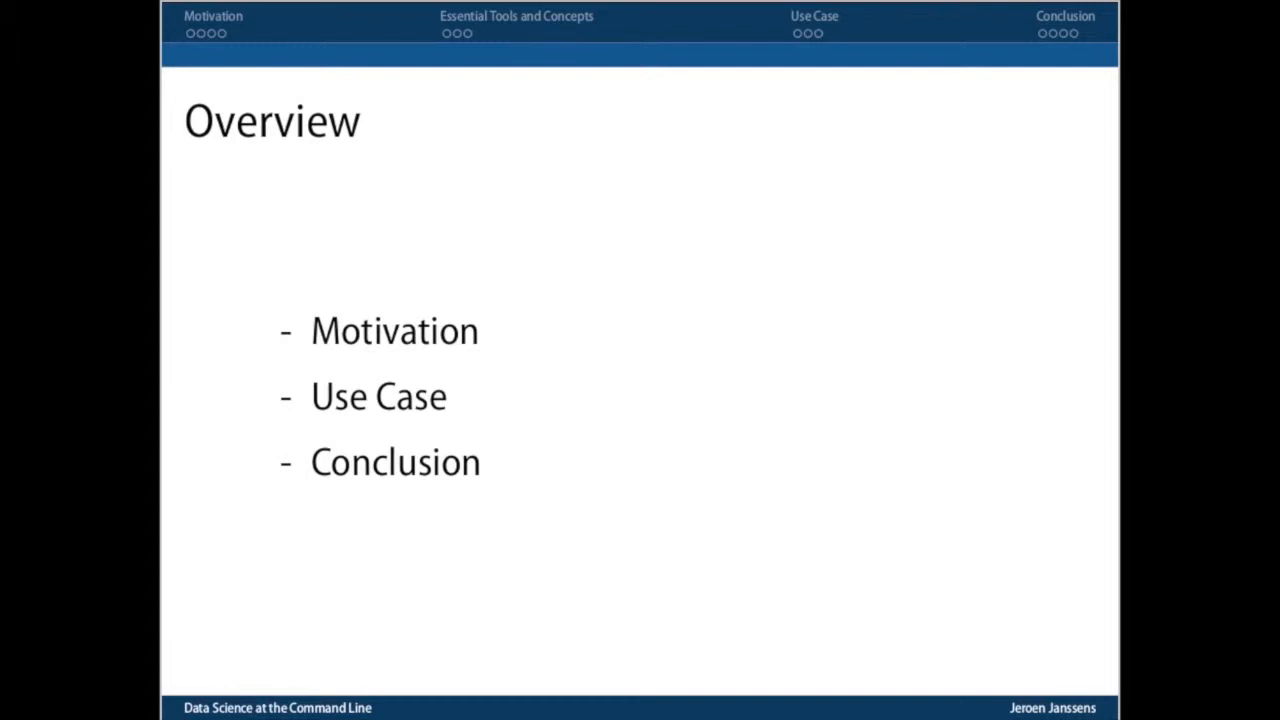
Log into the Data Science Toolbox VM via vagrant ssh and begin the curl download to bikes.xml.
key("Right")
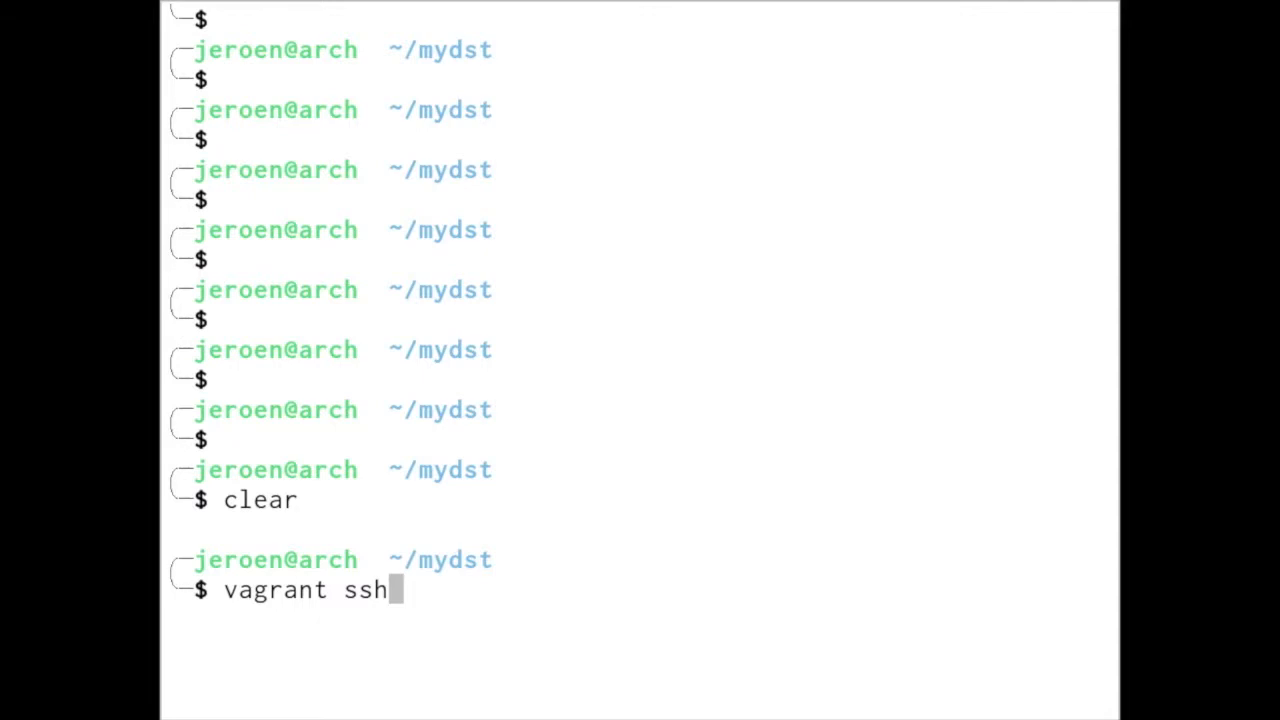
key("Return")
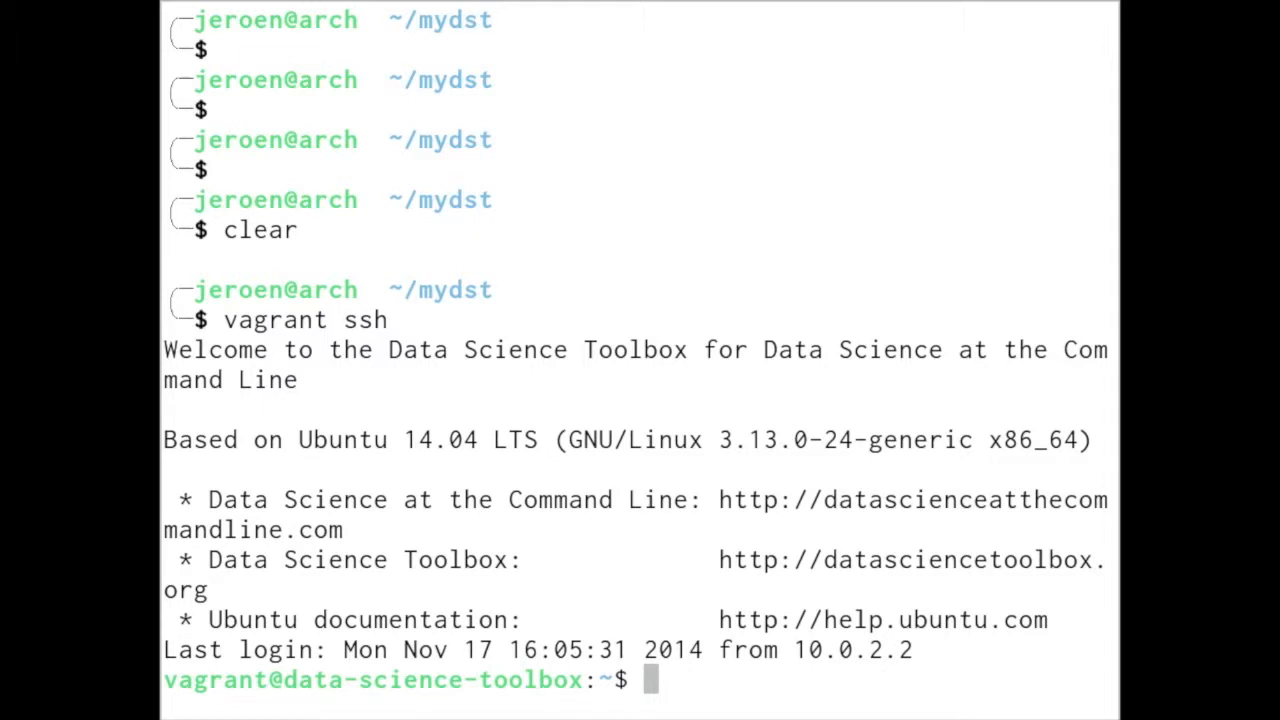
type("c")
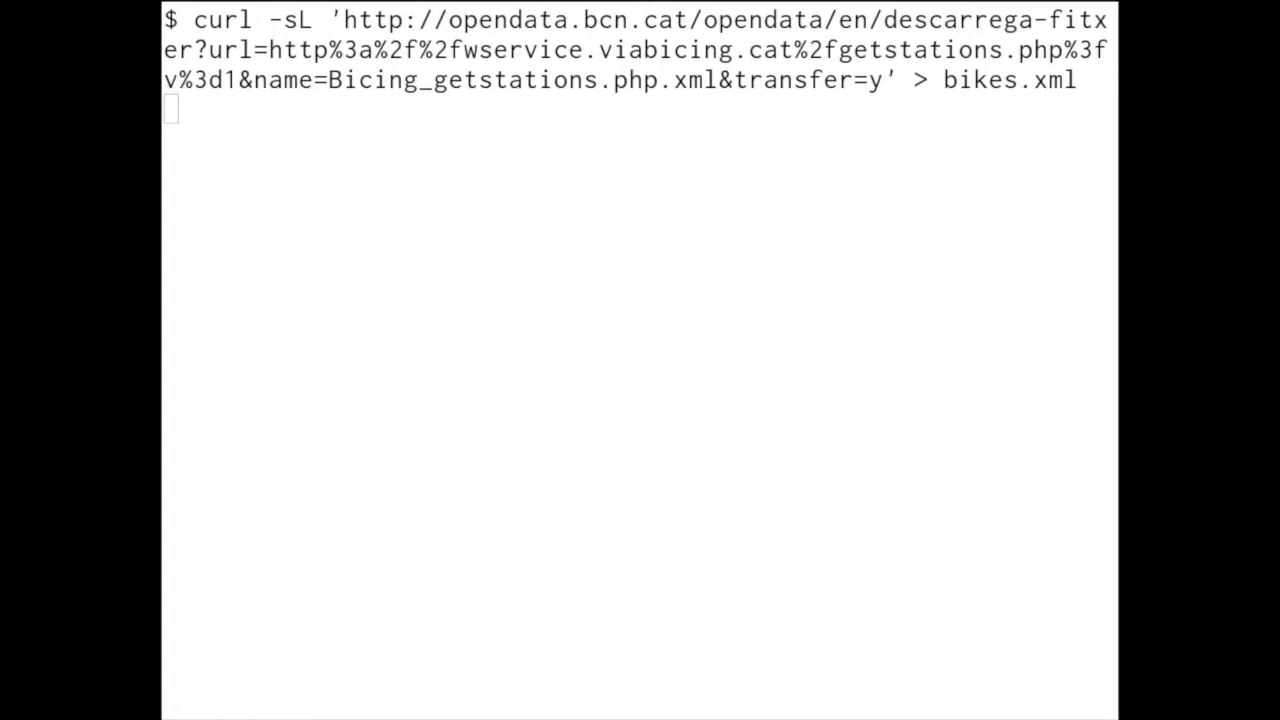
Run the curl command fetching Barcelona bike-station data into bikes.xml.
key("Return")
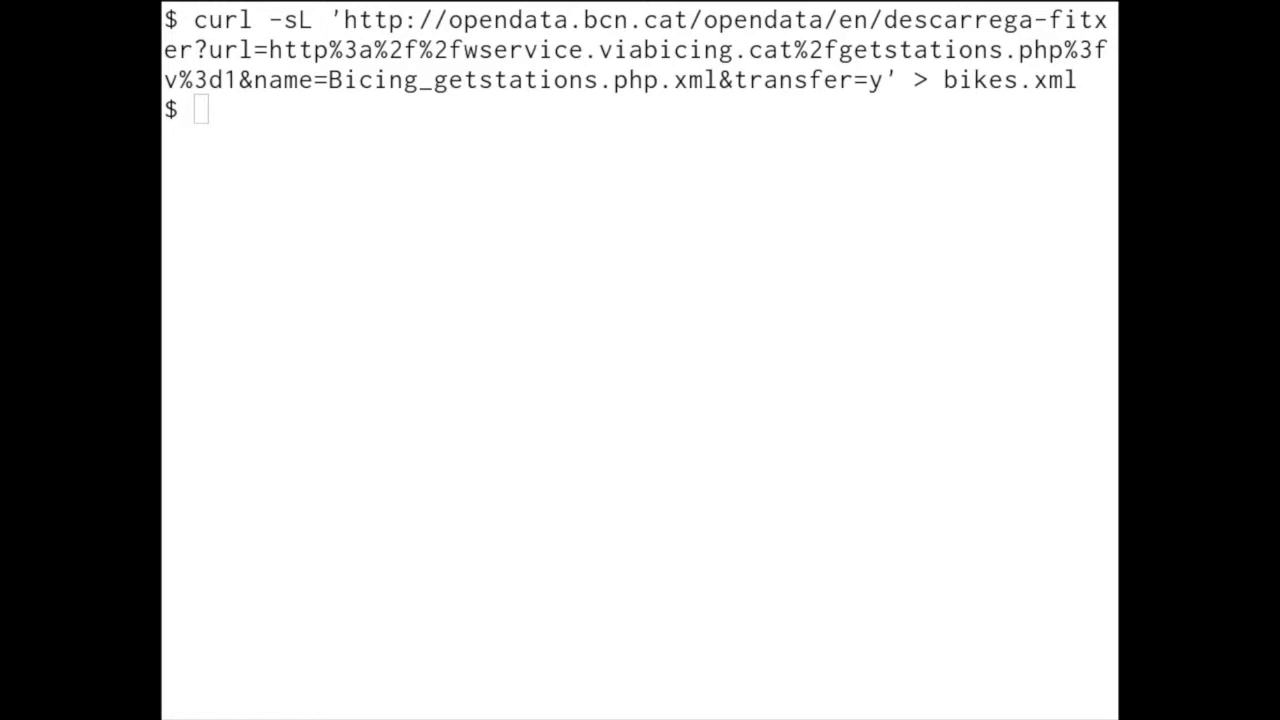
Print and page through bikes.xml, scrolling over station entries with coordinates, slots and bike counts.
key("Return")
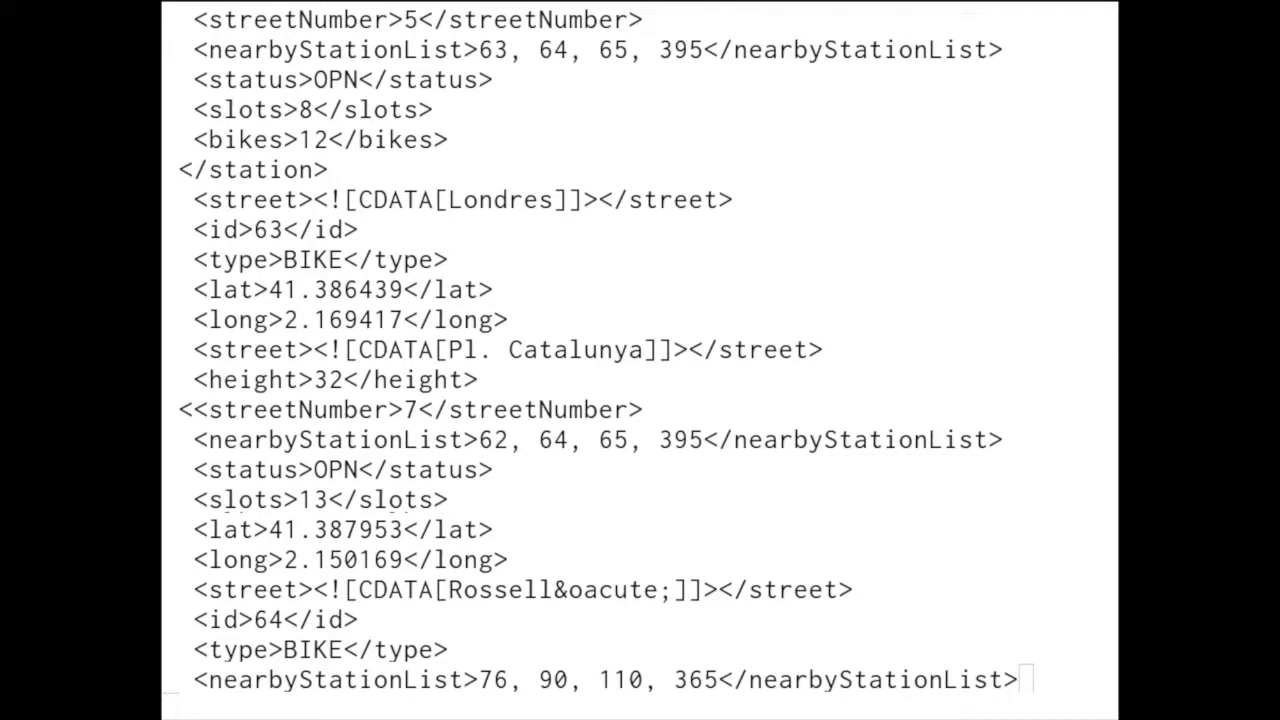
scroll("down", 3)
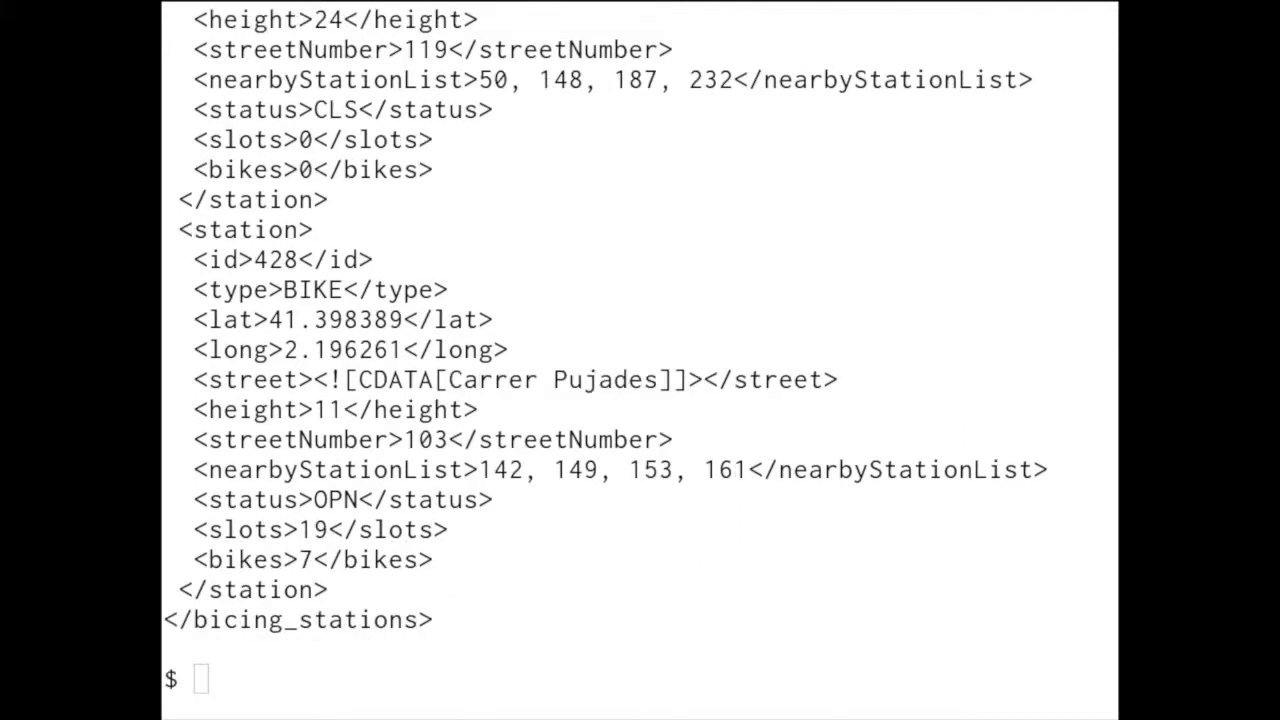
scroll("up", 3)
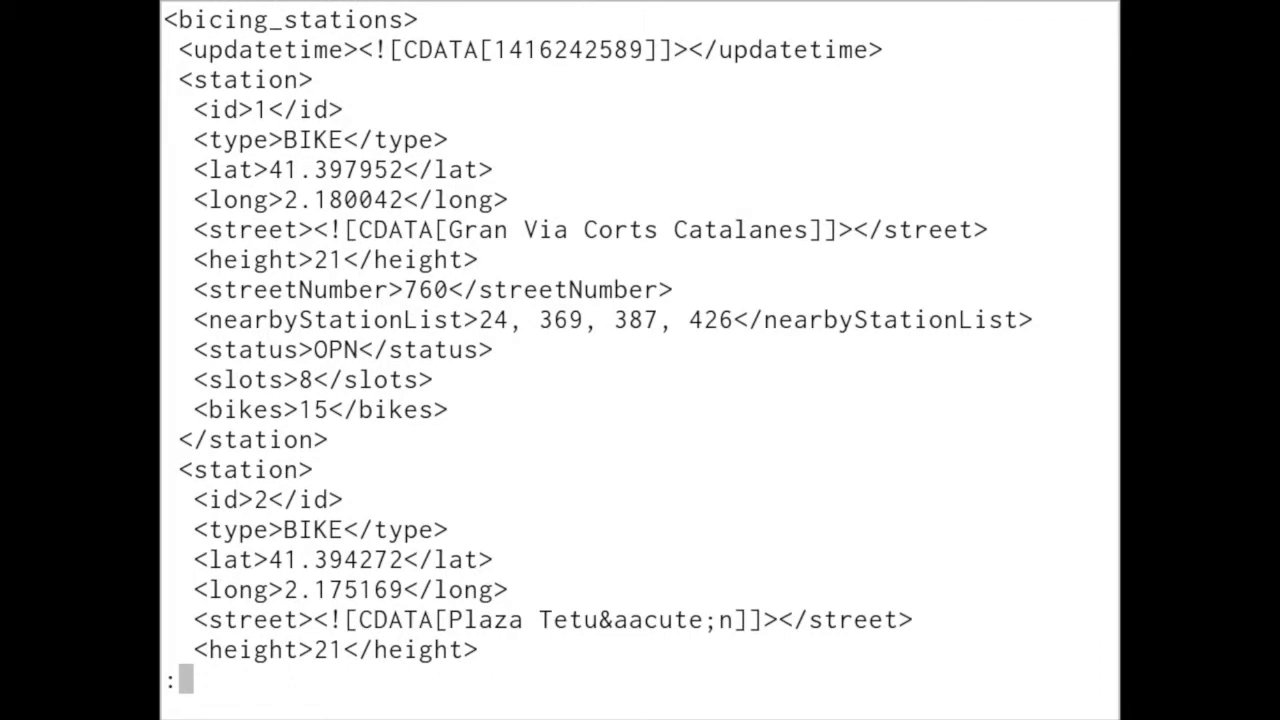
scroll("down", 3)
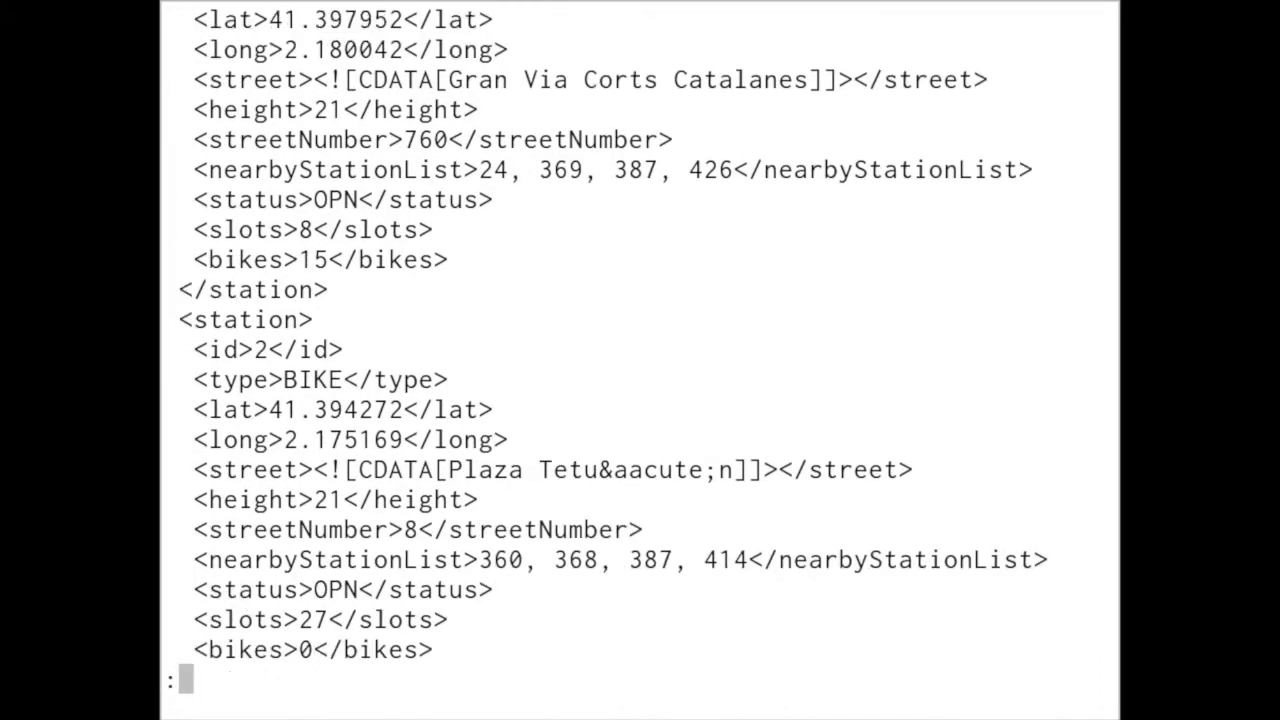
scroll("up", 3)
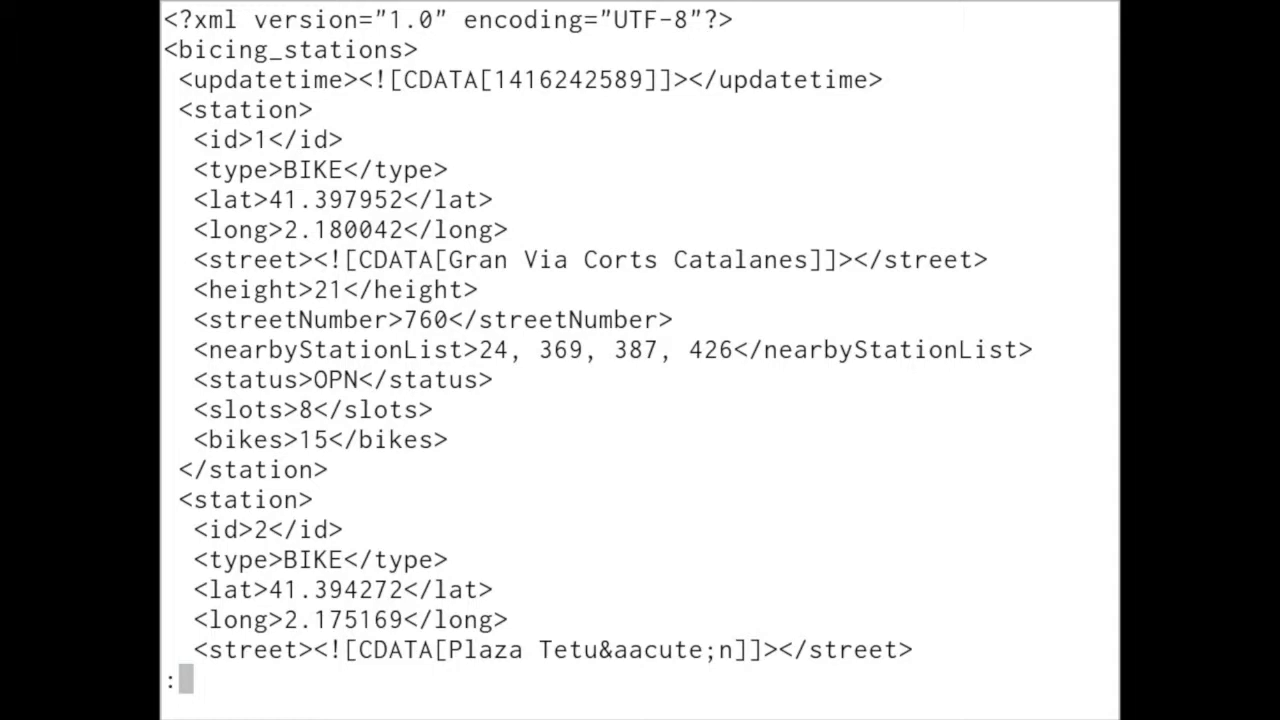
scroll("down", 3)
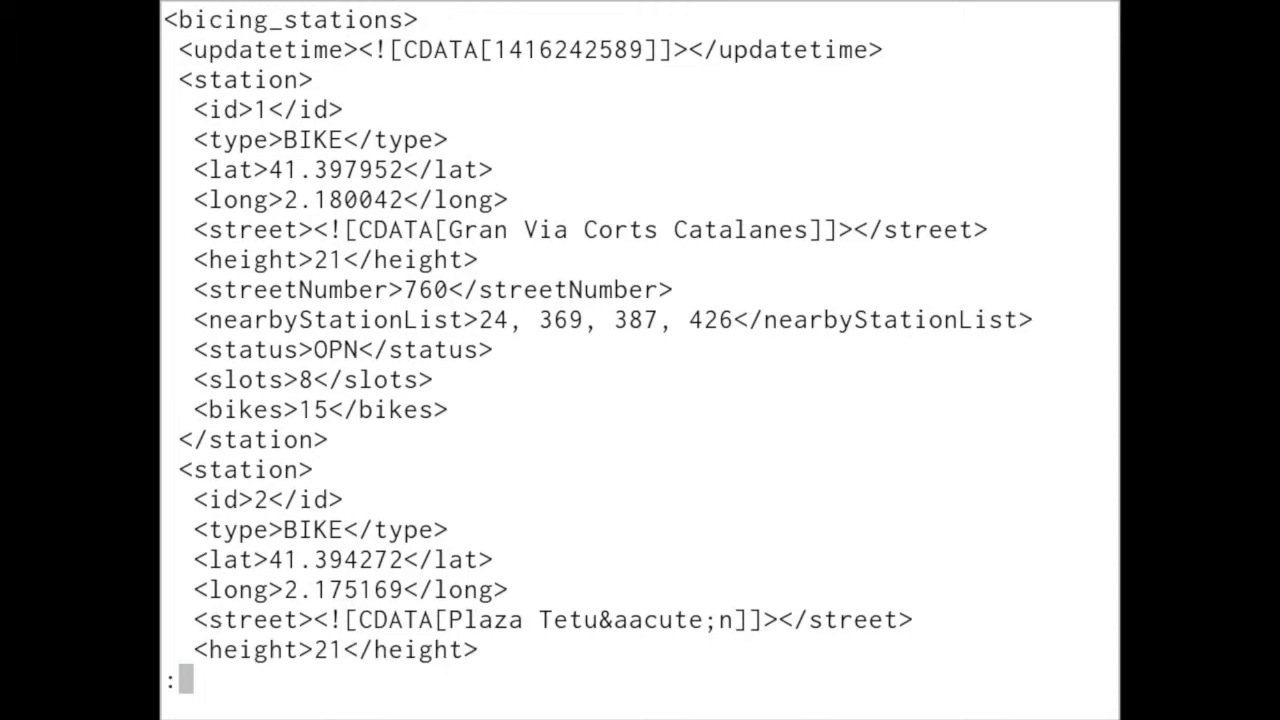
scroll("down", 3)
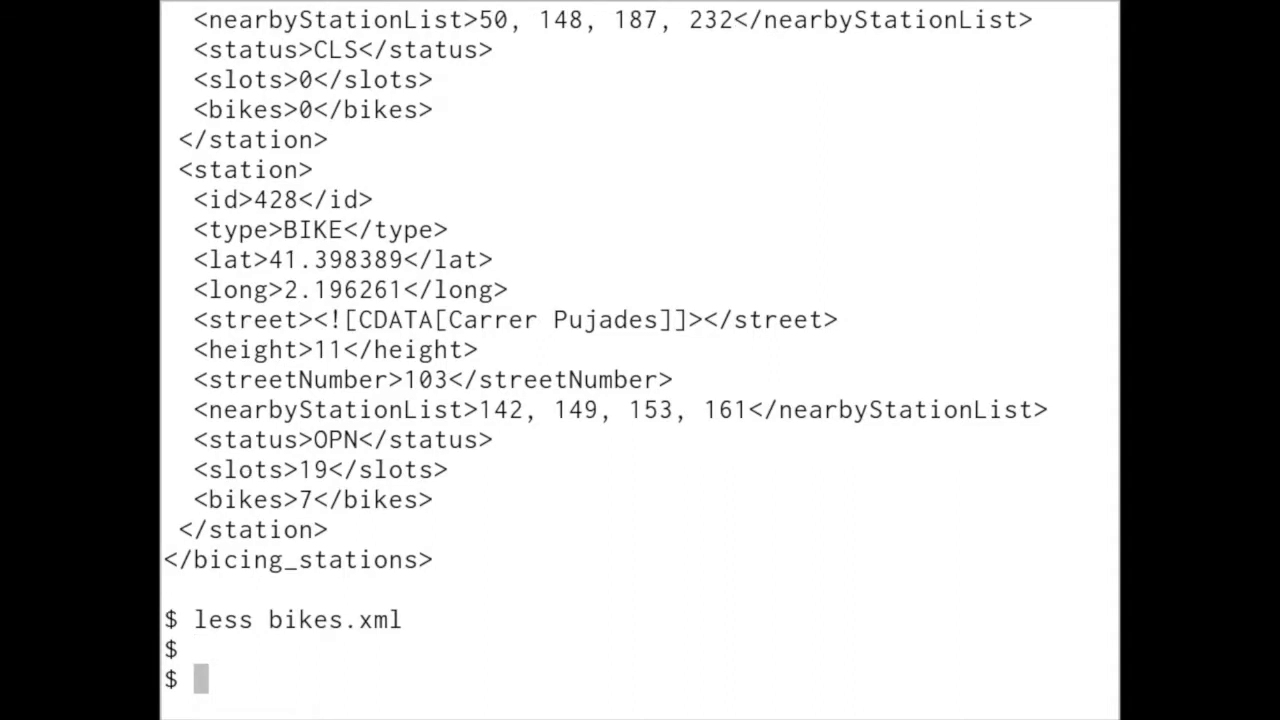
scroll("down", 3)
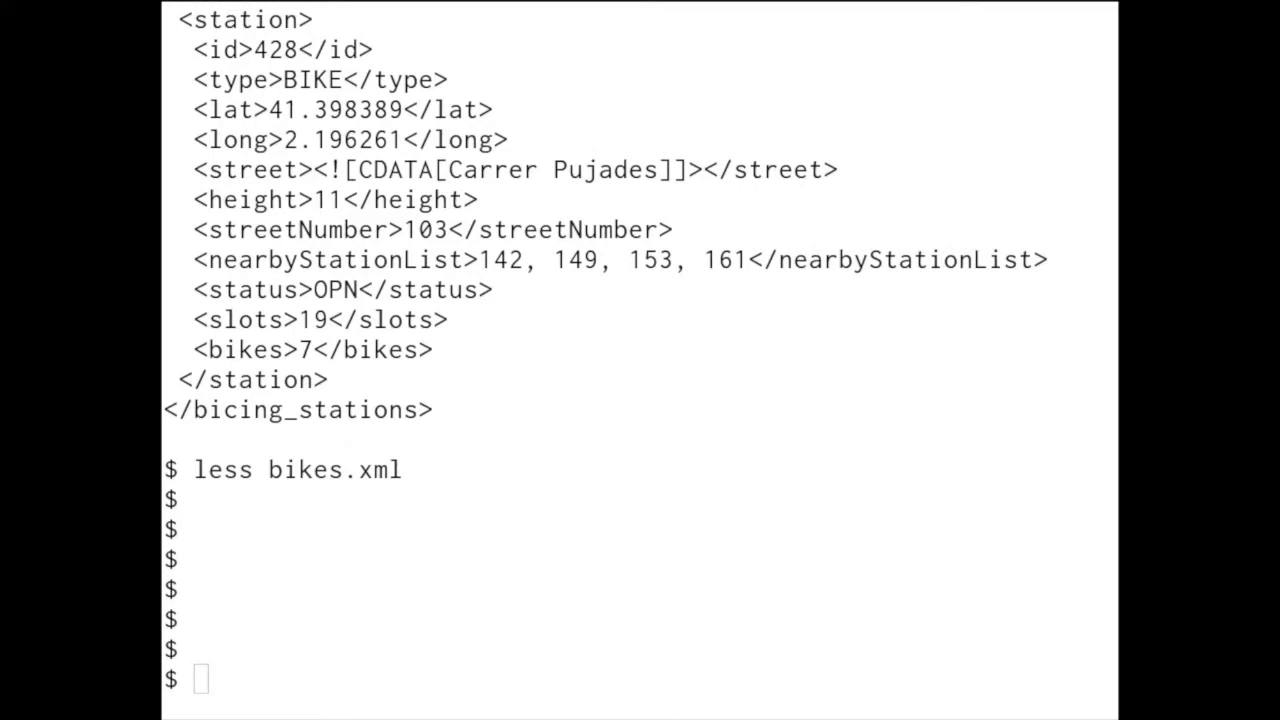
Run `< bikes.xml xml2json | jq '.' | less`, browse the bicing_stations JSON, then quit less.
type("< bikes.xml xml2json |")
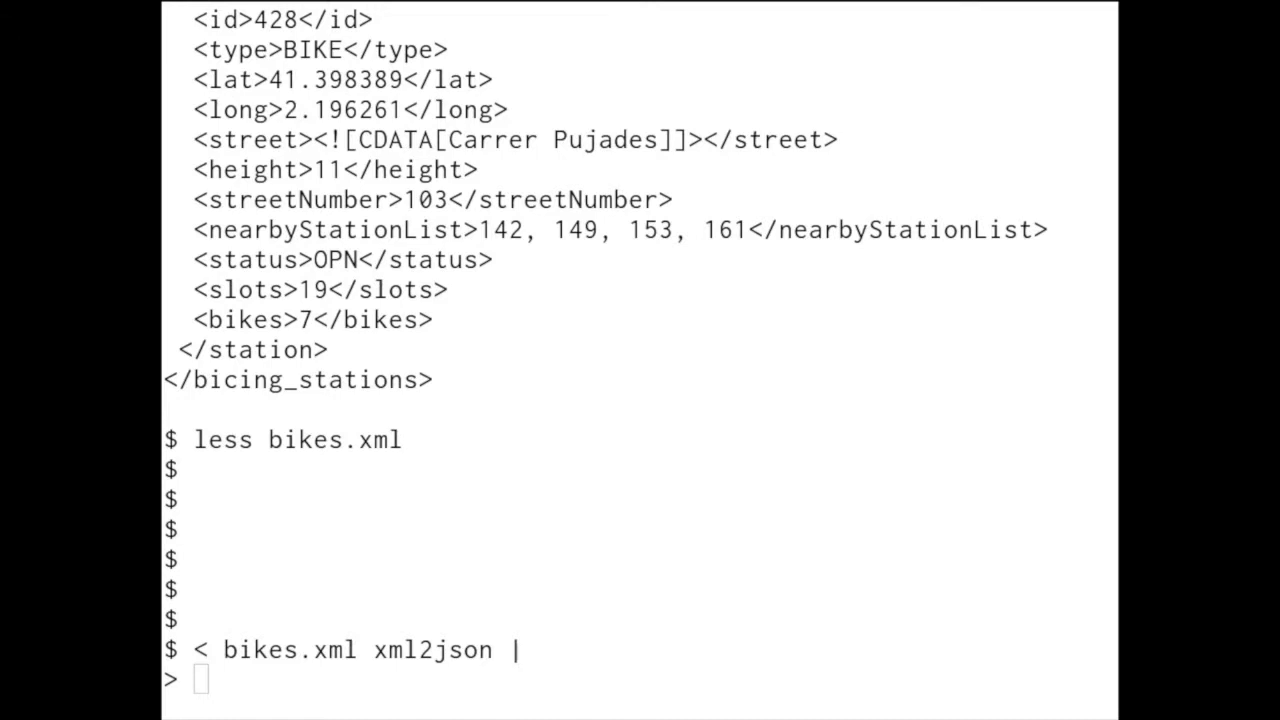
key("Return")
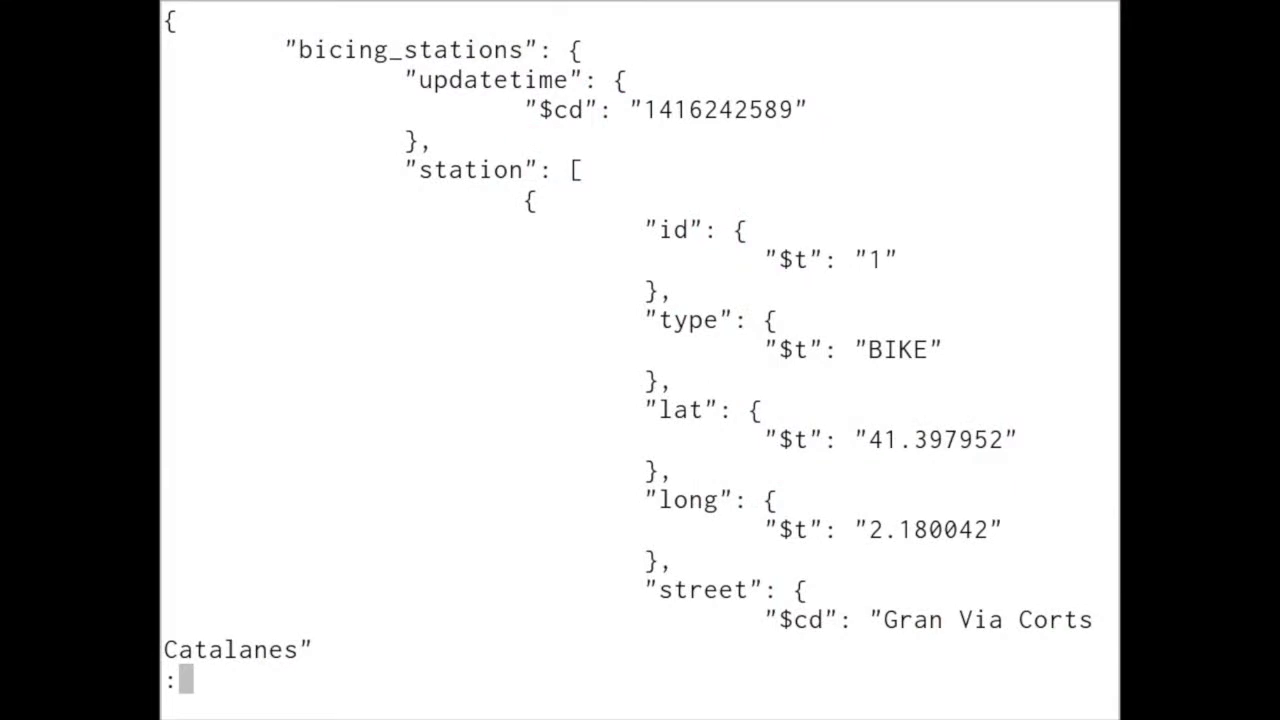
scroll("down", 3)
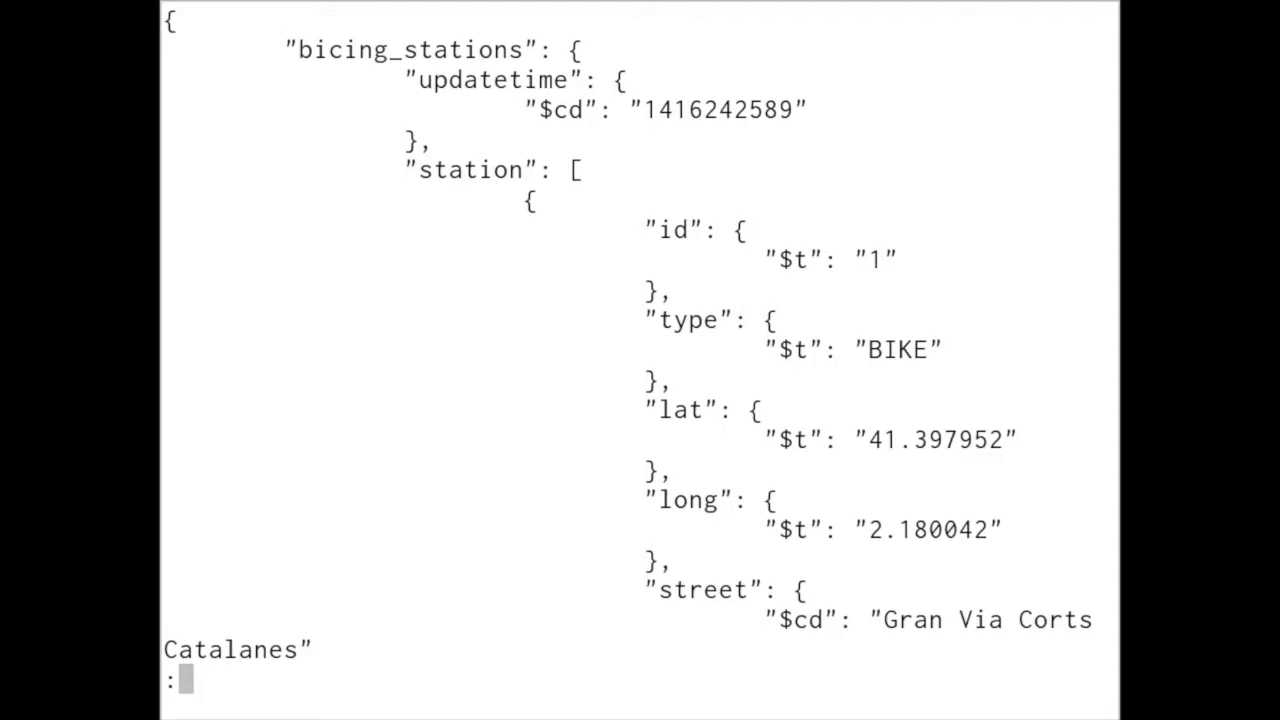
scroll("down", 3)
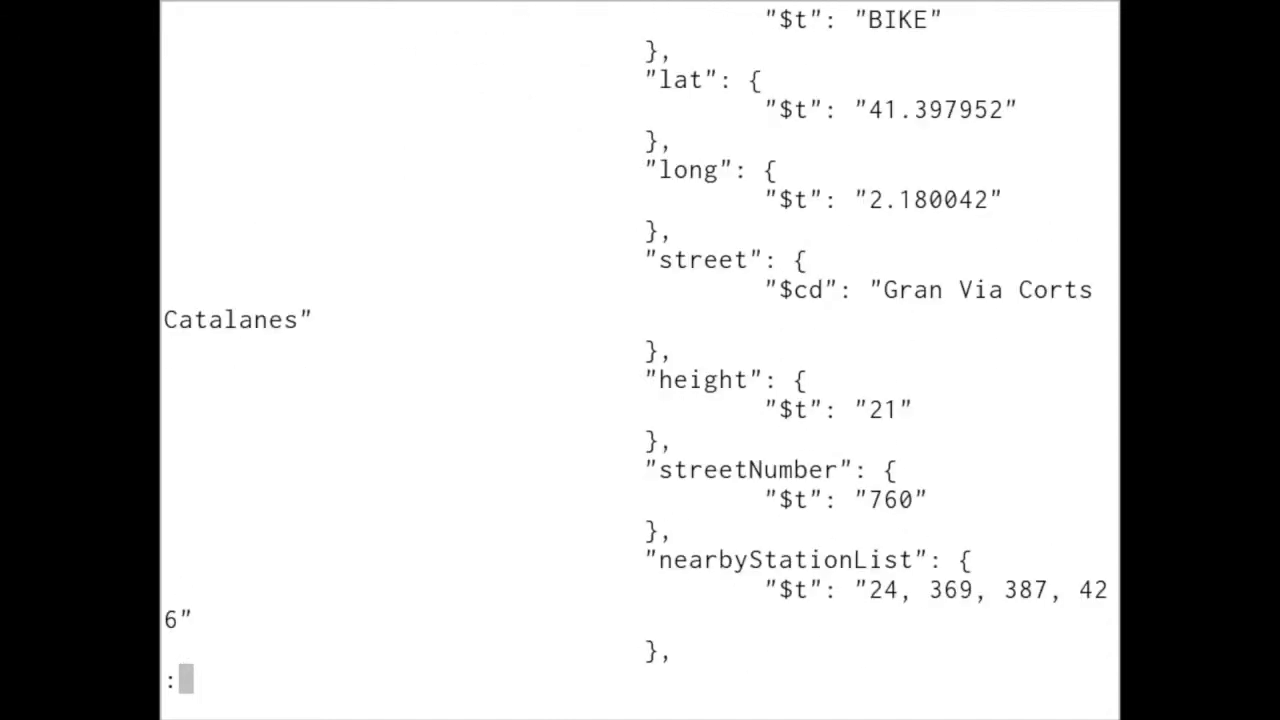
scroll("up", 3)
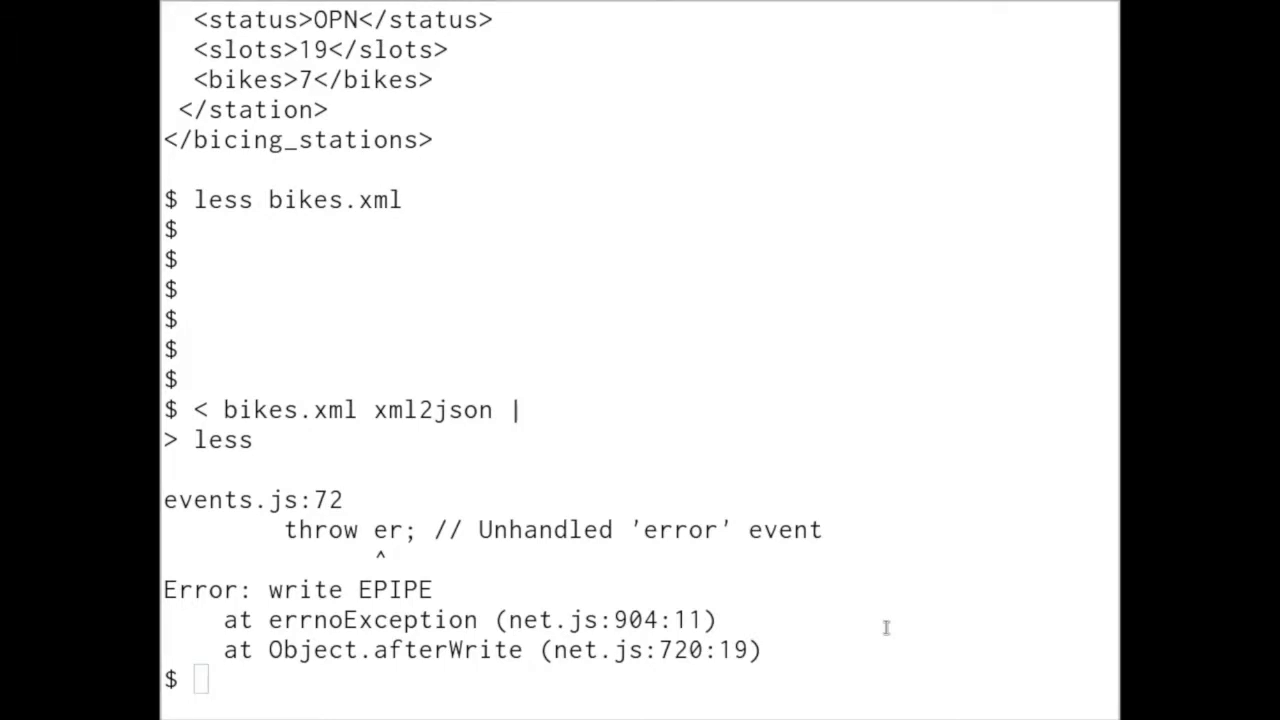
type("c")
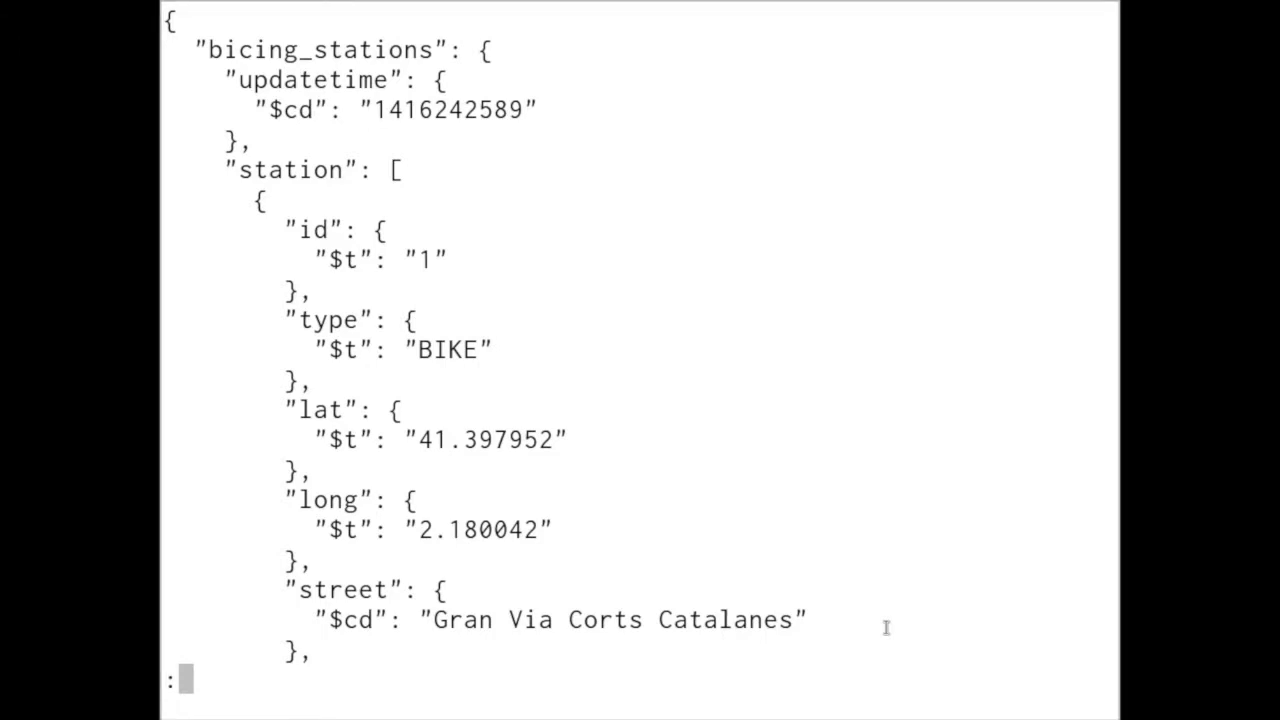
key("q")
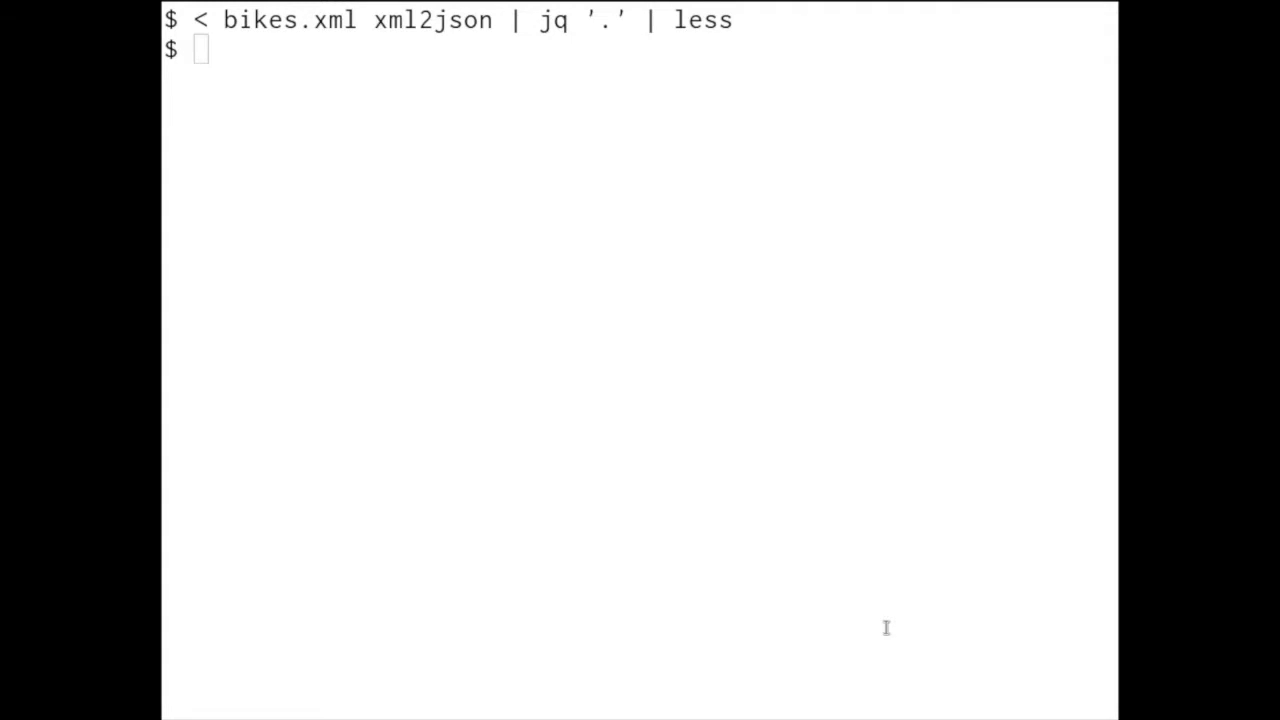
Page through the station records extracted with jq '.bicing_stations.station[]'.
type("< bikes.xml xml2json | jq '.bicing_stations.station[]' \\")
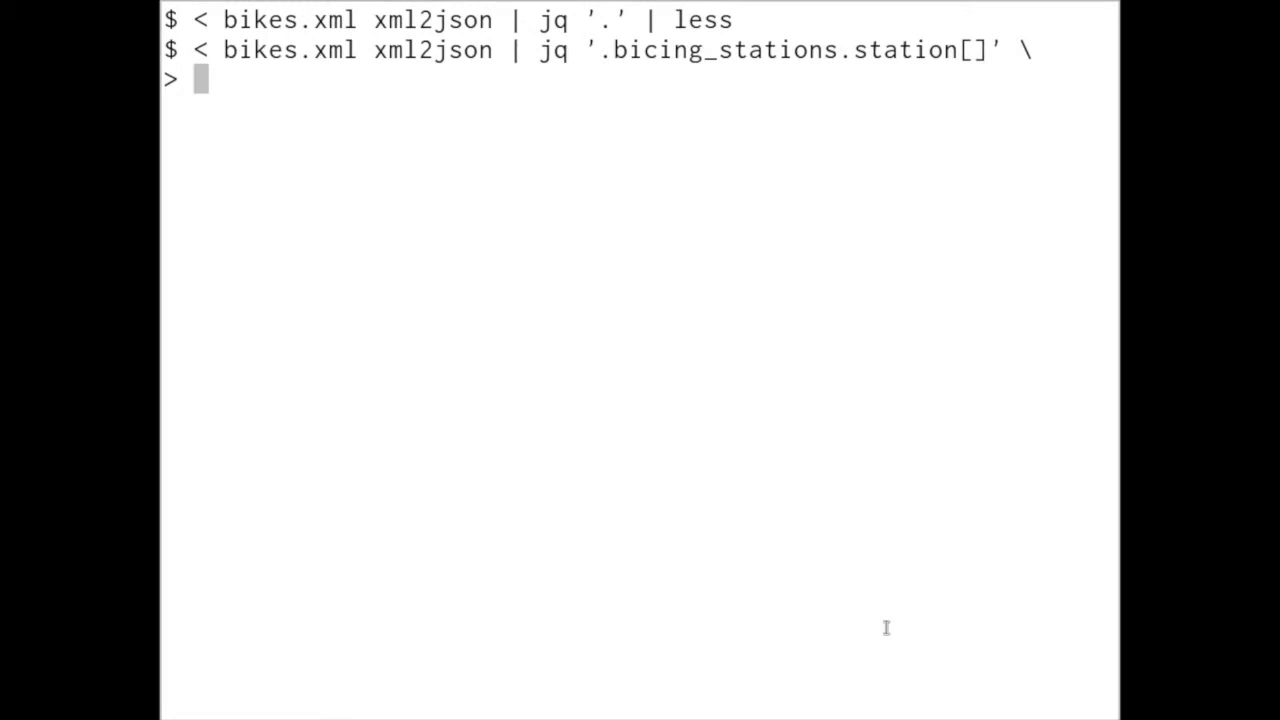
type("< bikes.xml xml2json | jq '.bicing_stations.station[]' \\")
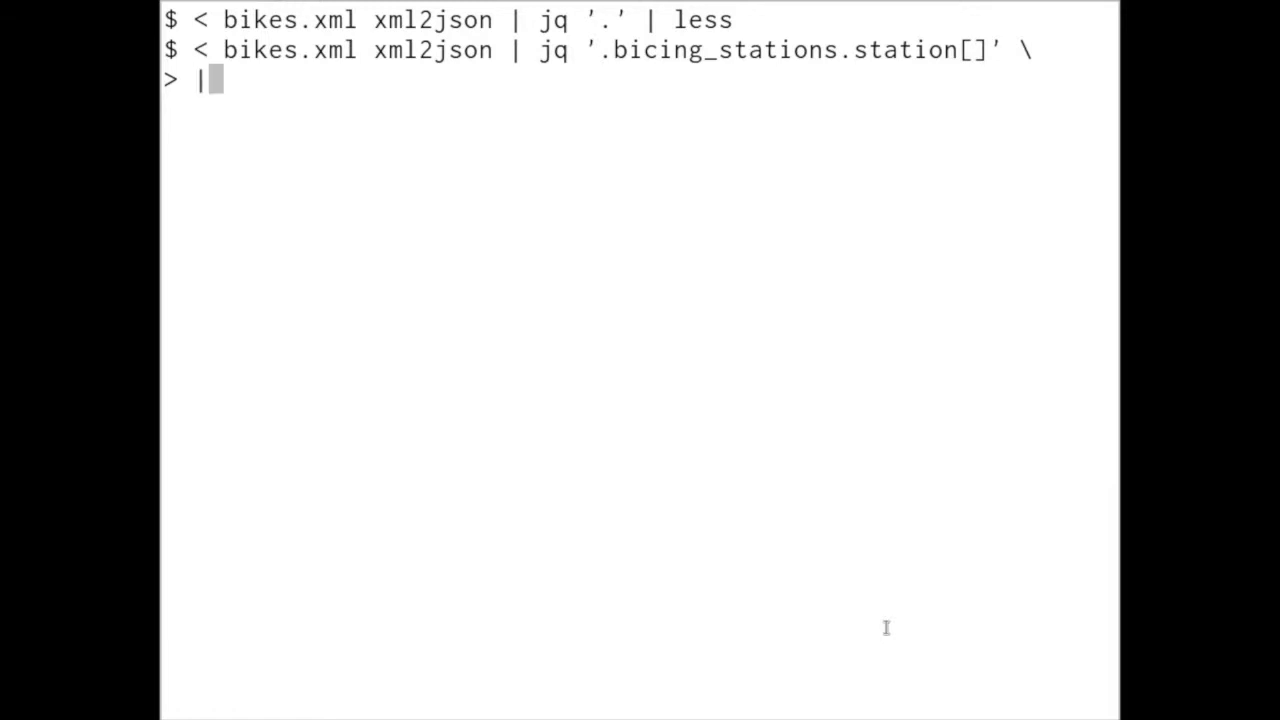
type(" less")
key("Return")
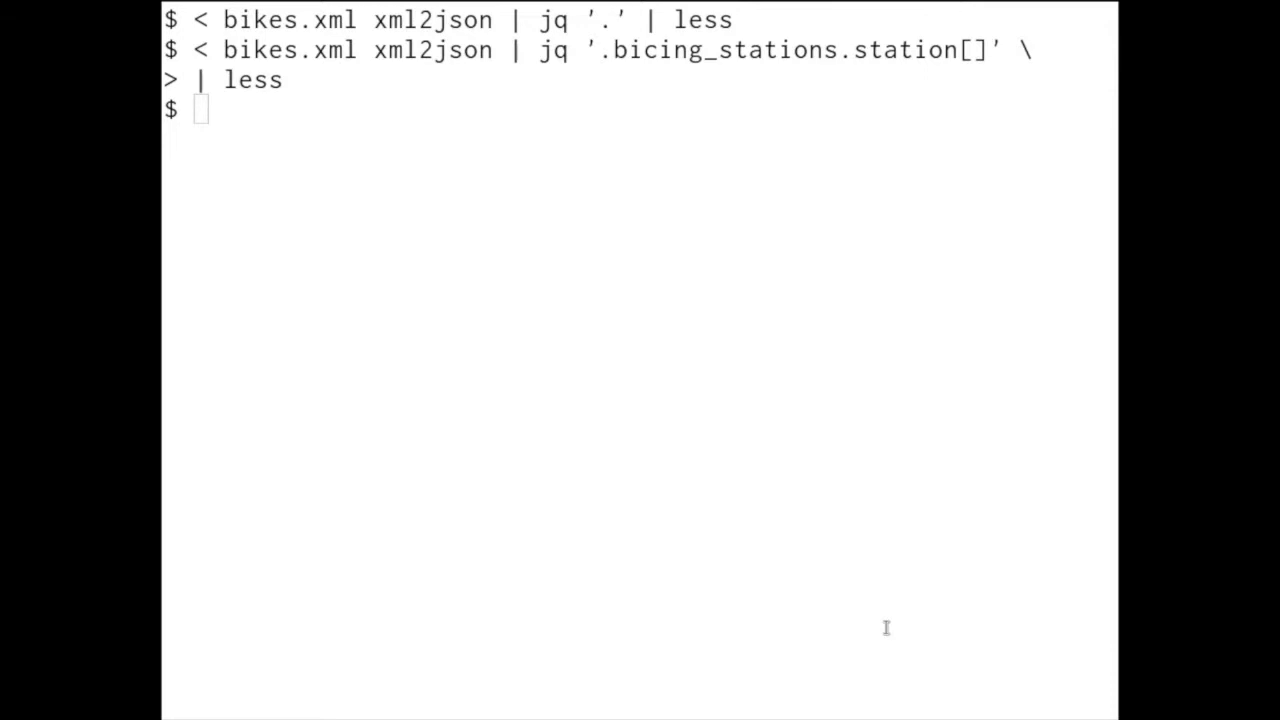
Write station lat, long, slots and bikes to bikes.csv via json2csv, then view it with csvlook.
type("< bikes.xml xml2json | jq -c '.bicing_stations.station[]' | json2csv -k lat.\\$t,long.\\$t,slots.\\$t,bikes.\\$t > bikes.csv")
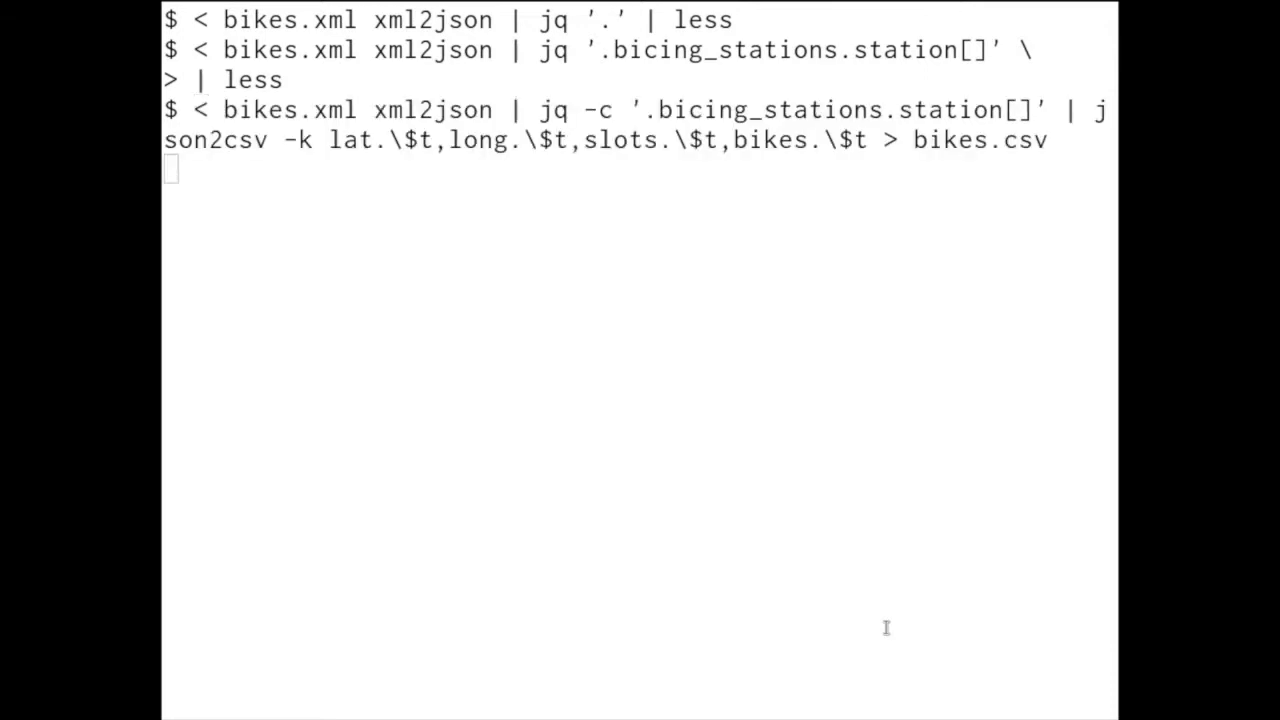
key("Return")
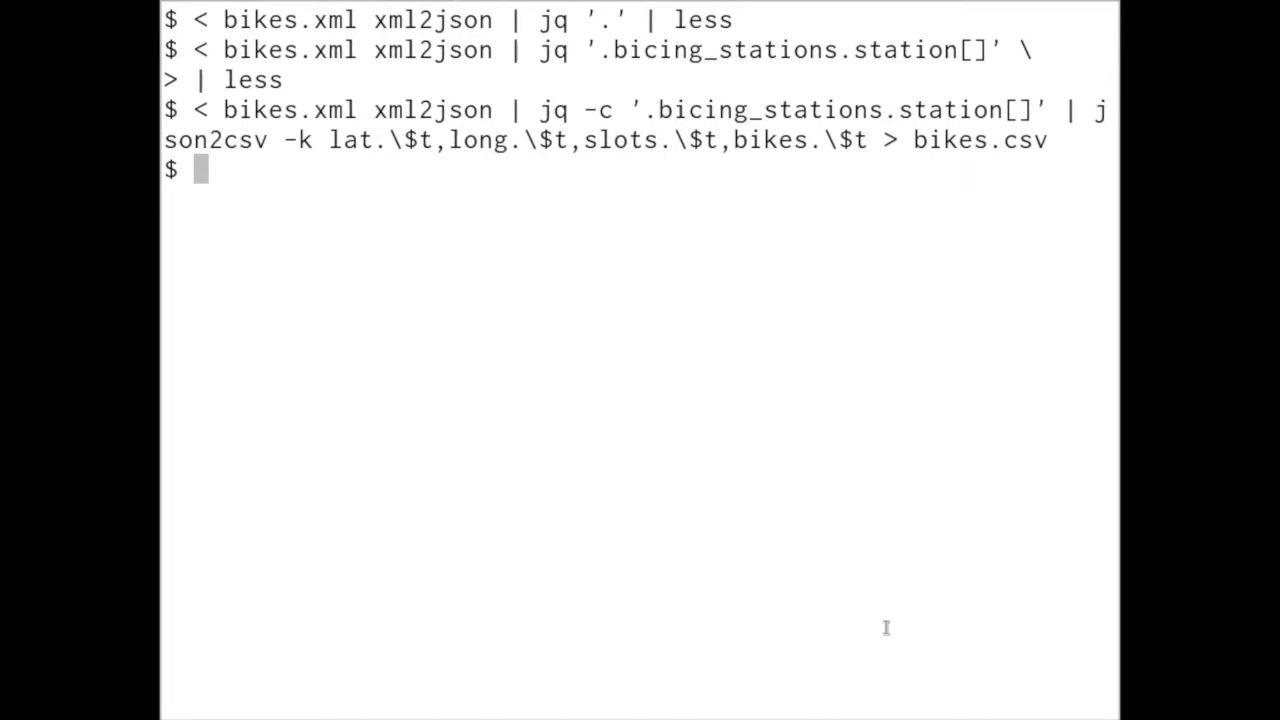
mouse_move(862, 568)
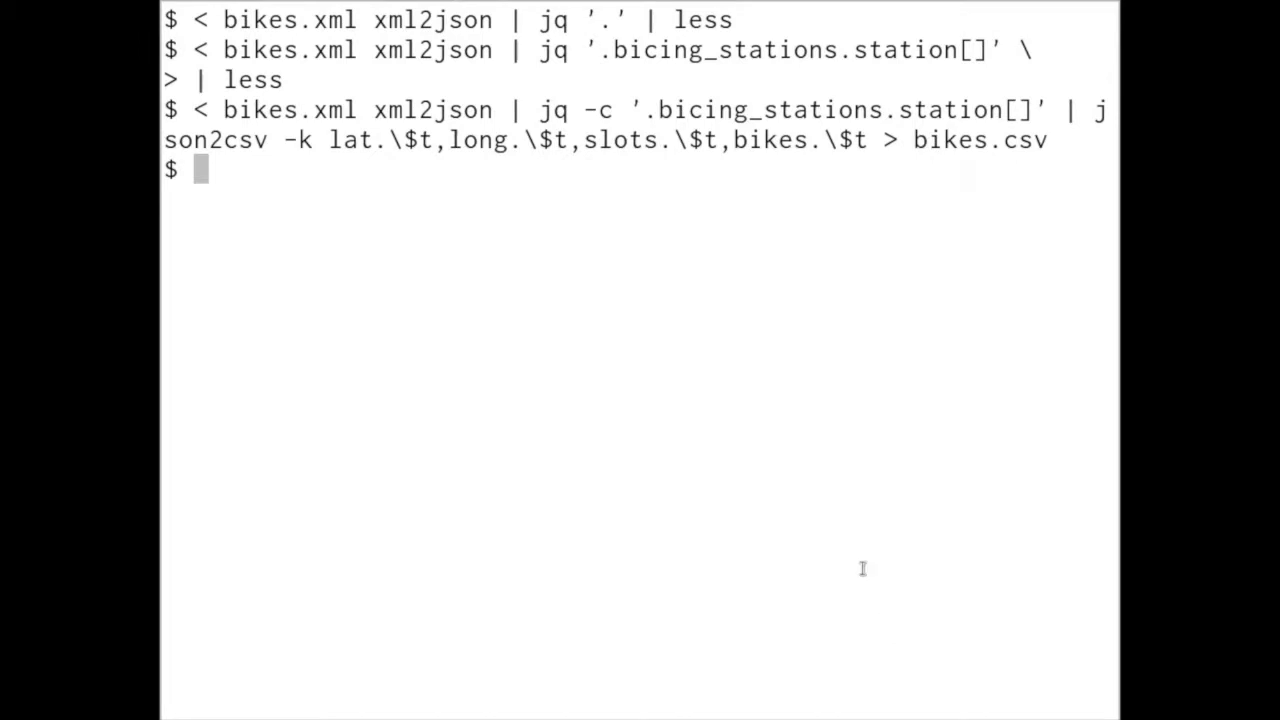
mouse_move(324, 140)
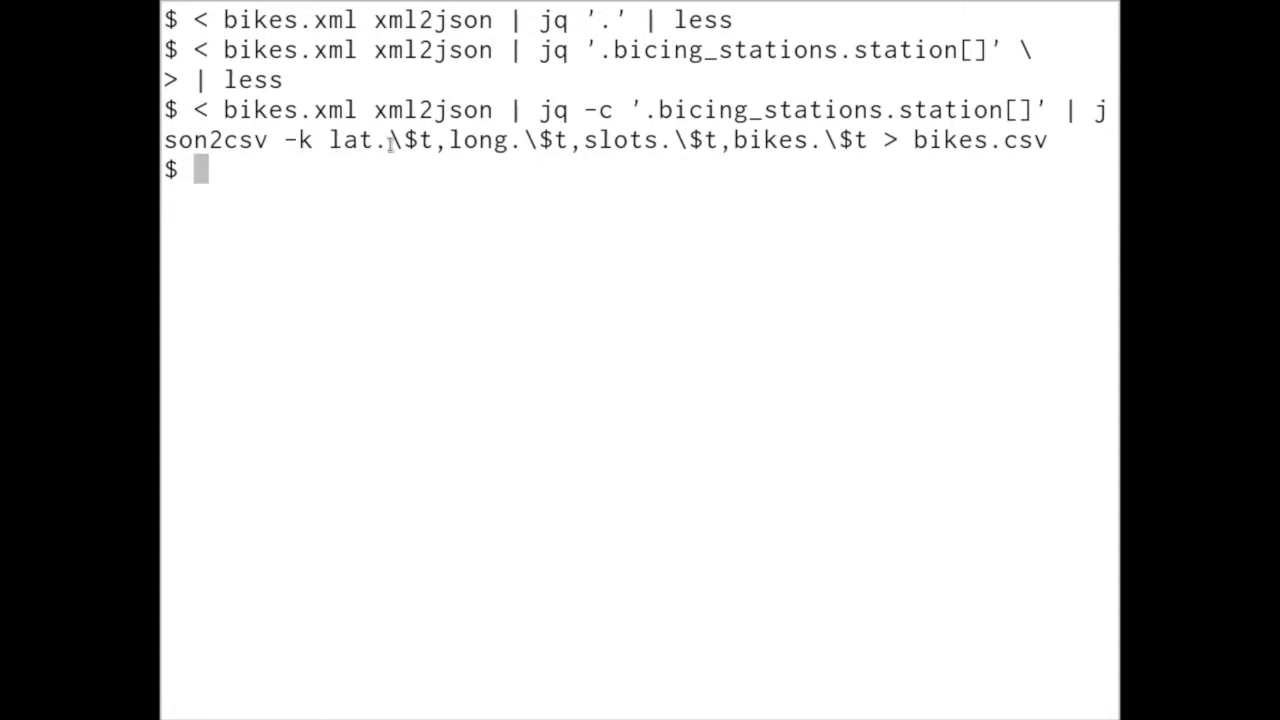
mouse_move(876, 152)
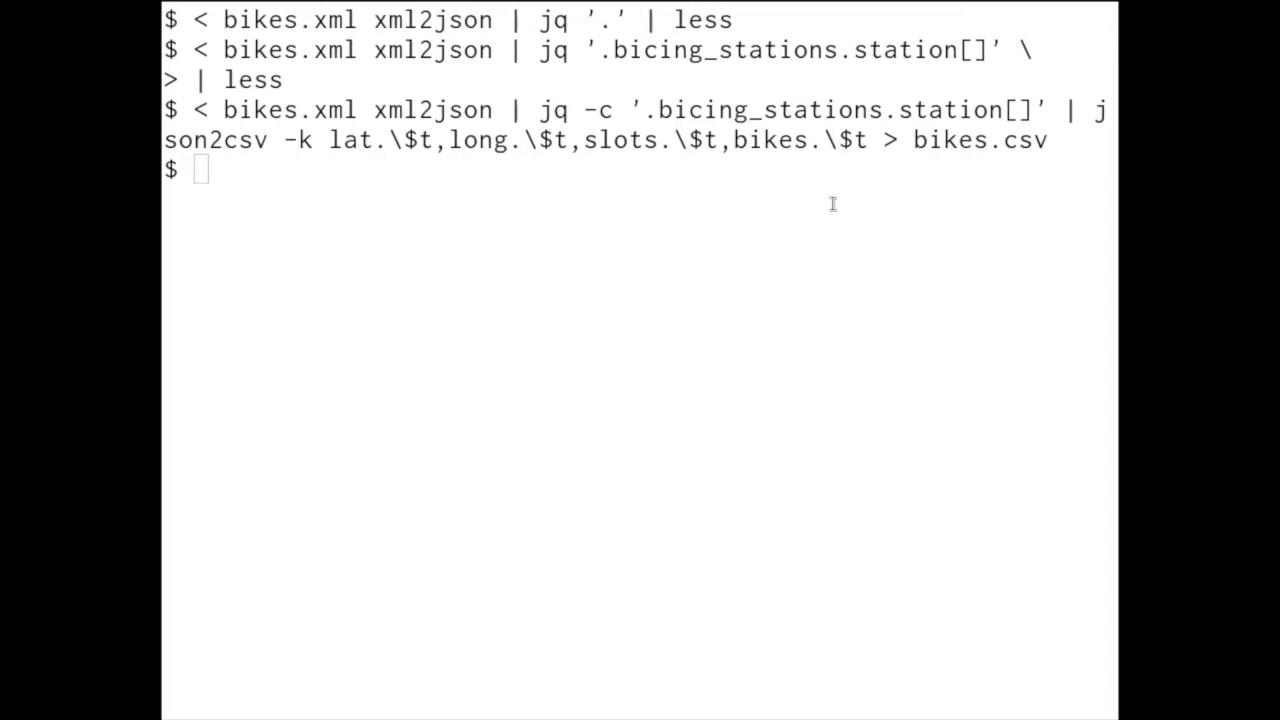
key("Return")
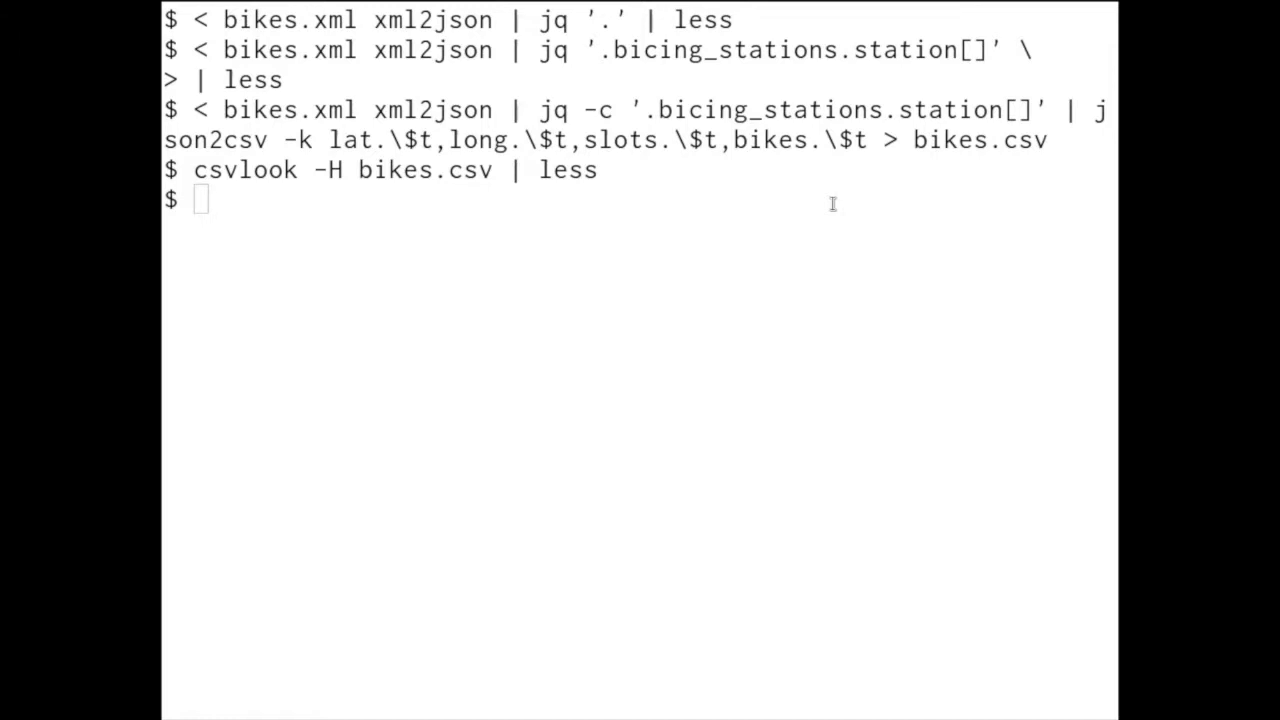
Create bikes-header.csv with a lat,long,slots,bikes header row and show its first lines with head.
type("< bikes.csv header -a lat,long,slots,bikes > bikes-header.csv")
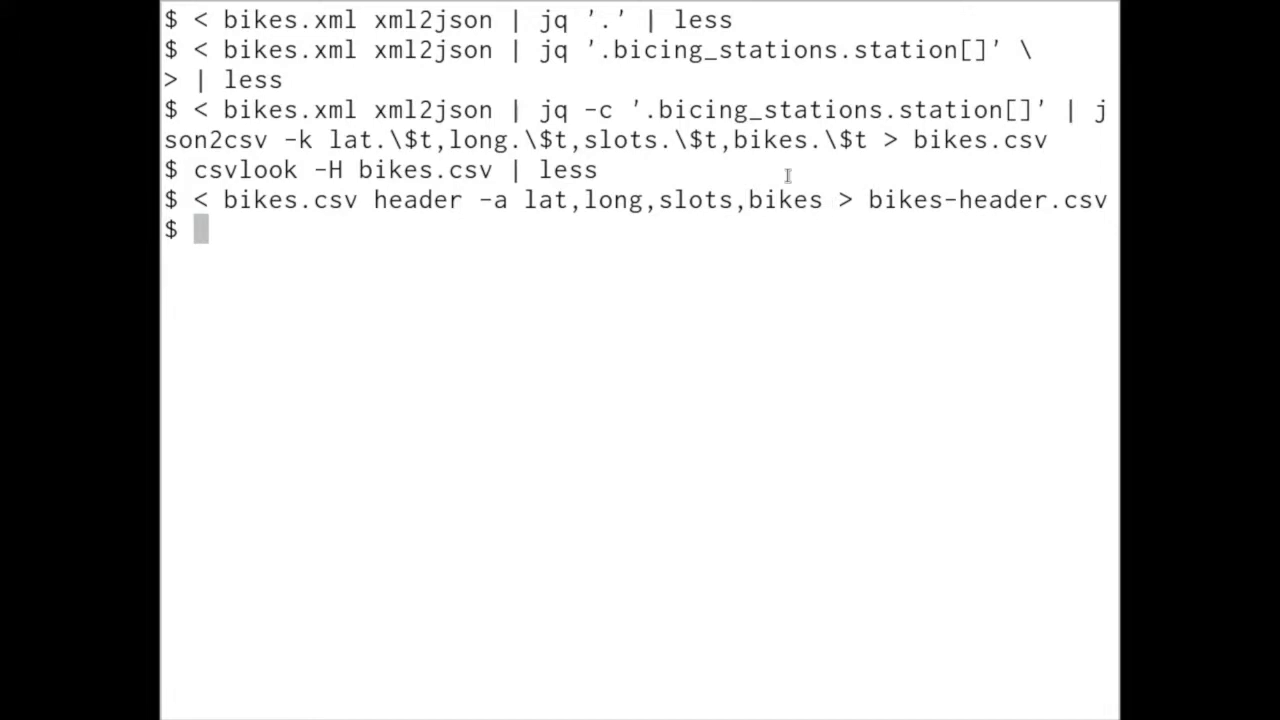
mouse_move(408, 244)
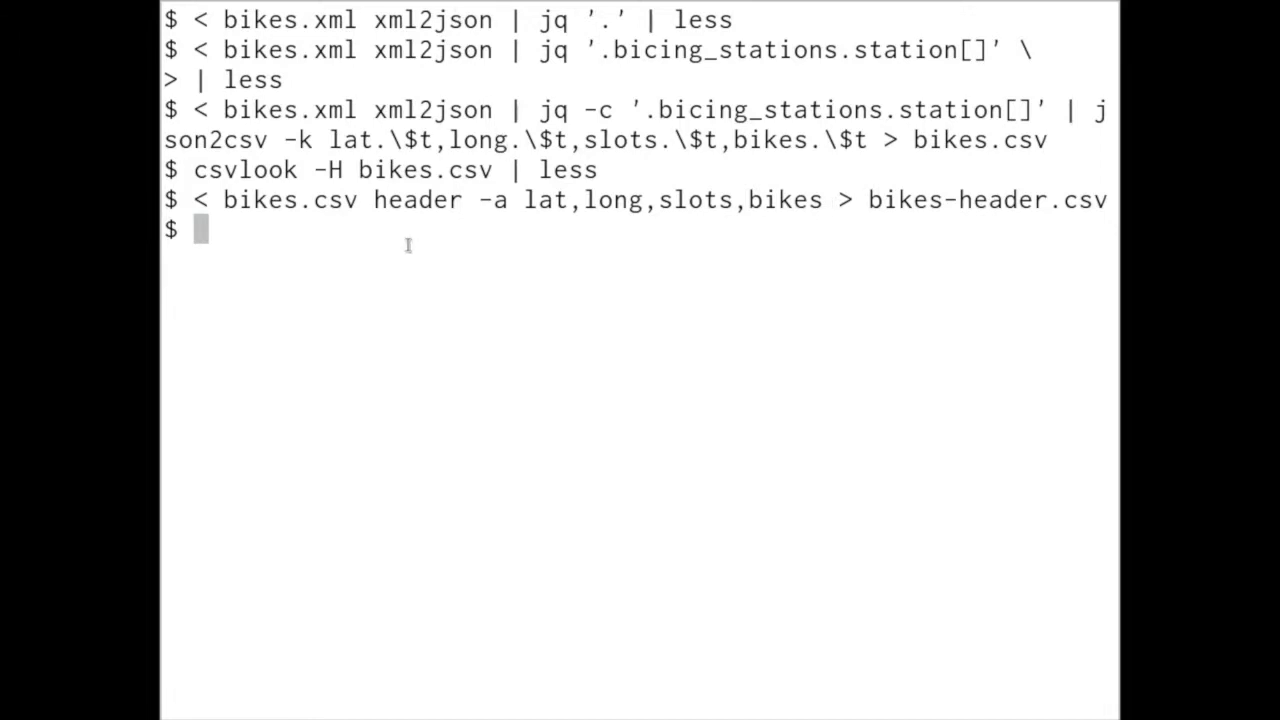
type("he")
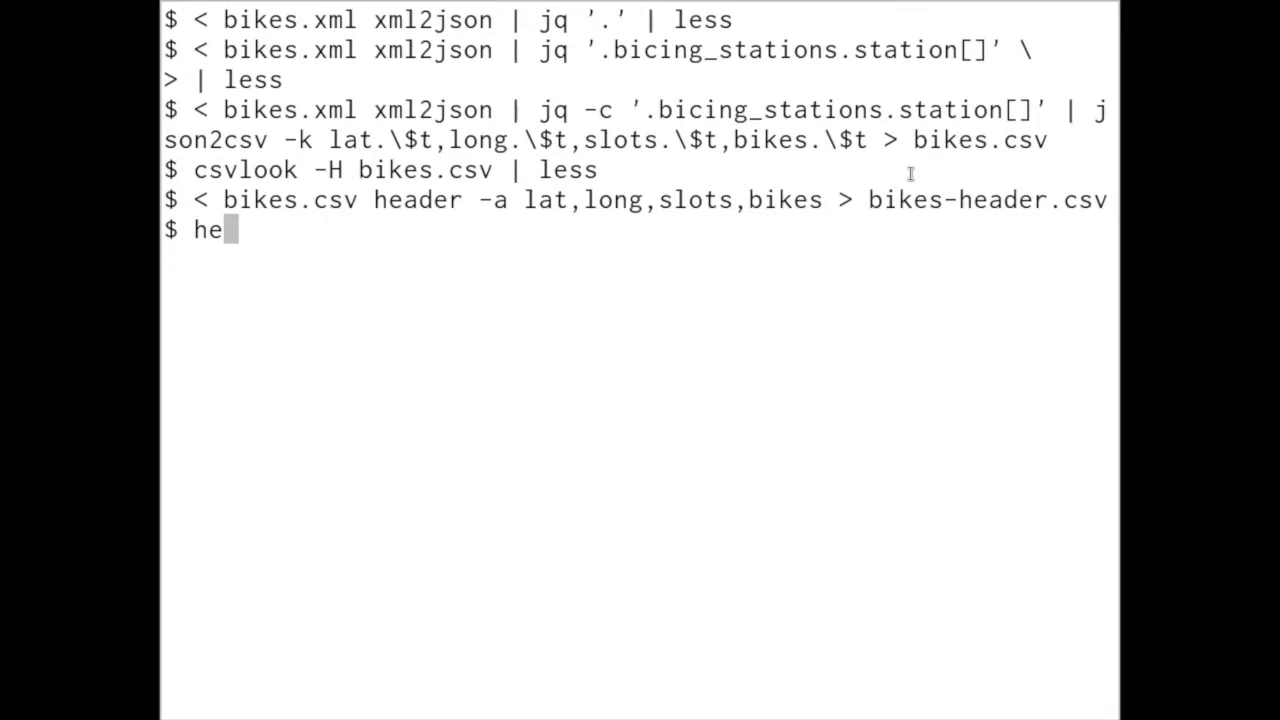
type("ad b")
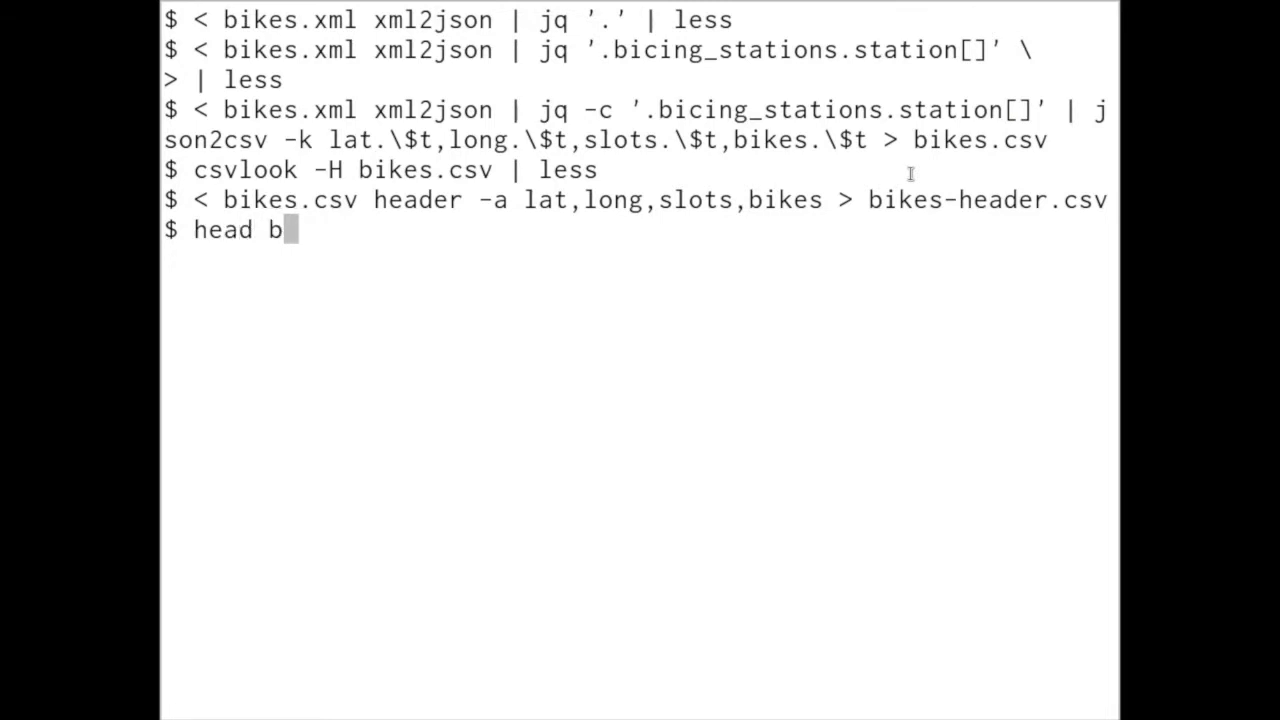
key("Return")
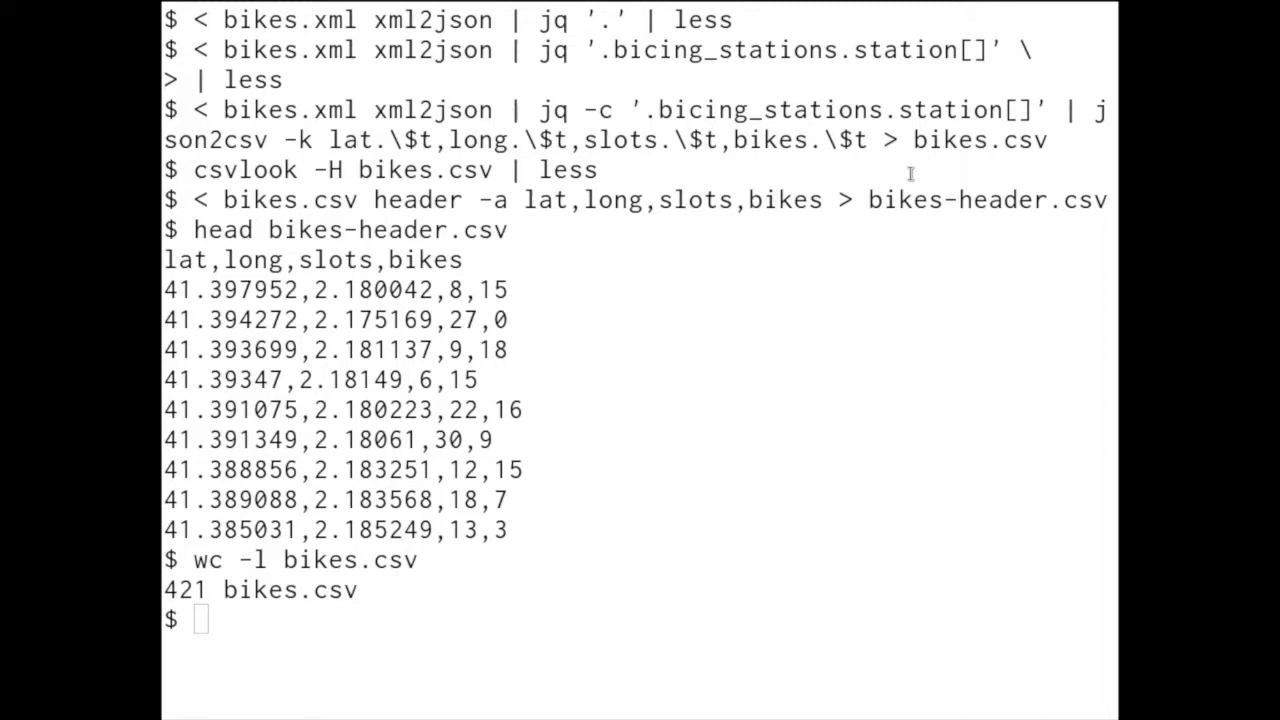
Enter the Rio geom_point command plotting slots against bikes into figures/bikes-corr.
type("< bikes-header.csv Rio -gbe 'g+geom_point(aes(x=slots,y=bikes))' > figures/bikes-corr.png")
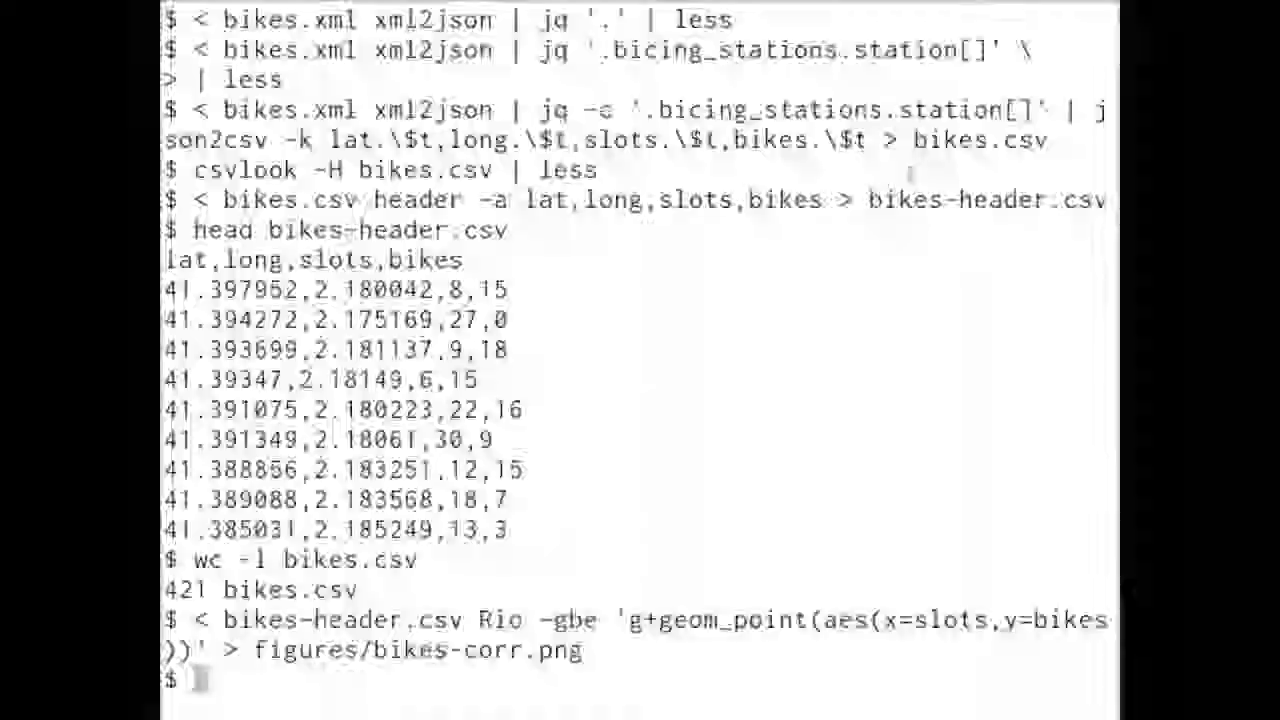
Interrupt the first Rio plotting attempt with Ctrl+C before re-running the bikes-corr.png command.
type("c")
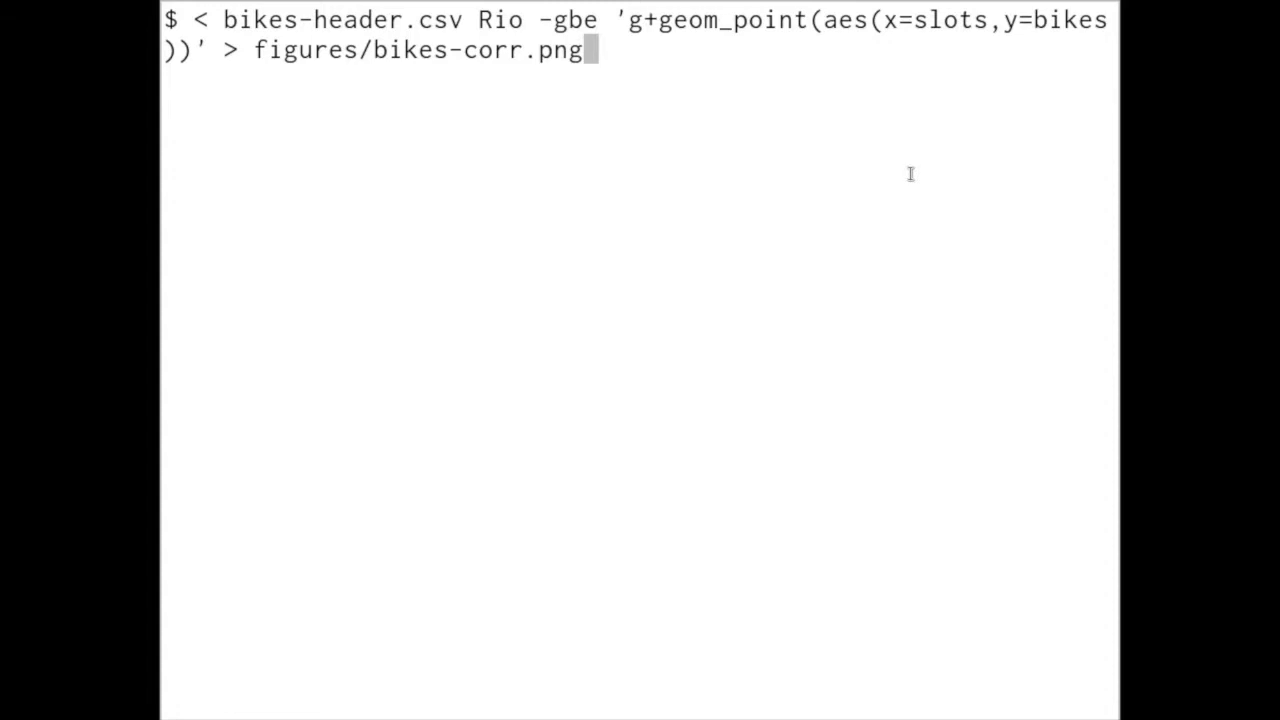
key("ctrl+c")
type("< bikes-header.csv Rio -gbe 'g+geom_point(aes(x=slots,y=bikes))' > figures/bikes-corr.png")
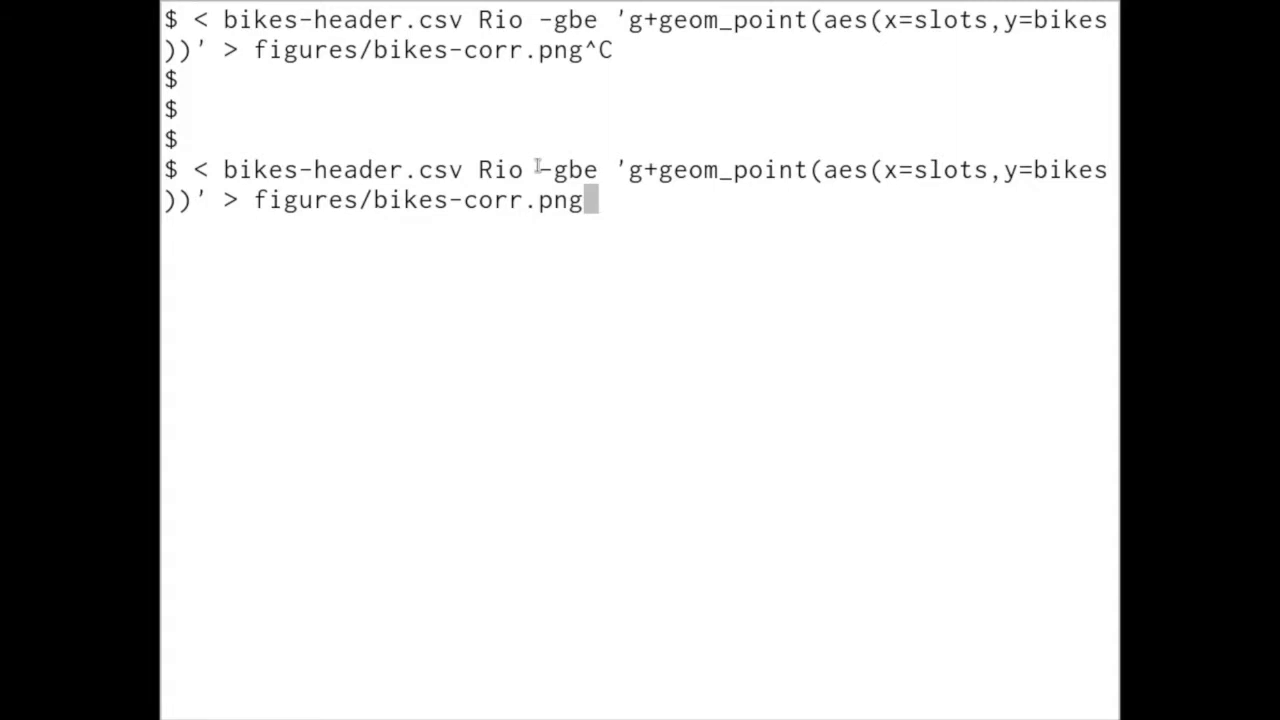
mouse_move(568, 176)
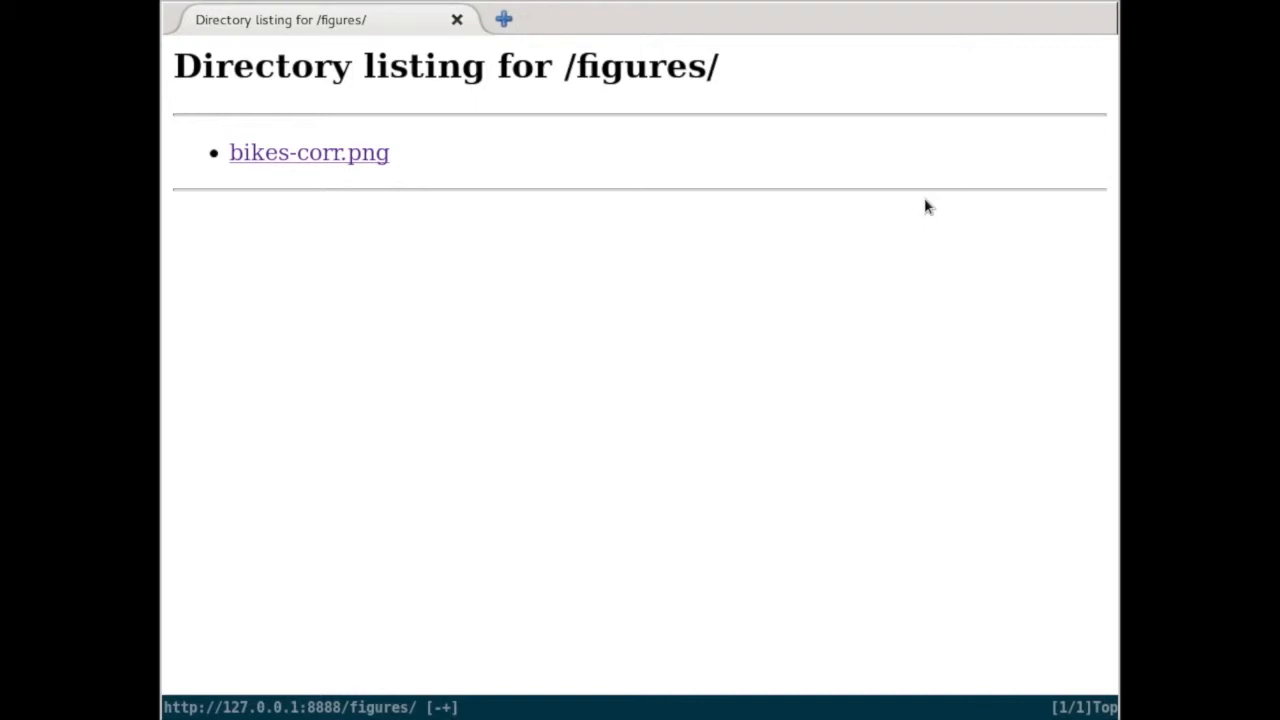
mouse_move(780, 206)
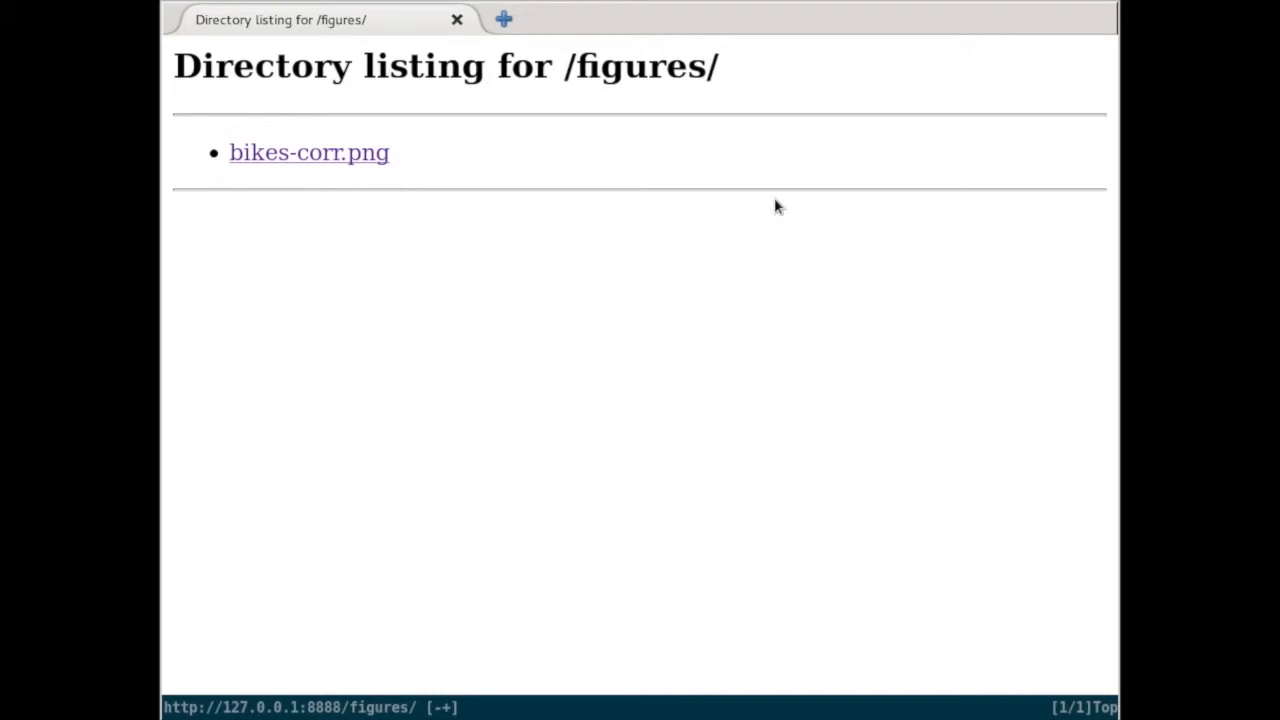
mouse_move(328, 158)
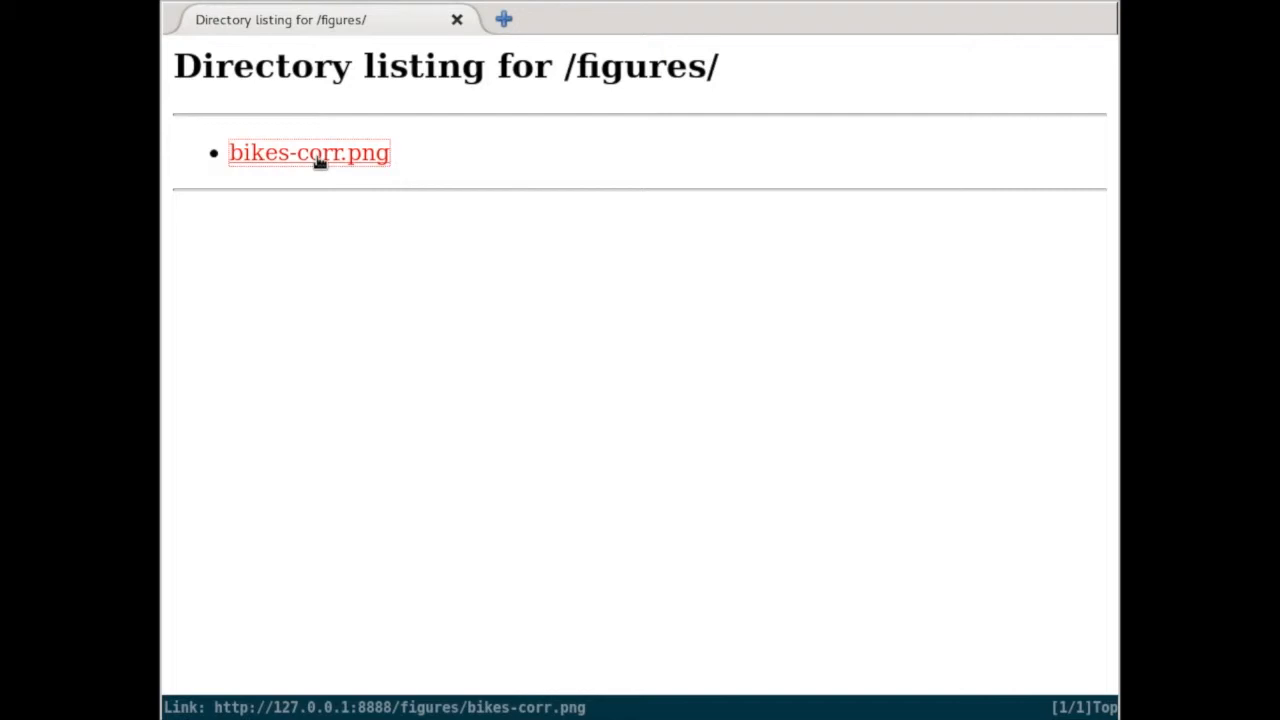
Open bikes-corr.png from the /figures/ listing to show the bikes-versus-slots scatter plot.
left_click(308, 152)
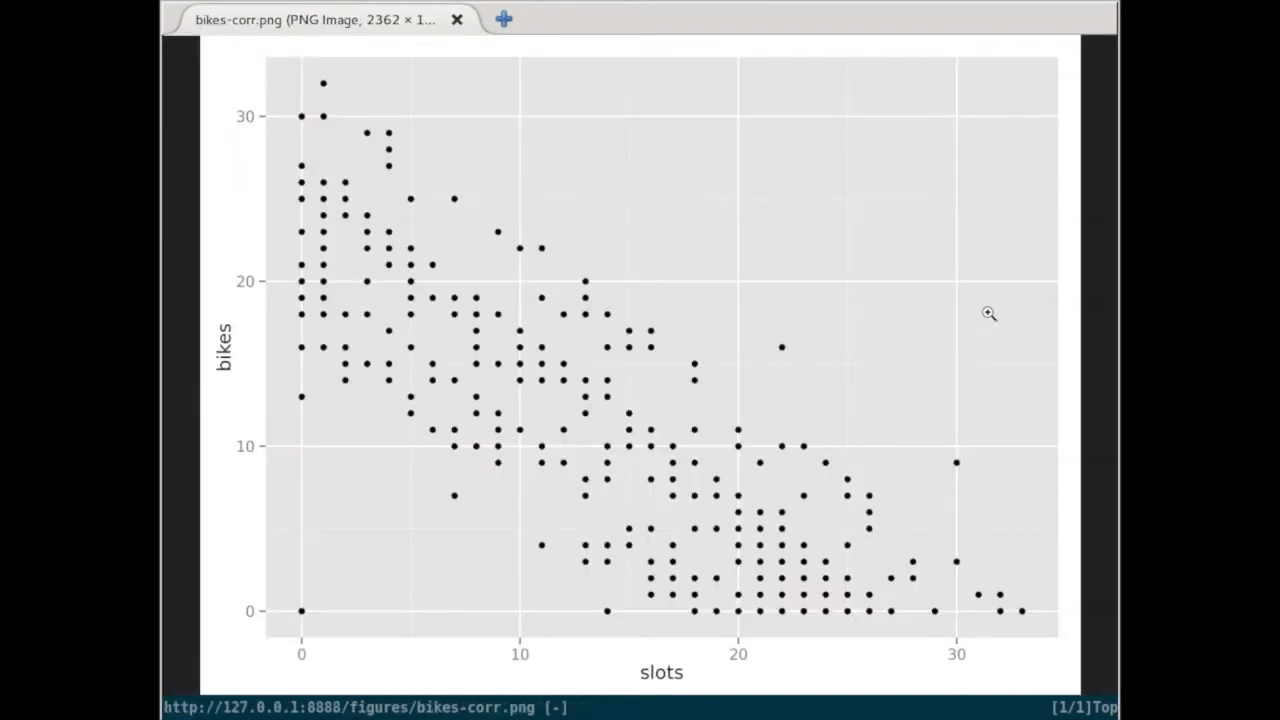
mouse_move(1098, 360)
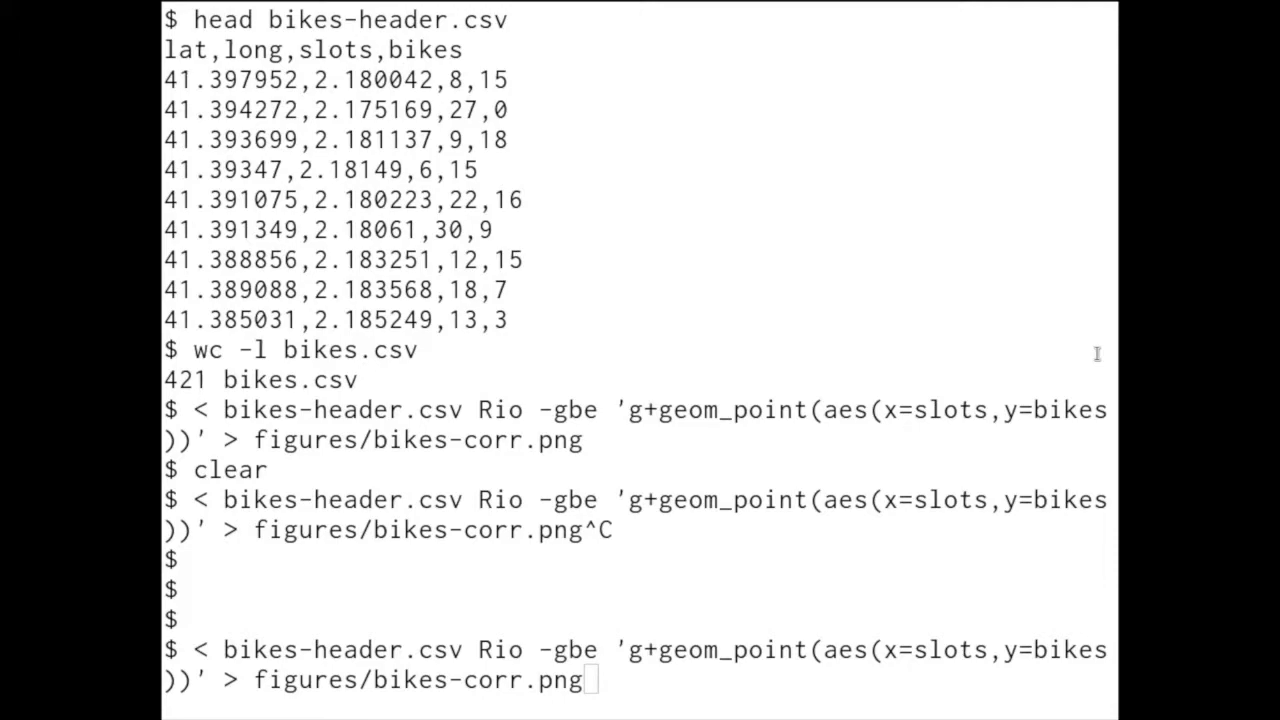
Create bikes-capacity.csv with a capacity column summing bikes and slots via Rio -e.
key("Return")
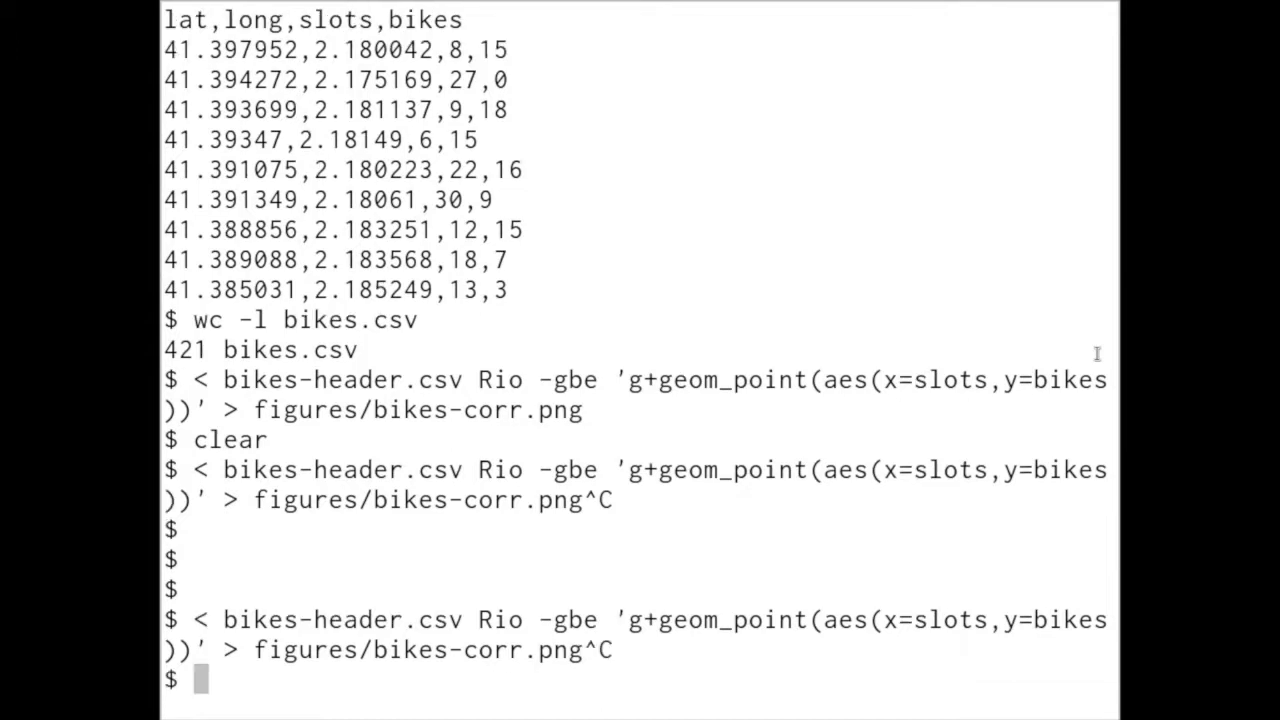
type("c")
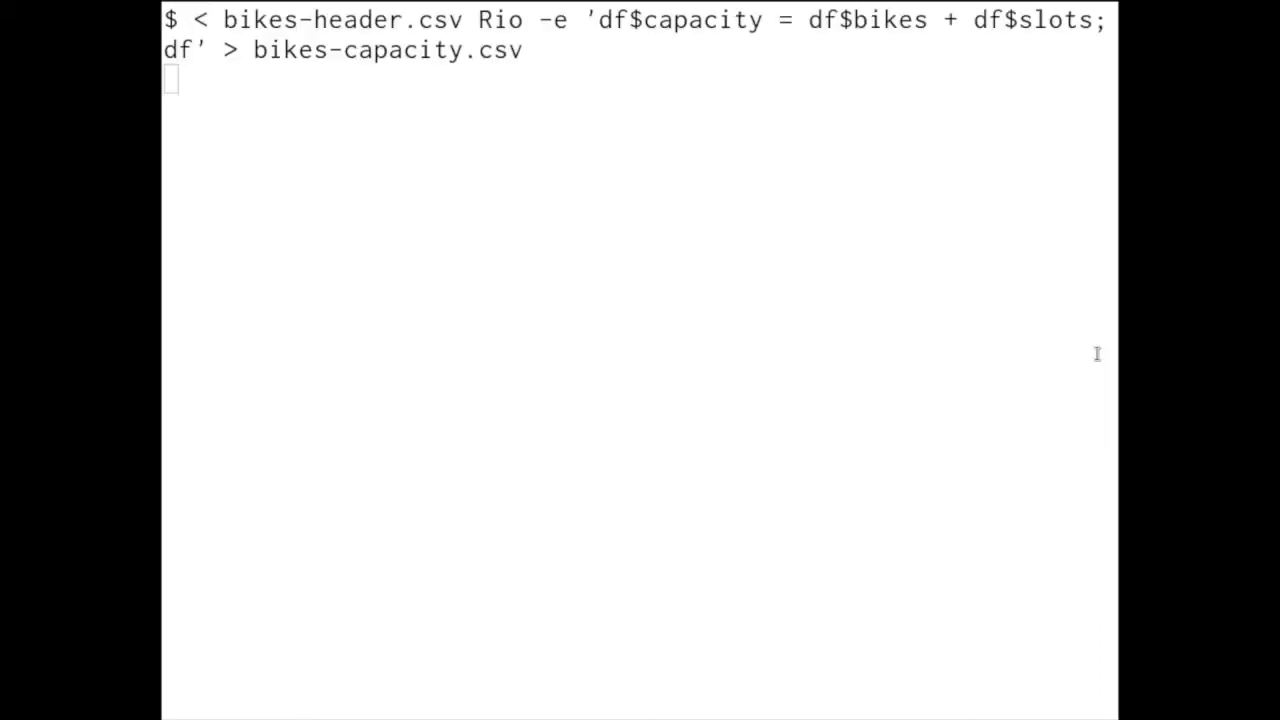
key("Return")
type("< bikes-capacity.csv Rio -gbe 'g+geom_histogram(aes(capacity))' > figures/bikes-capacity-histogram.png")
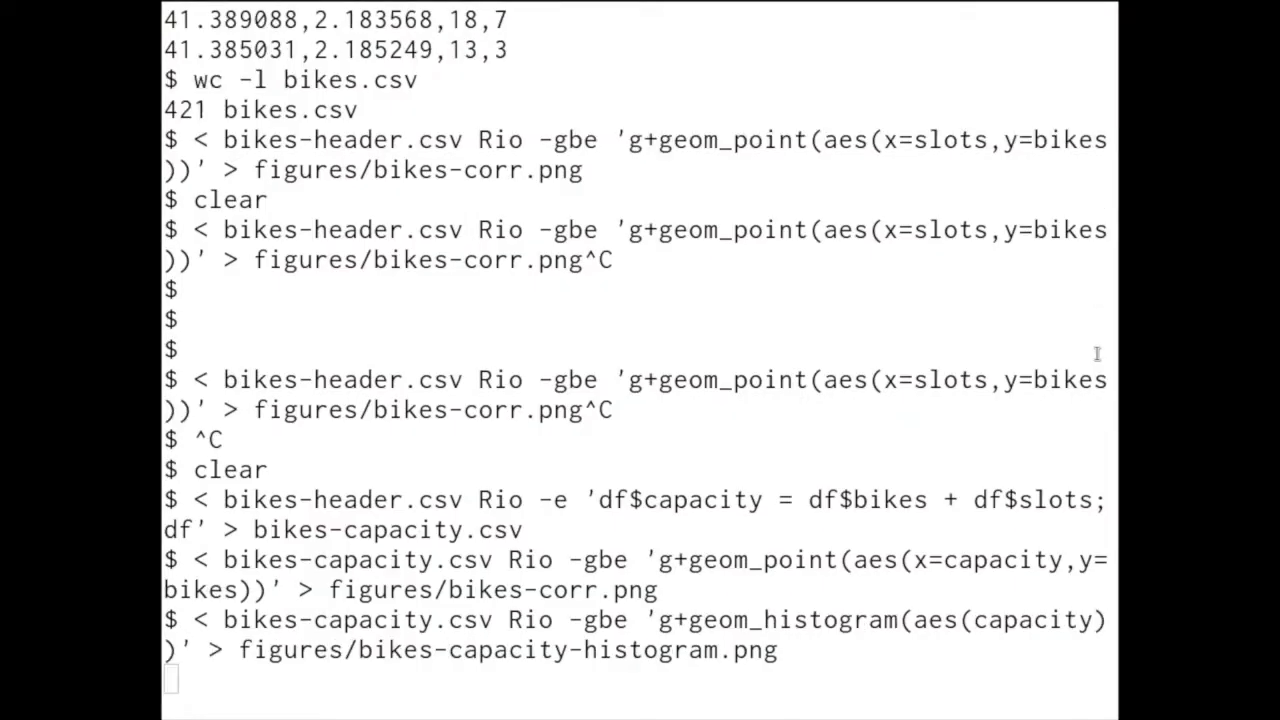
Write a capacity histogram to figures/bikes-capacity-histogram.png with Rio geom_histogram.
key("Return")
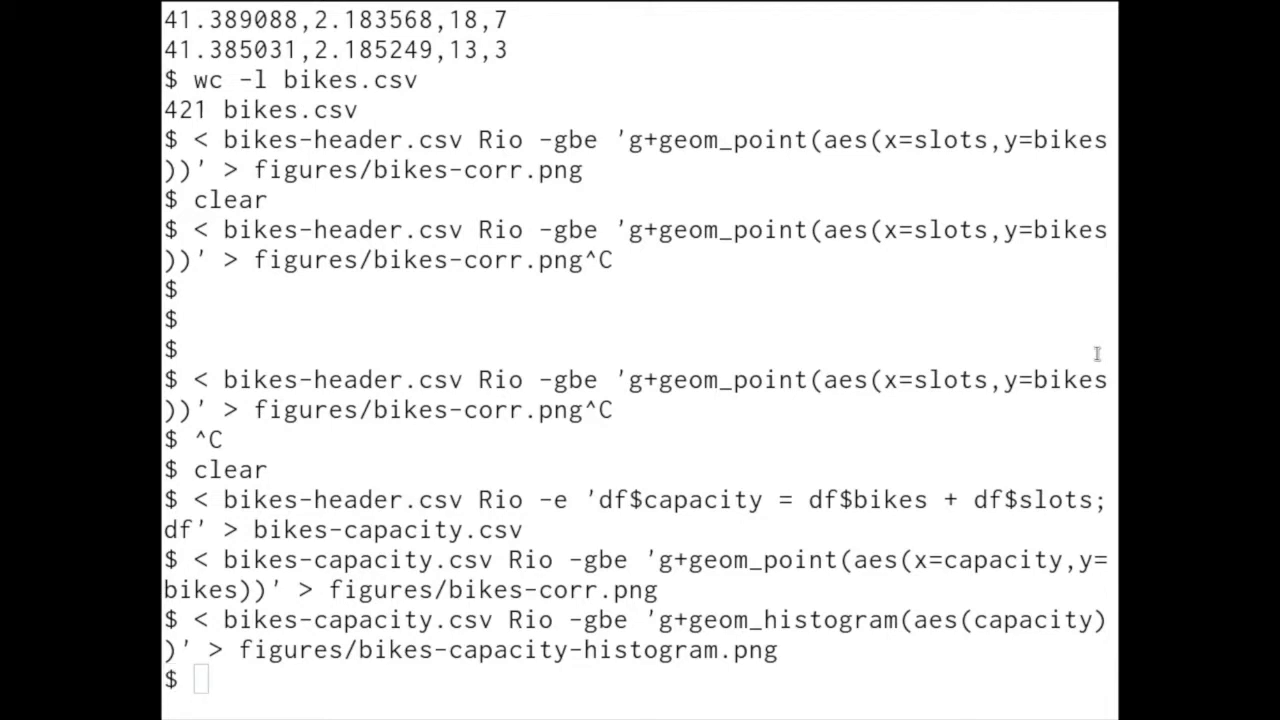
type("c")
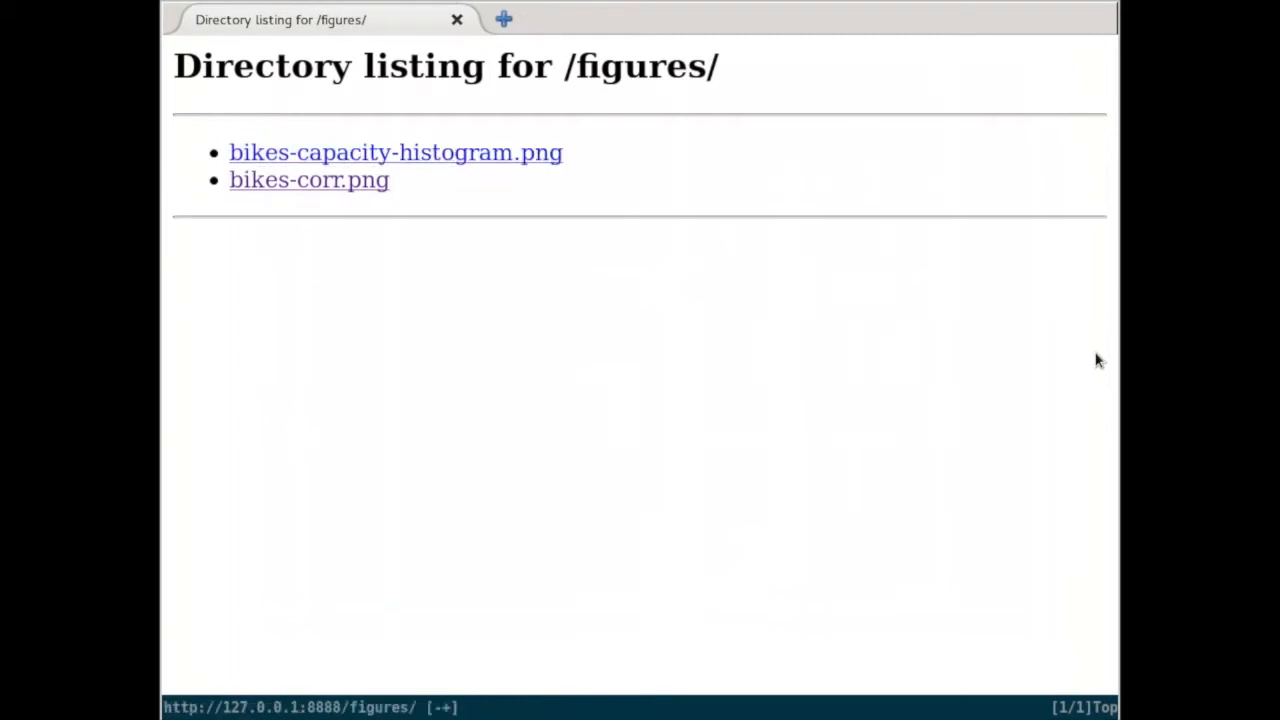
View bikes-capacity-histogram.png from the figures listing in Firefox.
left_click(396, 152)
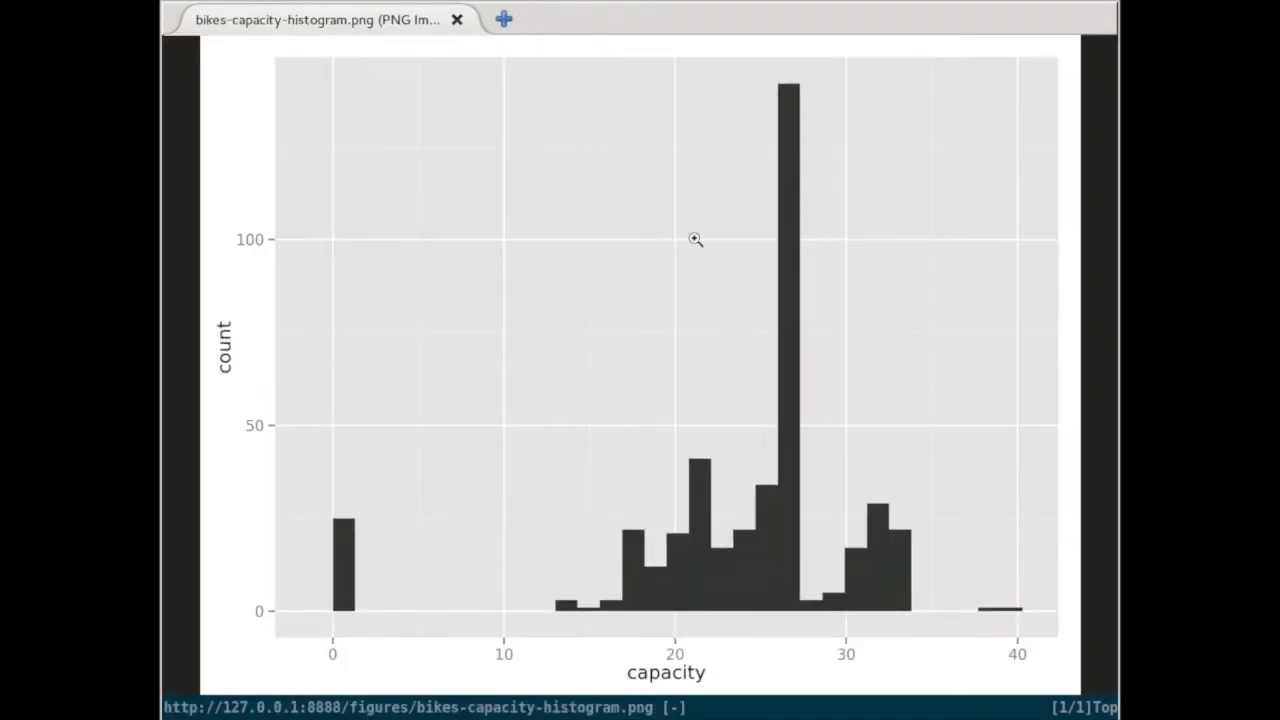
mouse_move(852, 260)
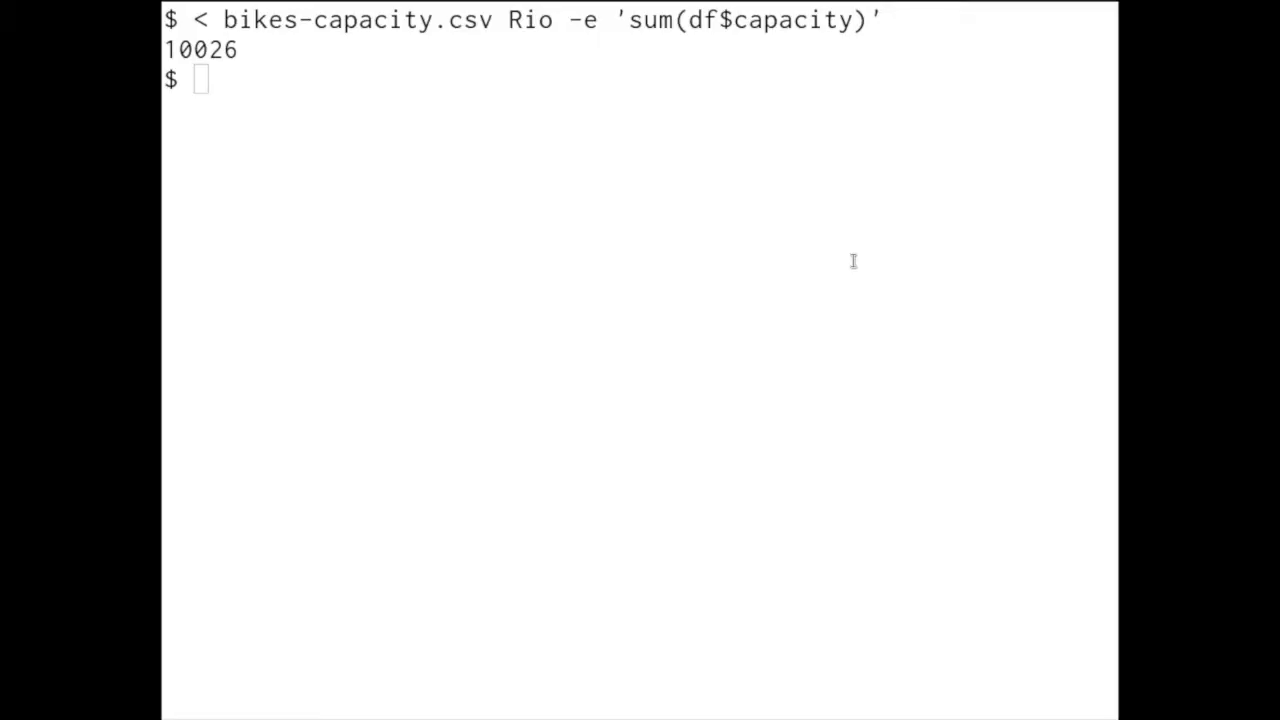
Sum capacity to total_capacity 10026 with a csvsql query over bikes-capacity.csv.
type("< bikes-capacity.csv csvsql --query 'select sum(capacity) as total_capacity from stdin'")
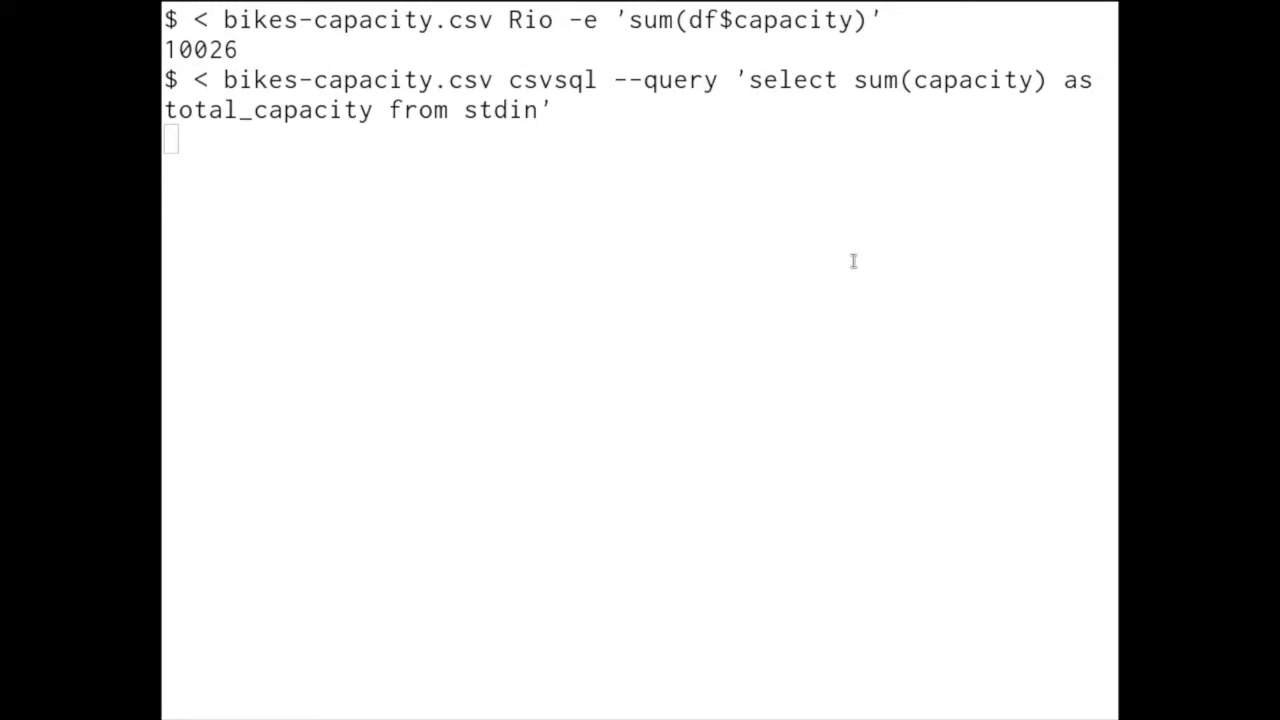
key("Return")
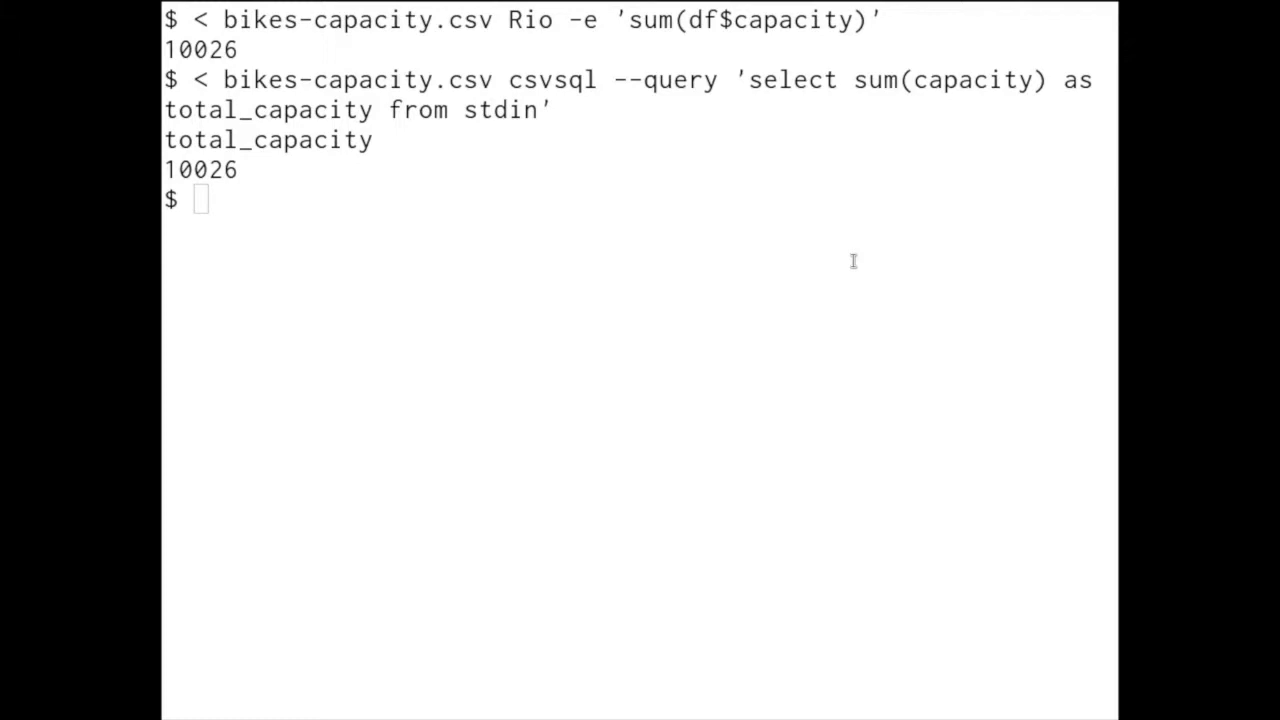
mouse_move(736, 226)
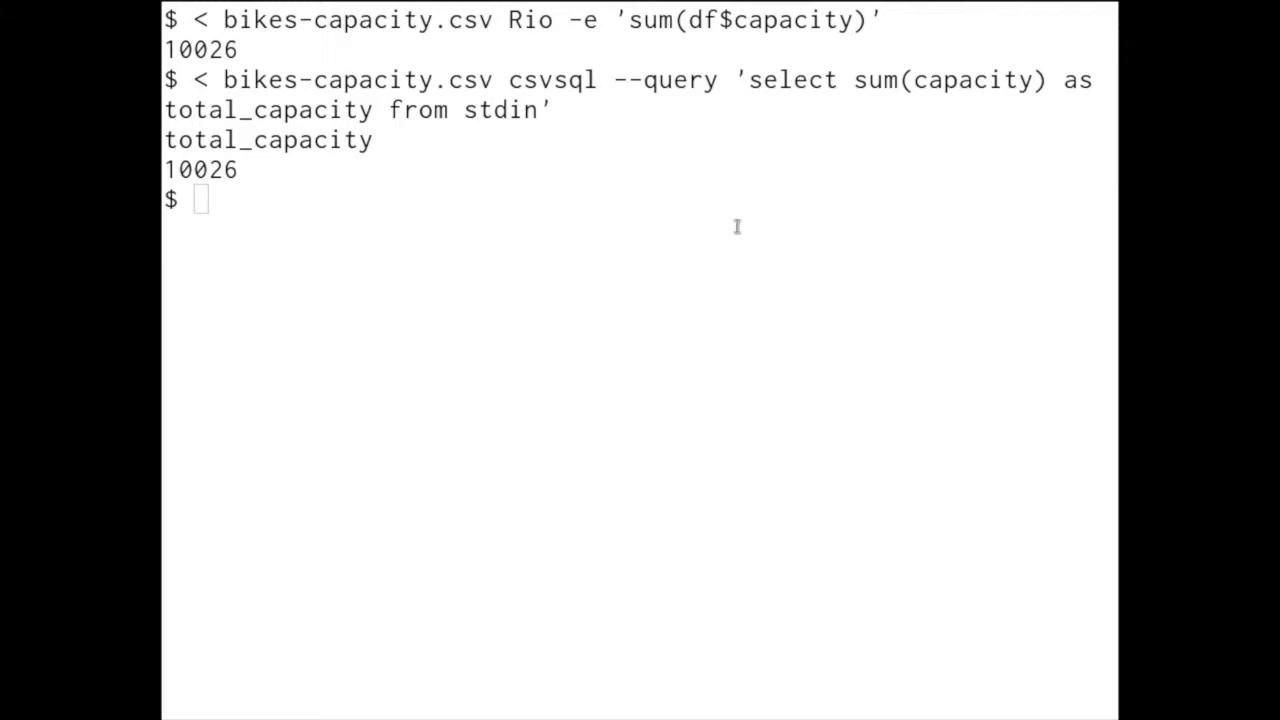
mouse_move(704, 194)
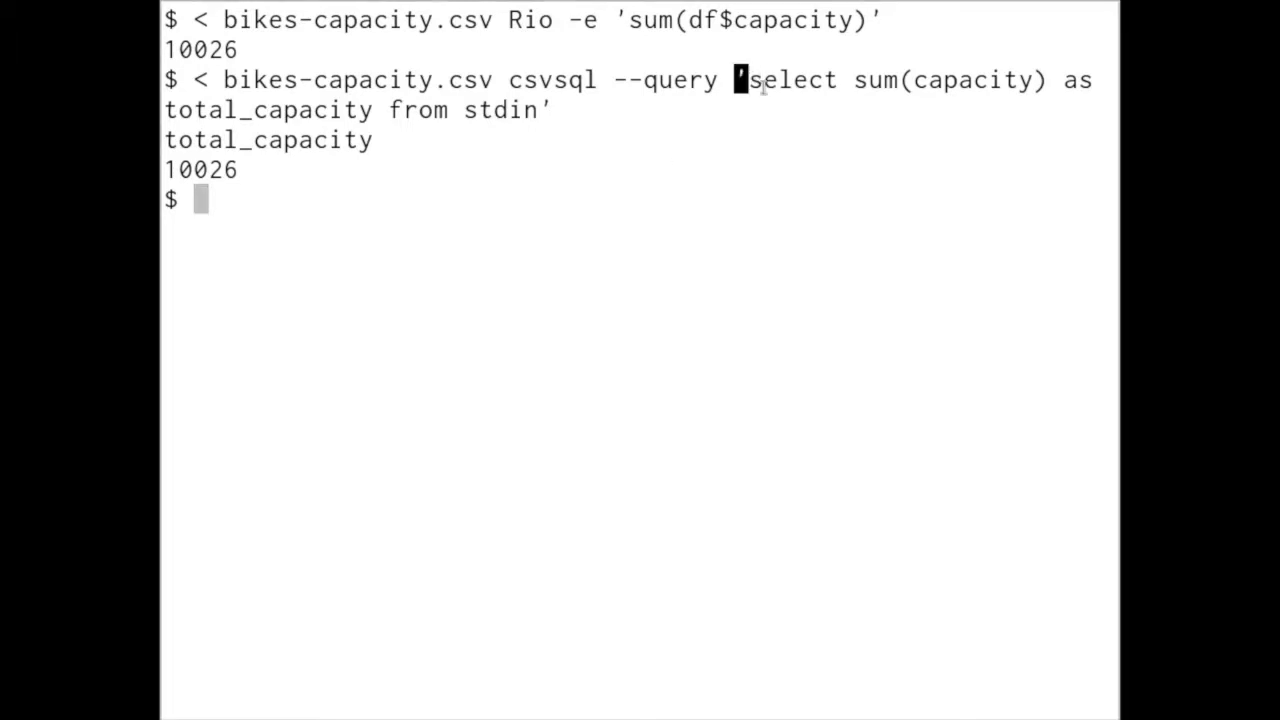
left_click_drag(736, 80, 548, 110)
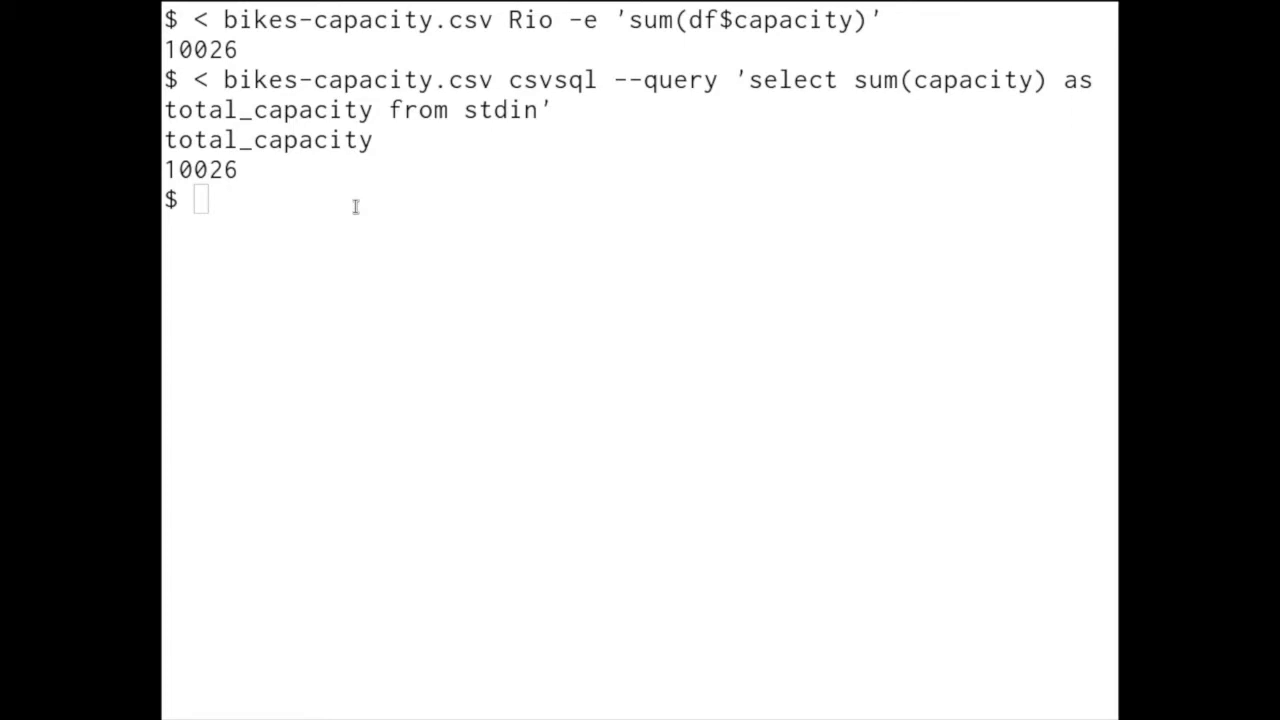
Render stations over a Barcelona ggmap (zoom 13) into figures/bikes-map.png from bikes-capacity.csv.
type("< bikes-capacity.csv Rio -vbge 'require(ggmap); qmap(\"Barcelona\", zoom=13) + geom_point(data=df, aes(x=long, y=lat, size=capacity, colour=bikes/capacity), alpha=0.8)' > figures/bikes-map.png")
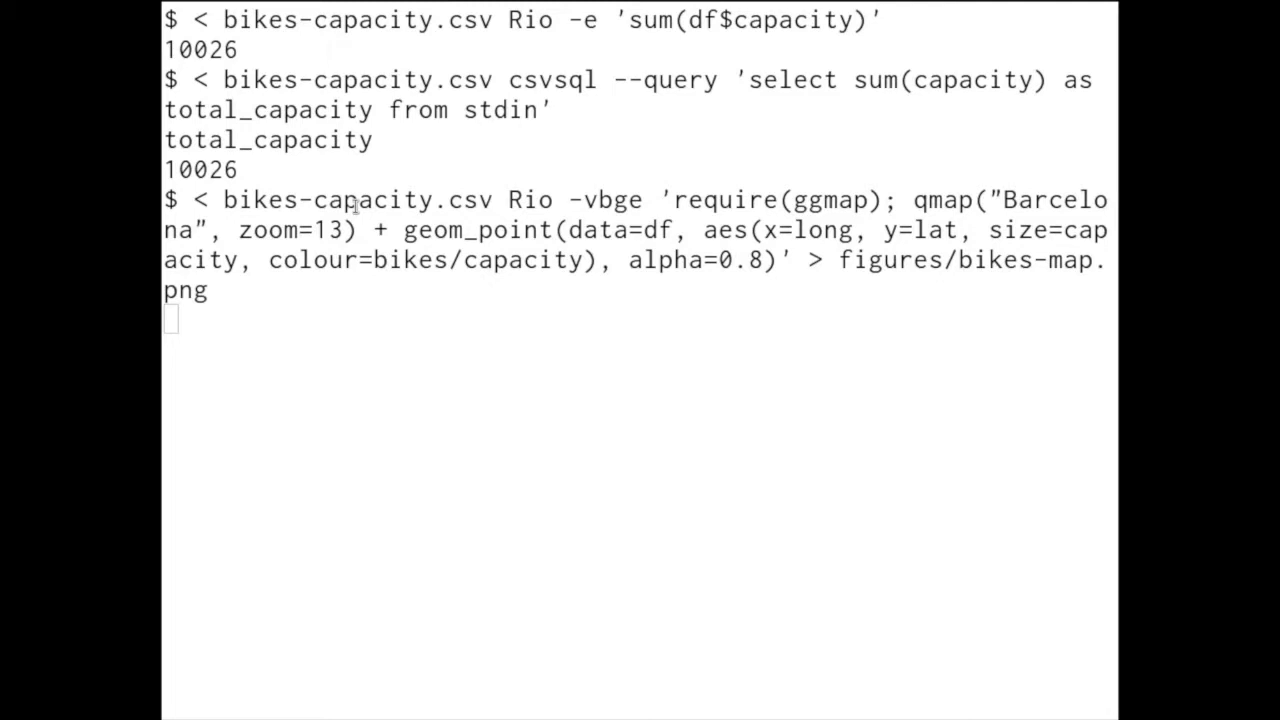
key("Return")
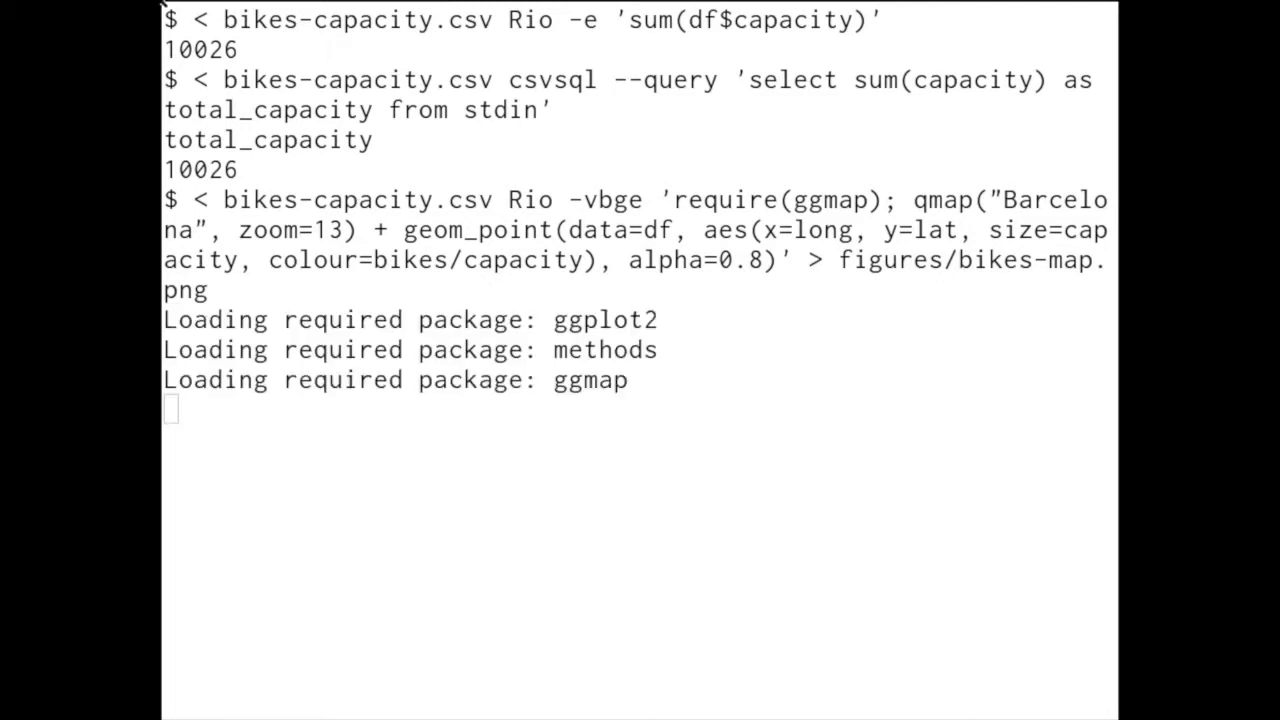
scroll("down", 3)
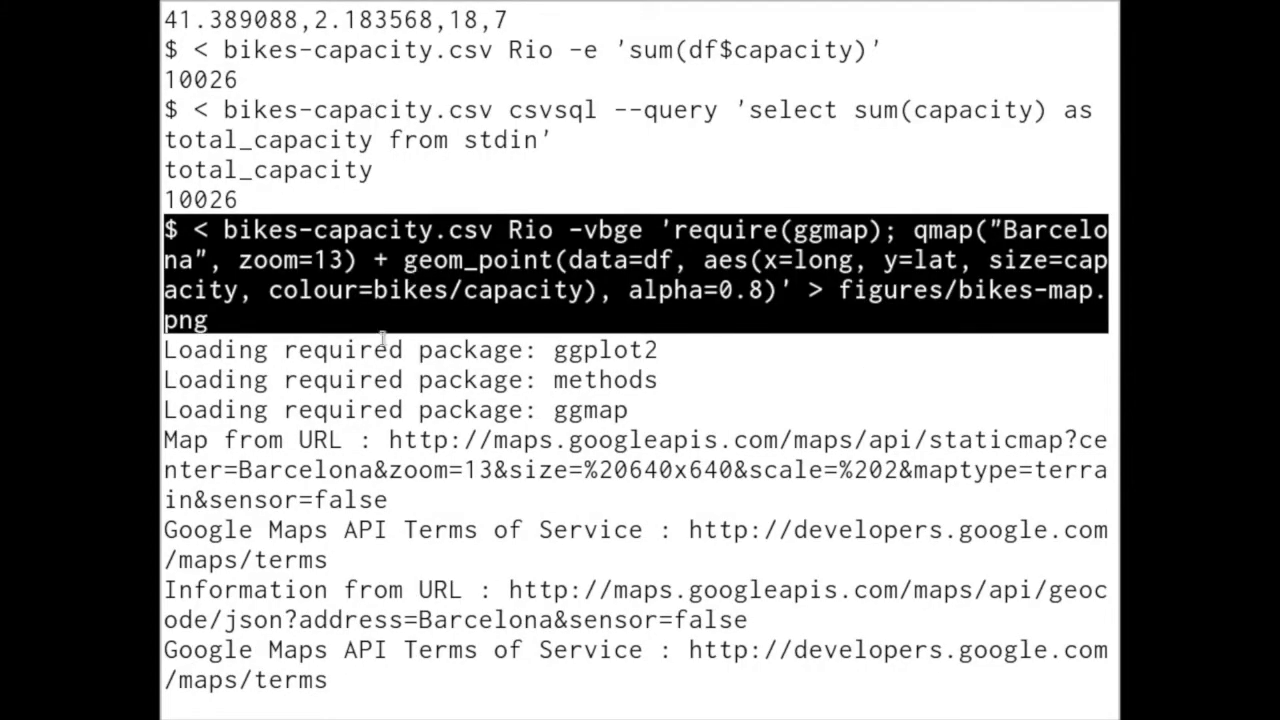
mouse_move(364, 390)
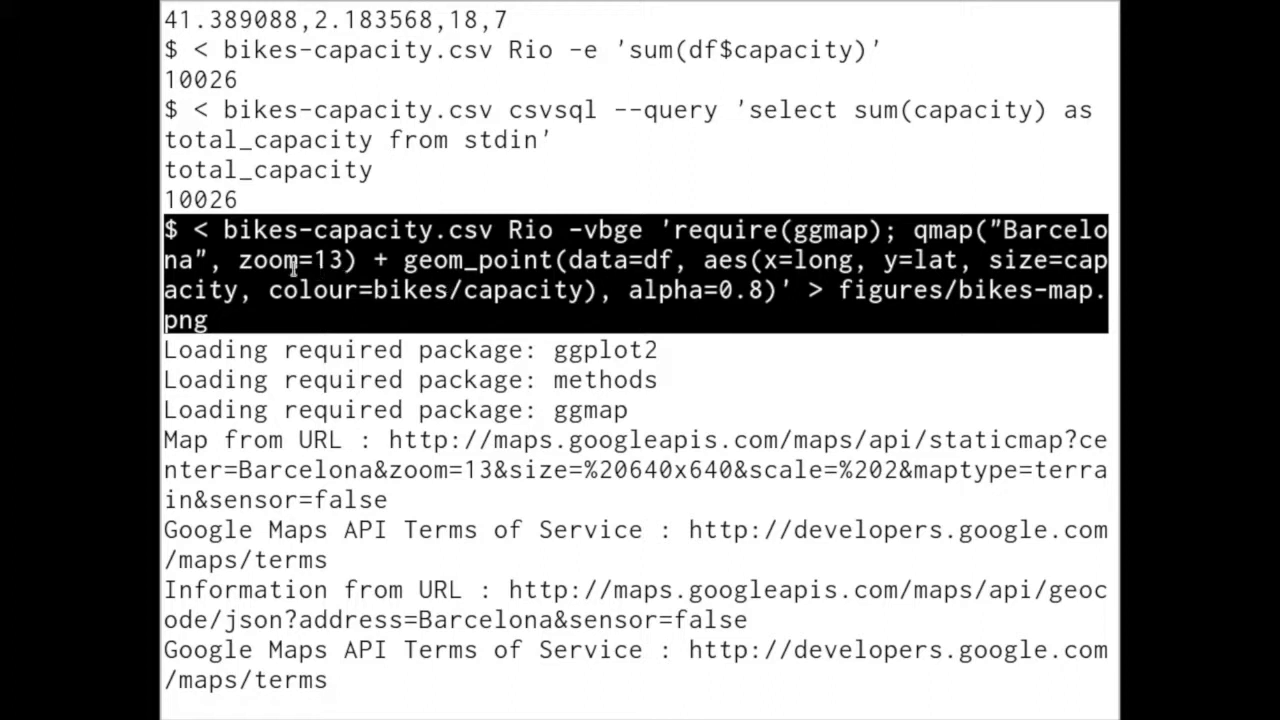
mouse_move(398, 260)
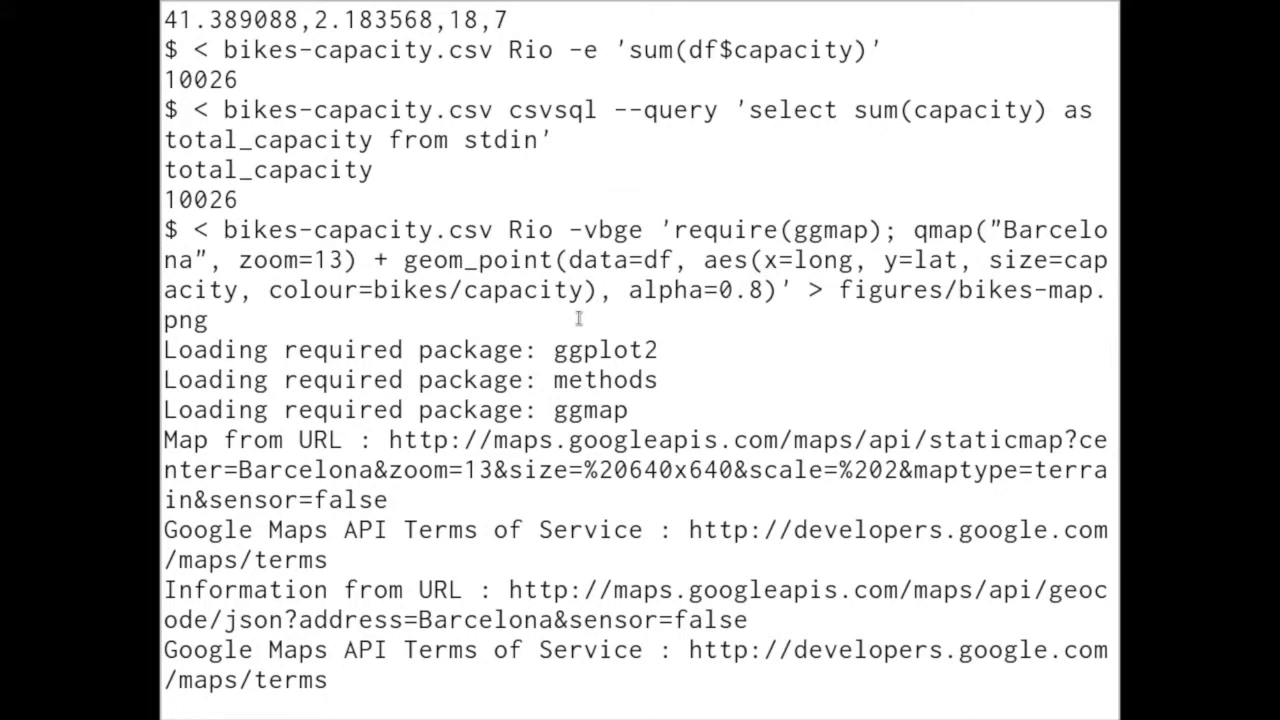
scroll("down", 3)
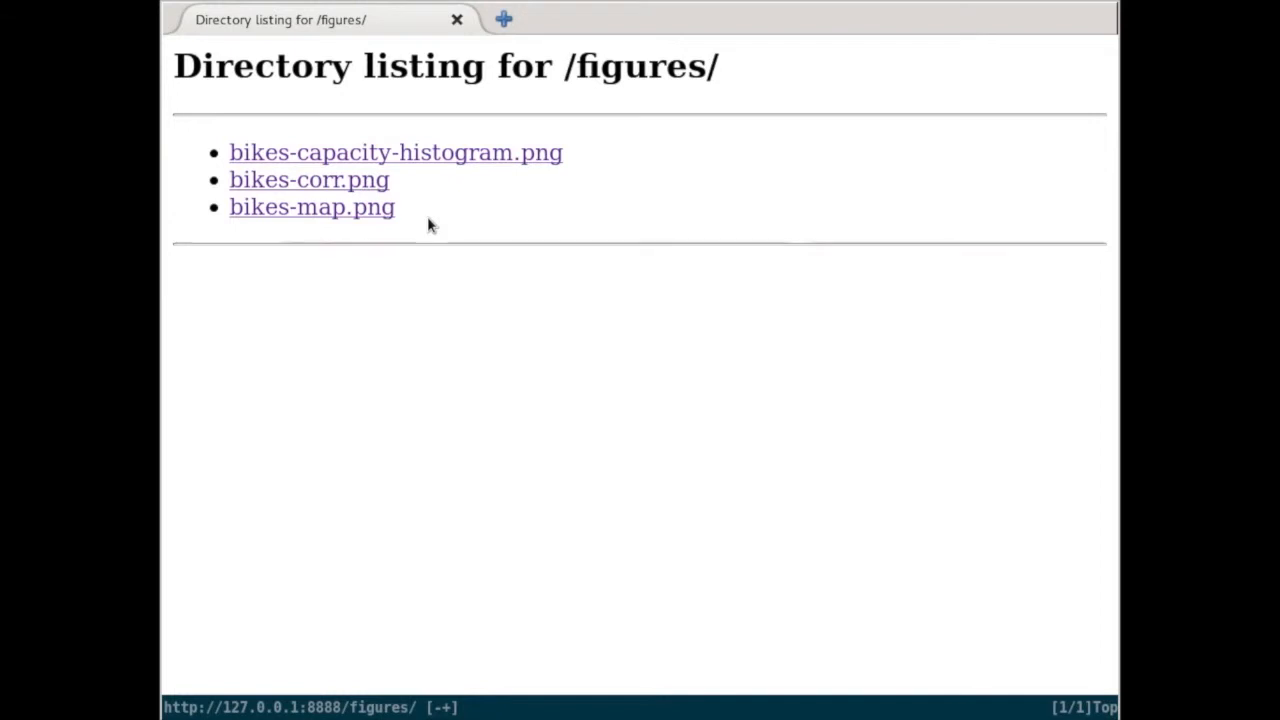
mouse_move(408, 168)
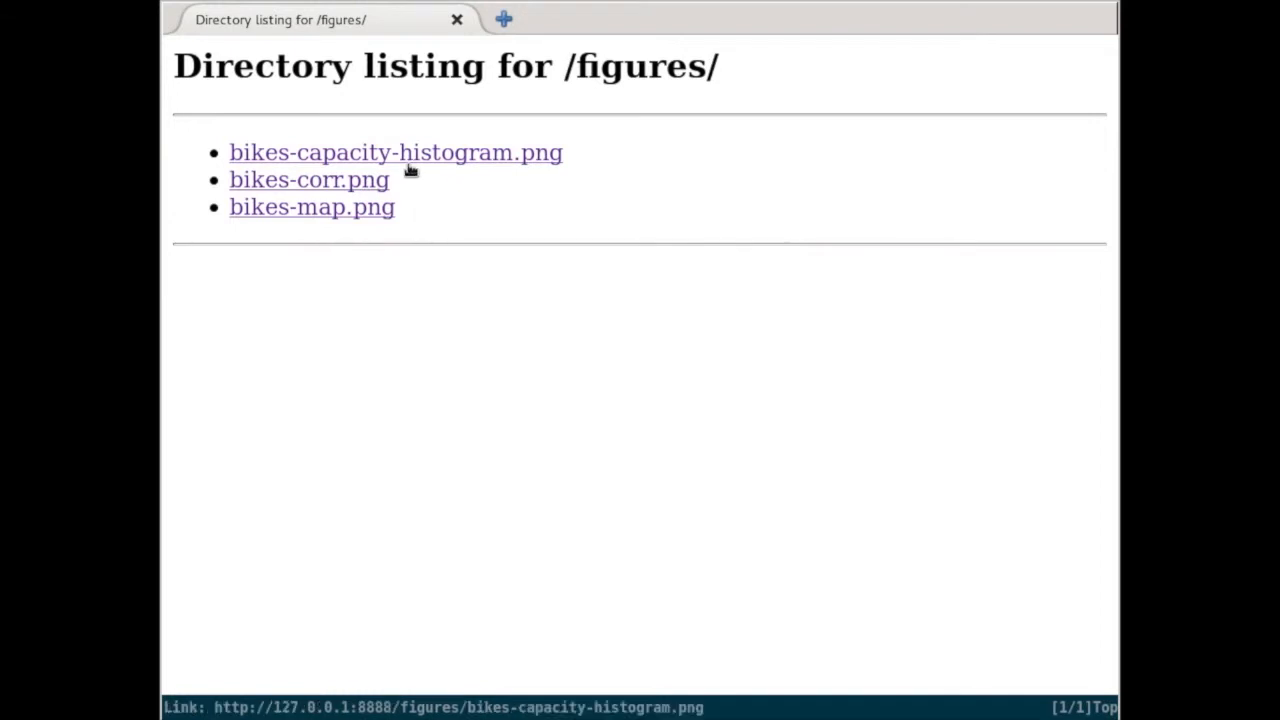
mouse_move(430, 188)
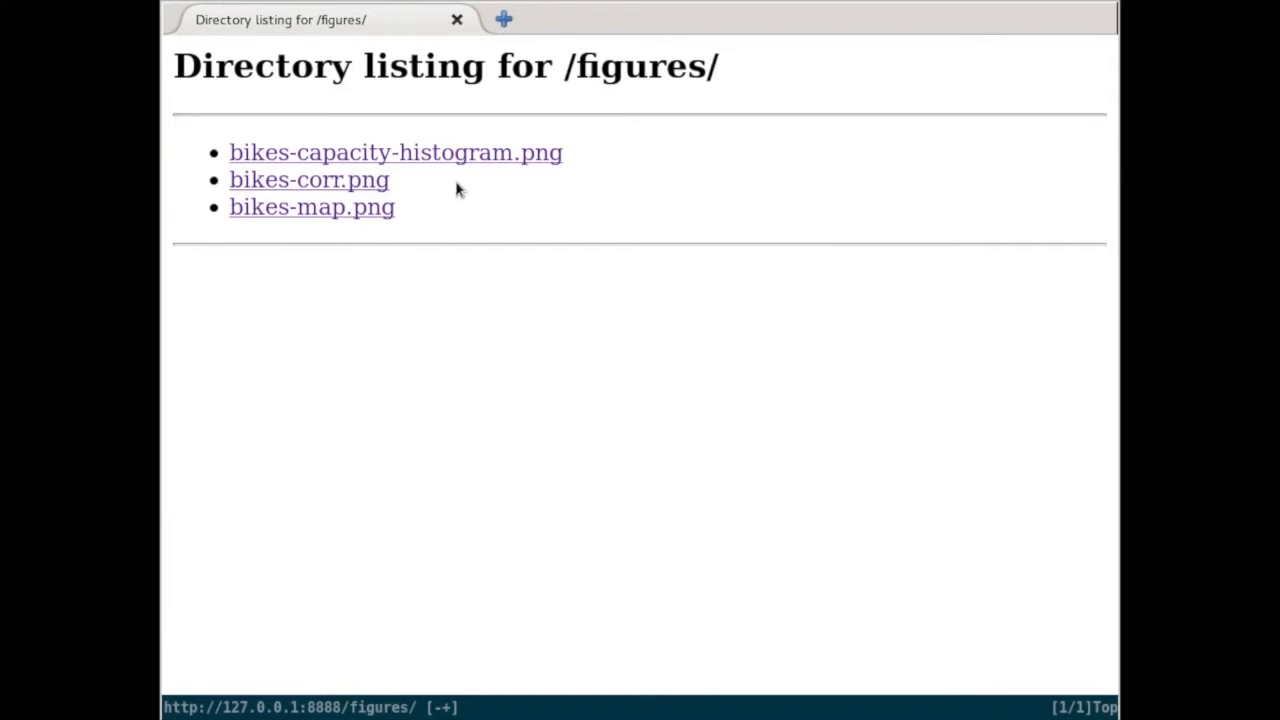
mouse_move(370, 160)
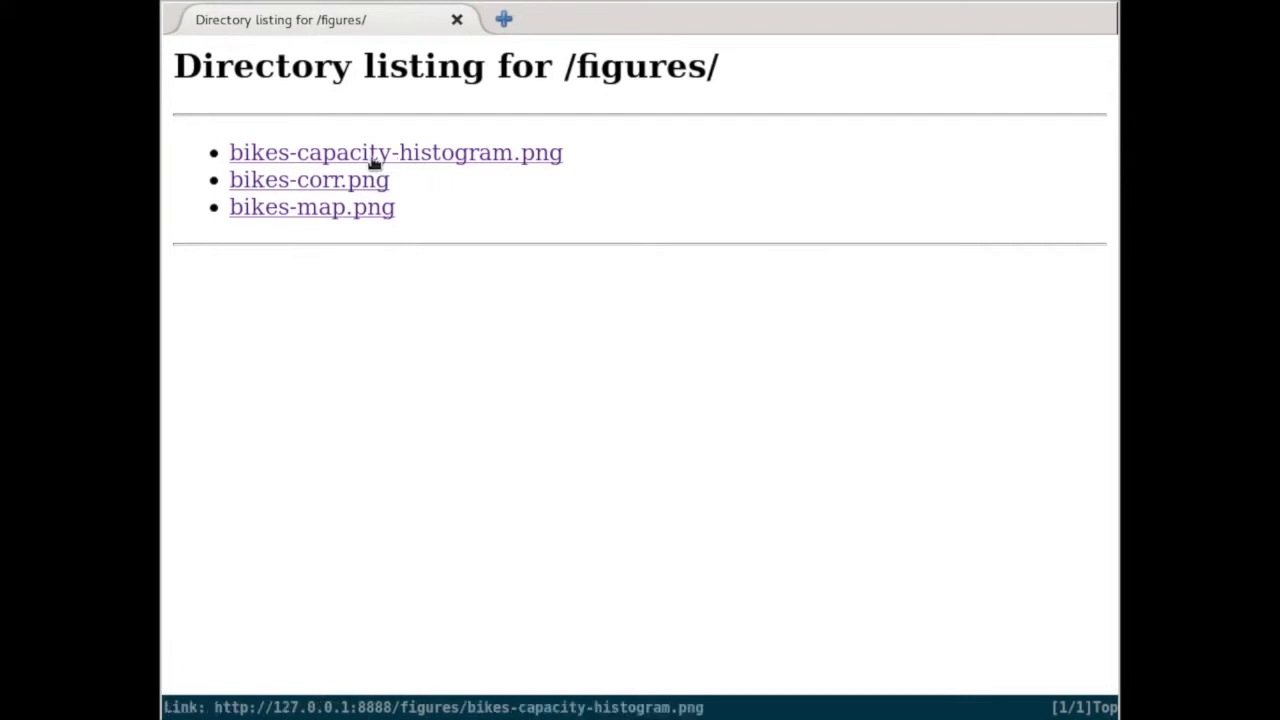
View bikes-capacity-histogram.png from the refreshed figures listing.
left_click(312, 206)
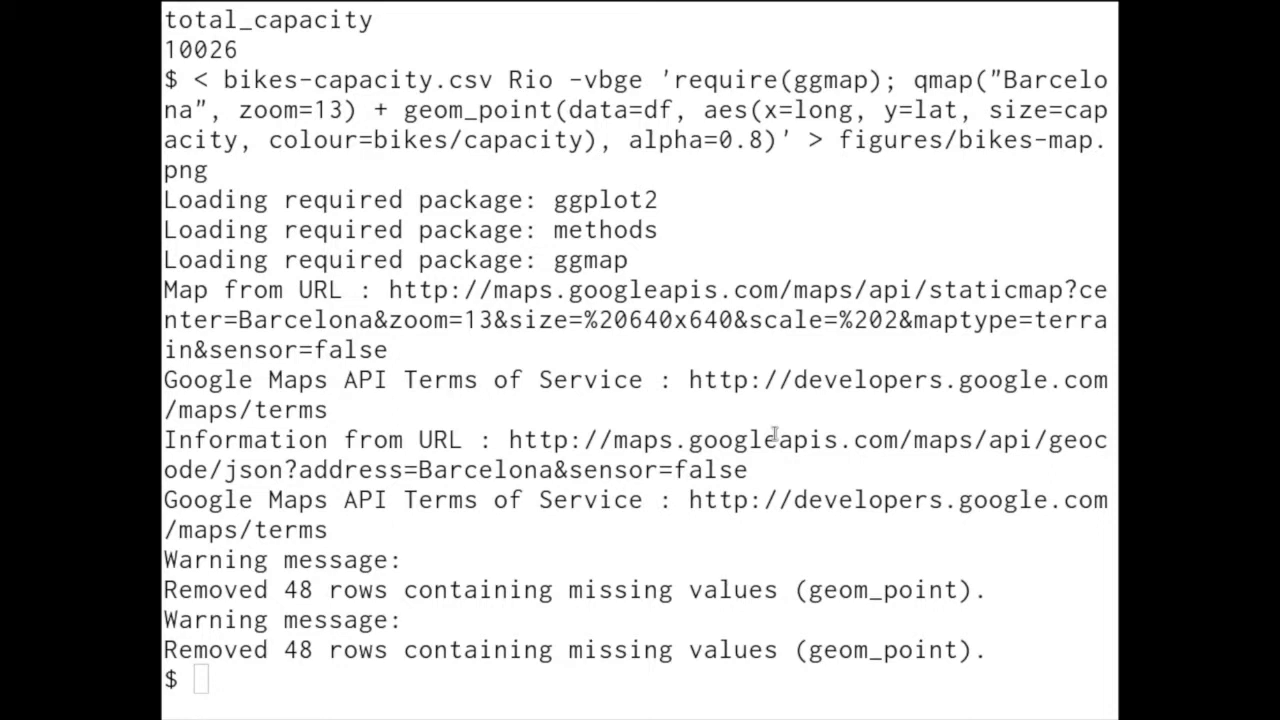
Clear the terminal before starting the bigmler anomaly command on bikes-latlong.csv.
type("csv \\")
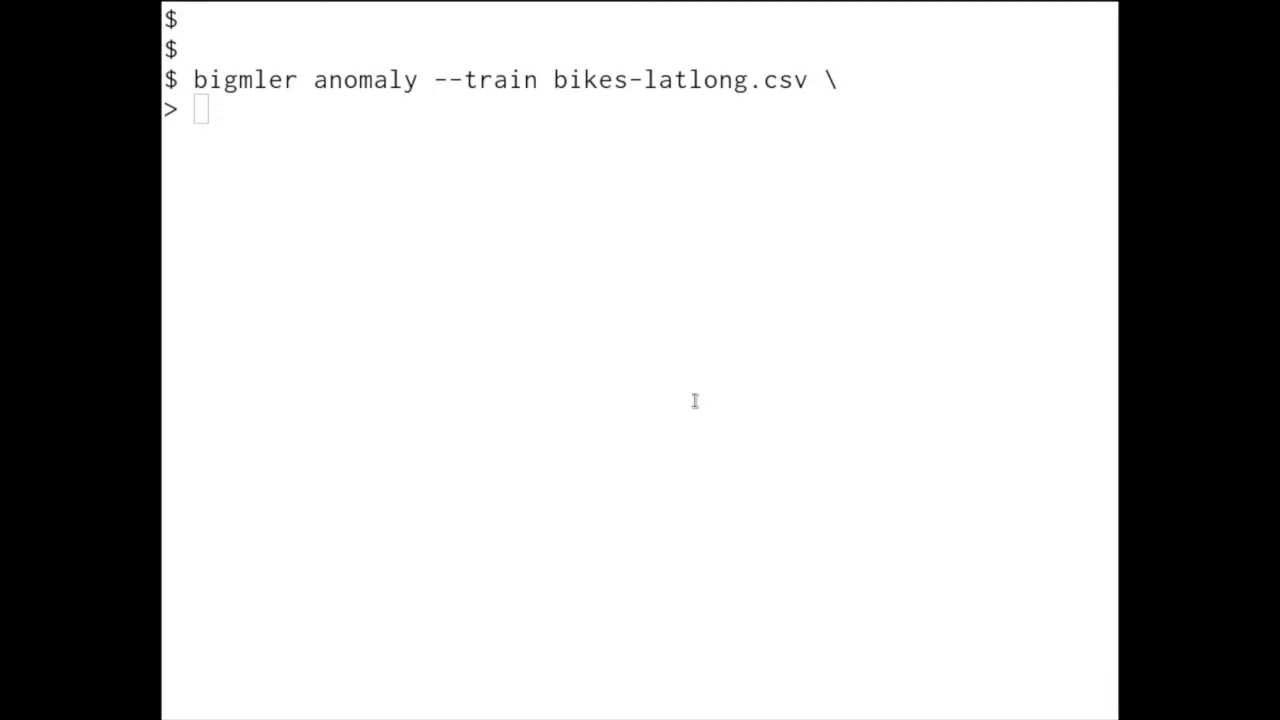
Run bigmler anomaly training and testing on bikes-latlong.csv, writing scores to bigml/scores.csv with a prediction header.
type("--test bikes-latlong.csv \\")
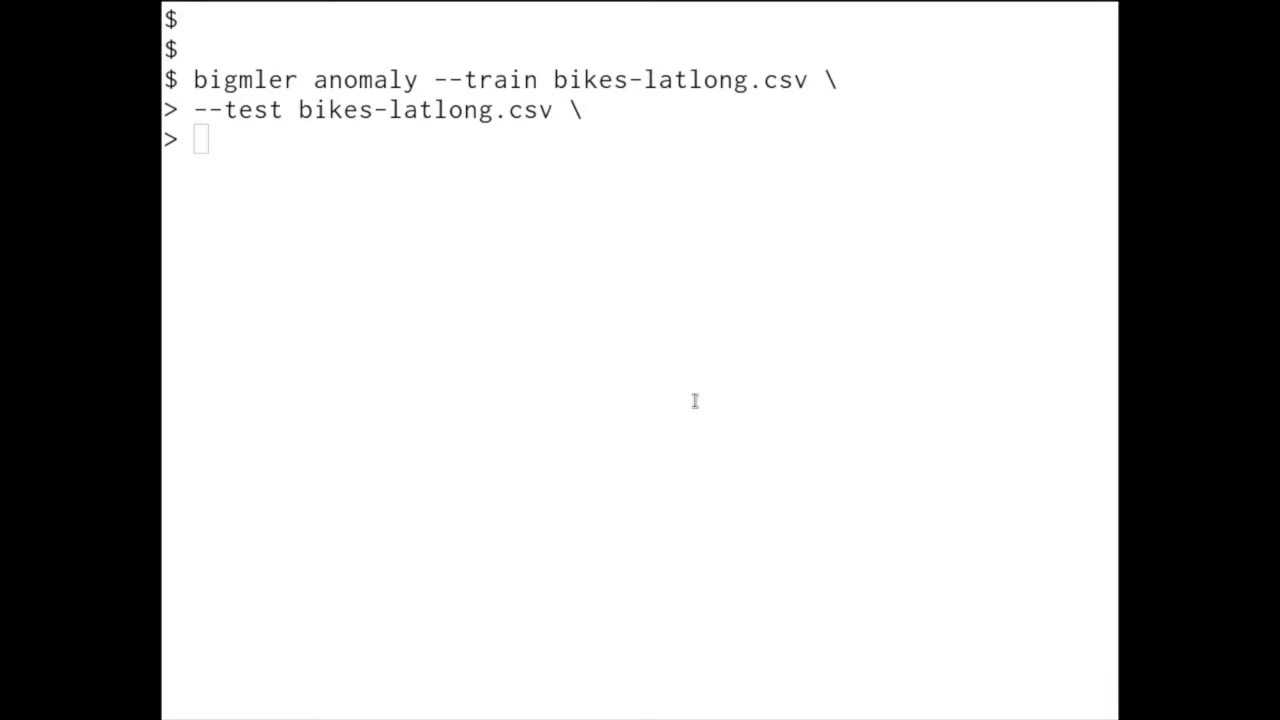
type("--output bigml/scores.csv \\")
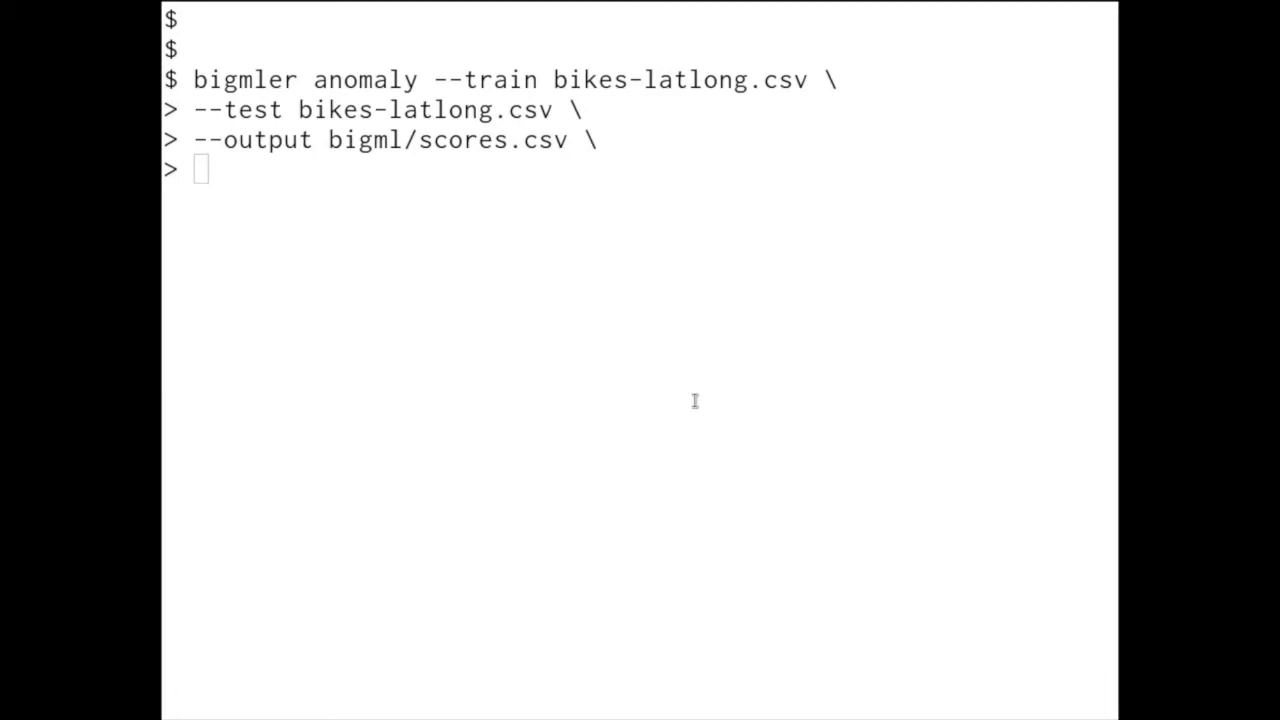
type("--prediction-header")
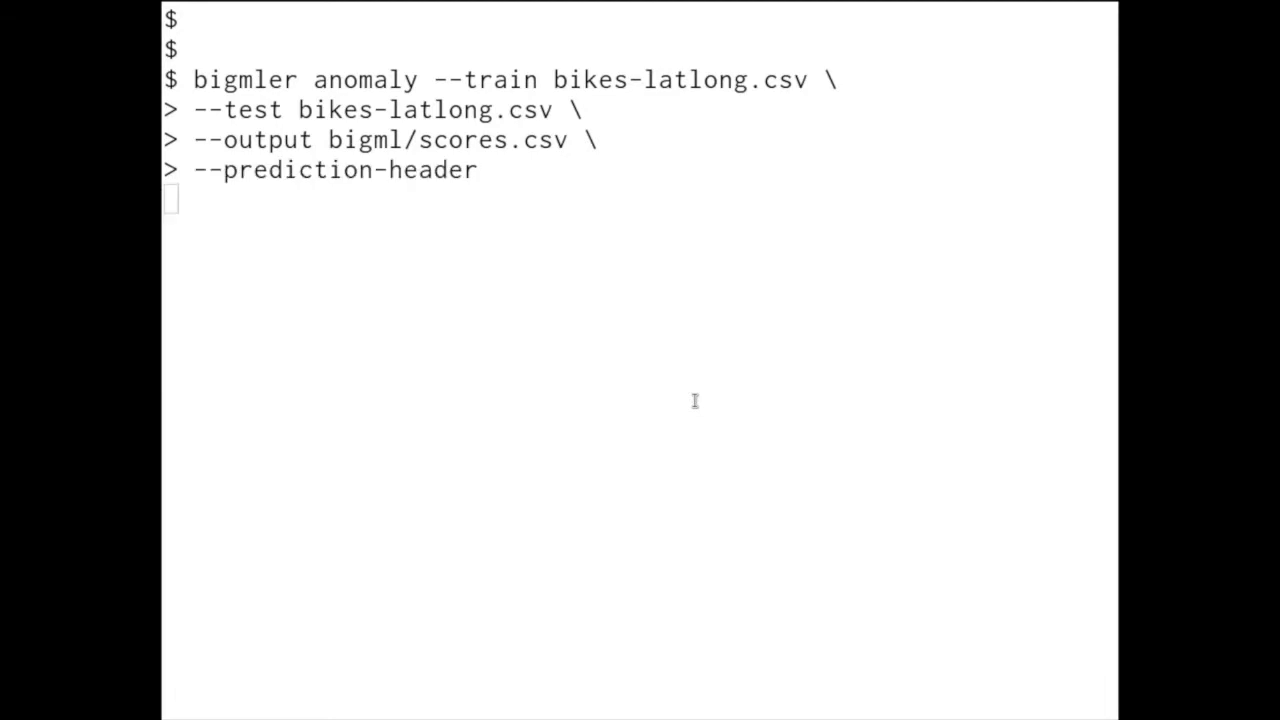
key("Return")
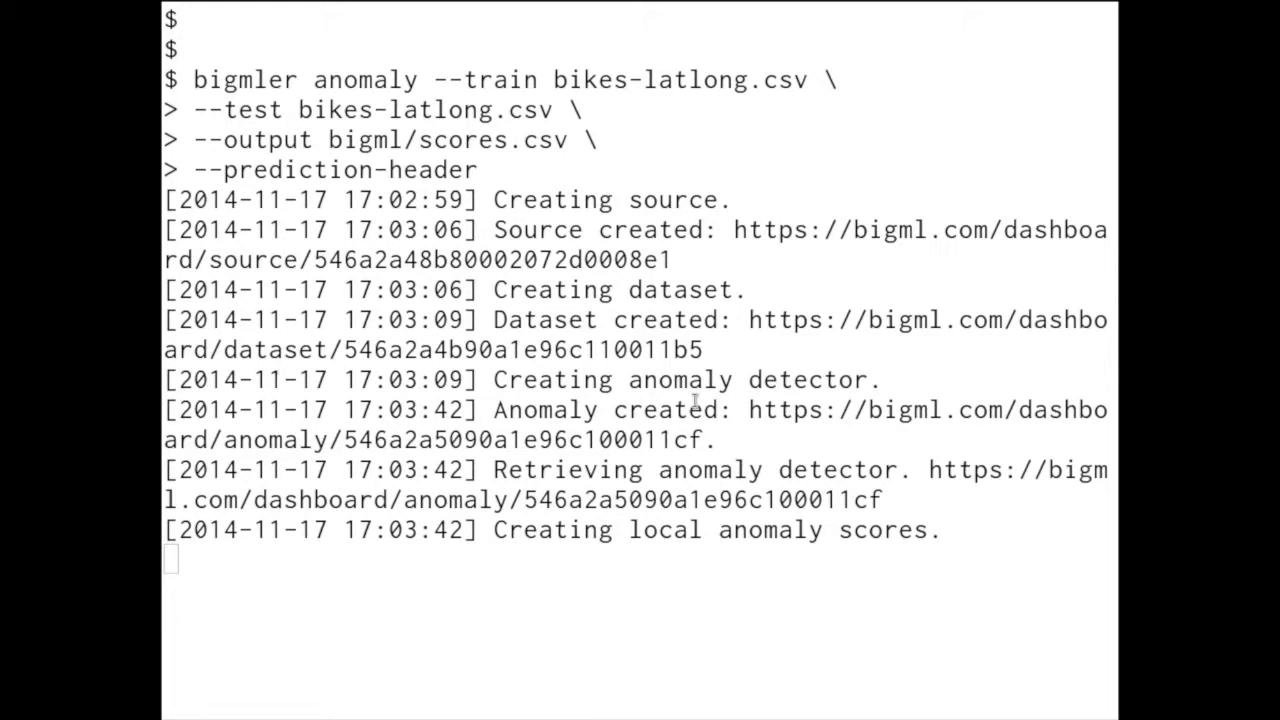
scroll("down", 3)
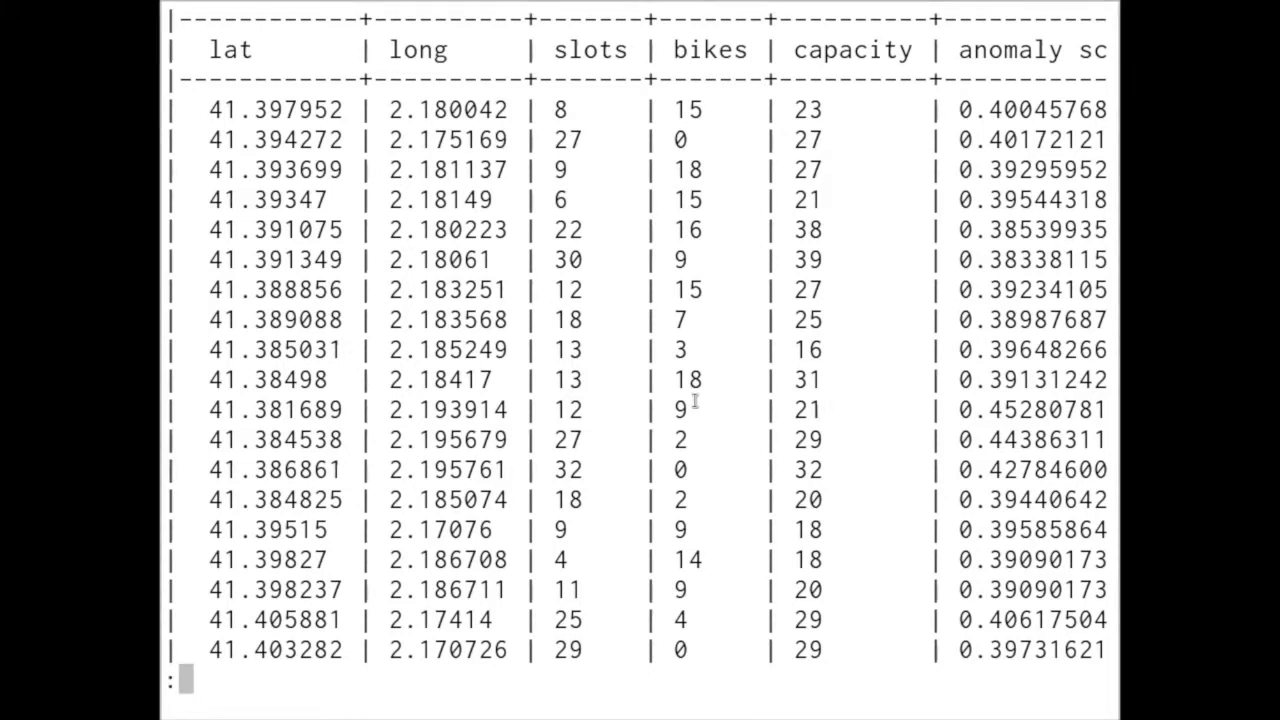
Scroll the csvlook scores table right to the anomaly score column, then quit less.
scroll("right", 3)
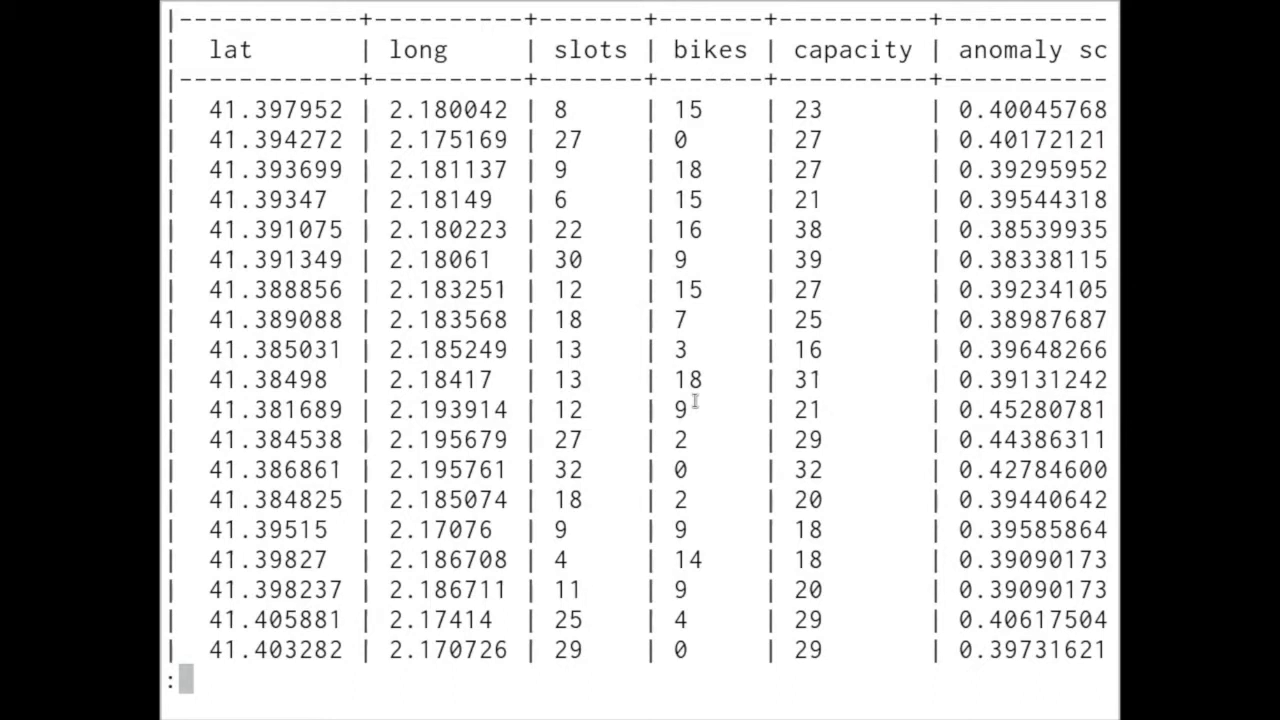
scroll("right", 3)
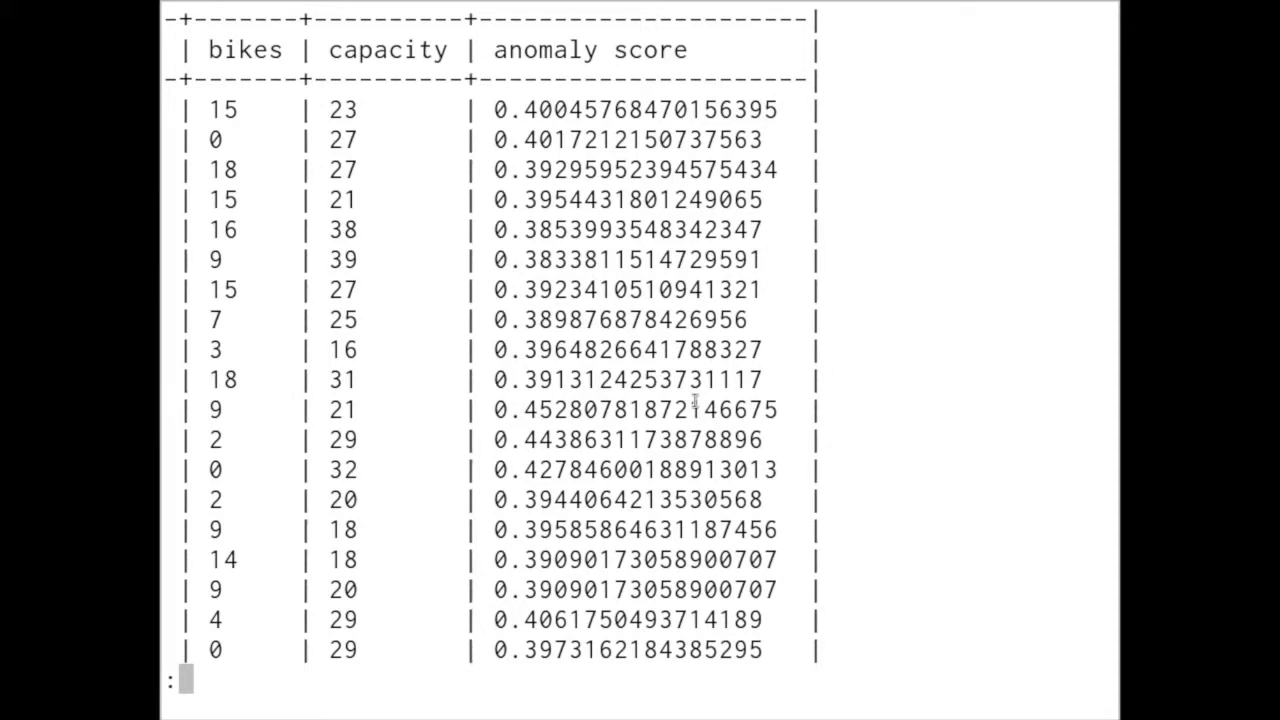
key("q")
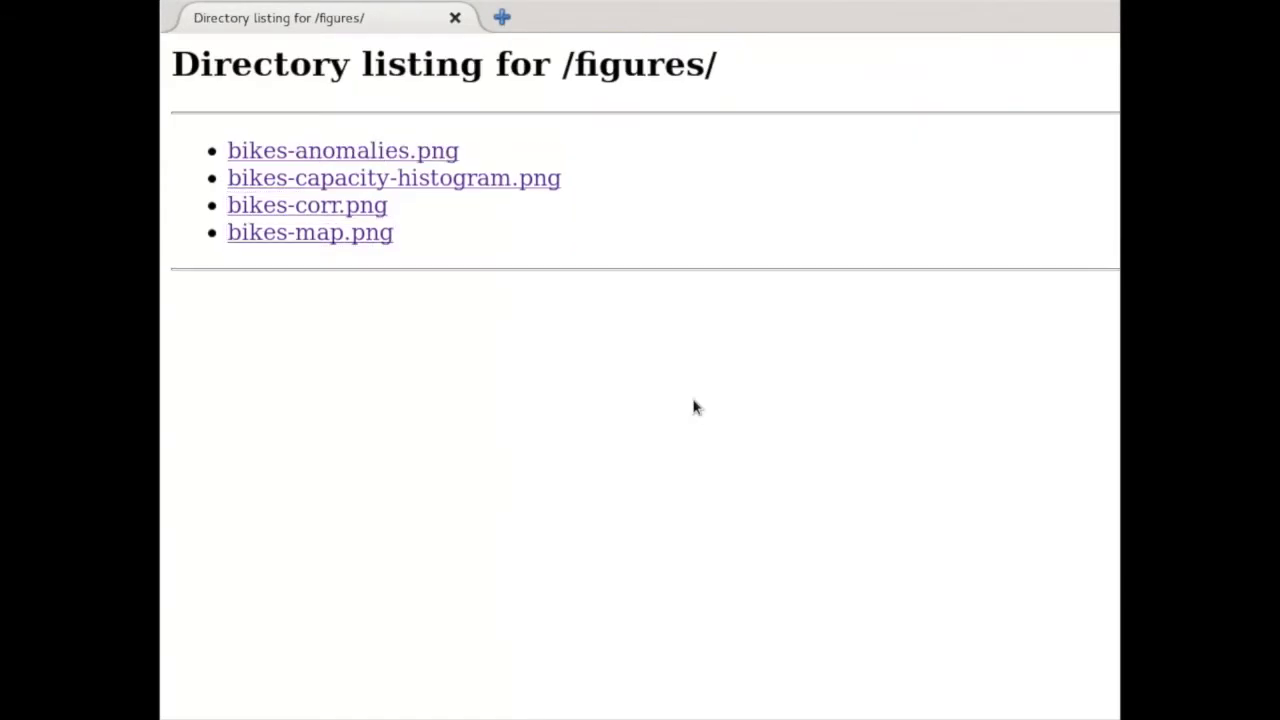
mouse_move(400, 152)
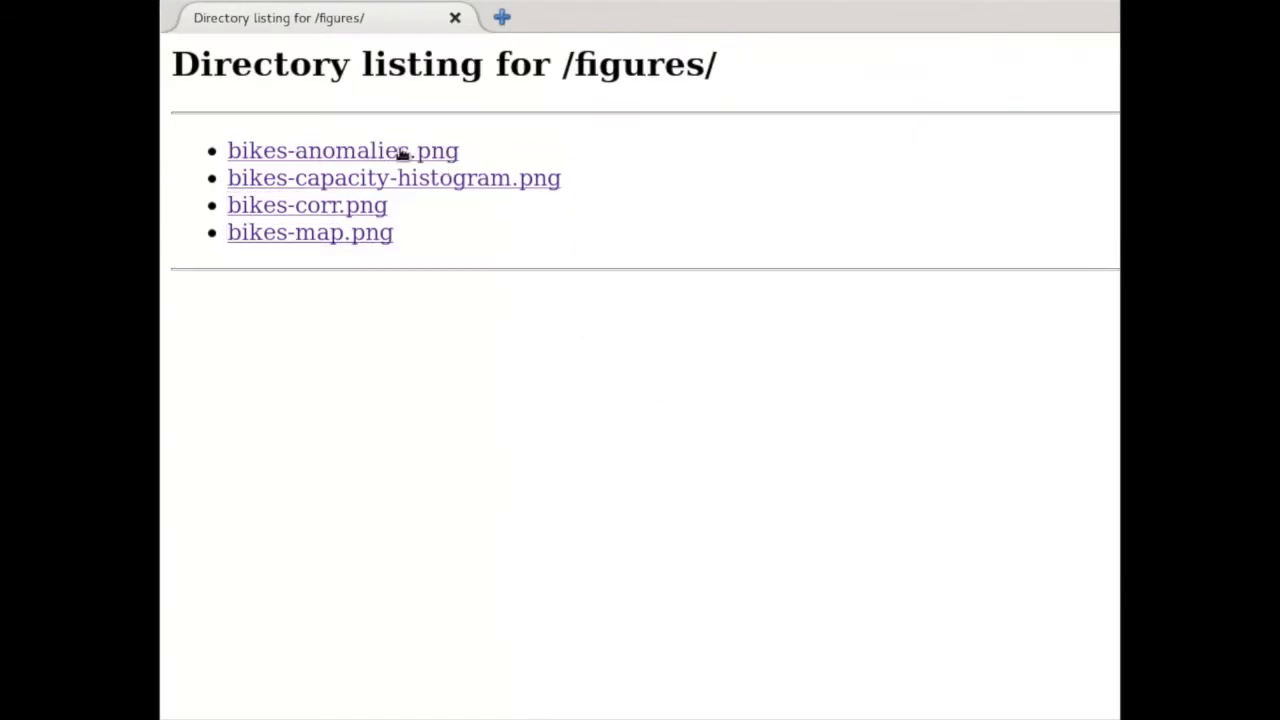
View bikes-anomalies.png from the figures listing in Firefox.
left_click(342, 150)
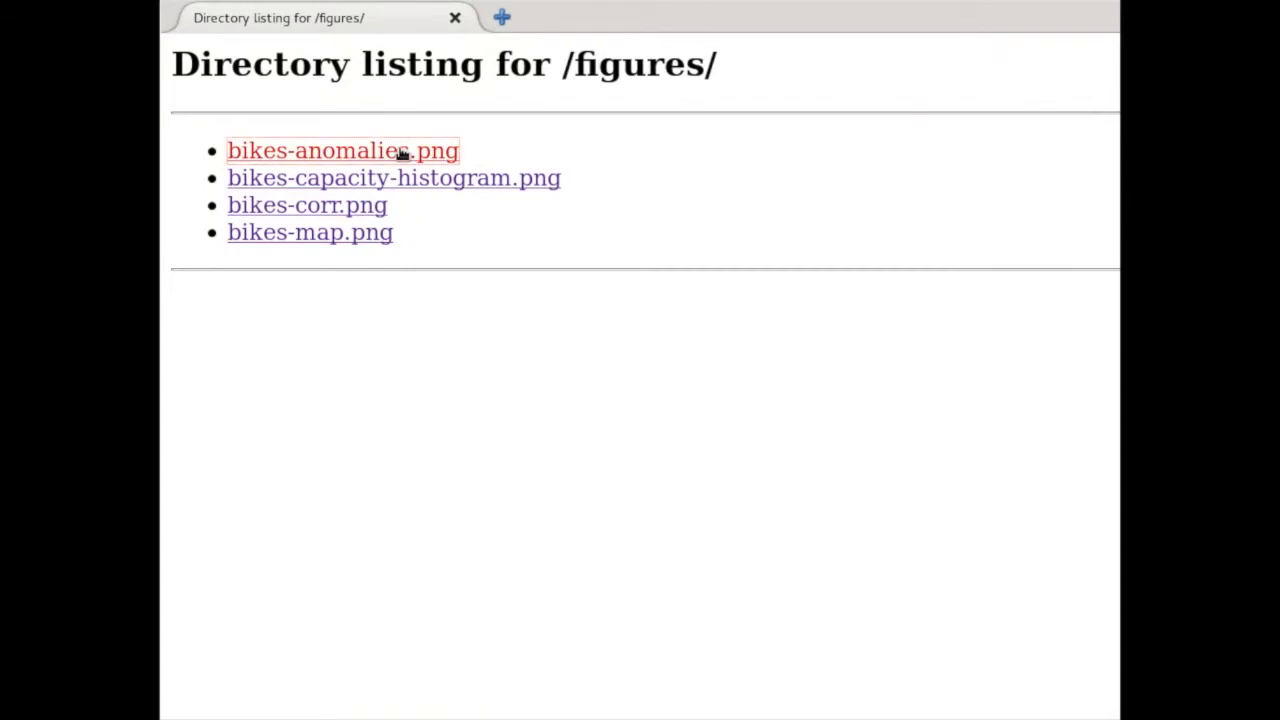
left_click(344, 150)
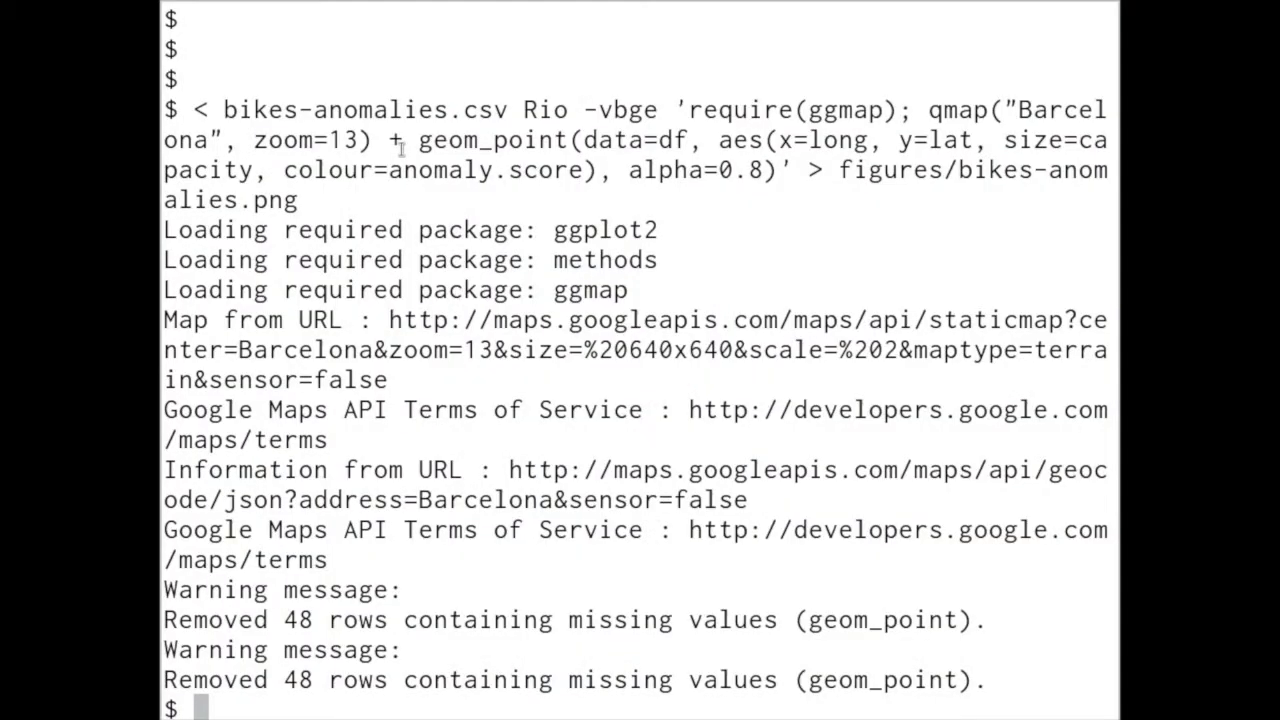
Scroll up to review the Rio ggmap command that wrote figures/bikes-anomalies.png.
scroll("up", 3)
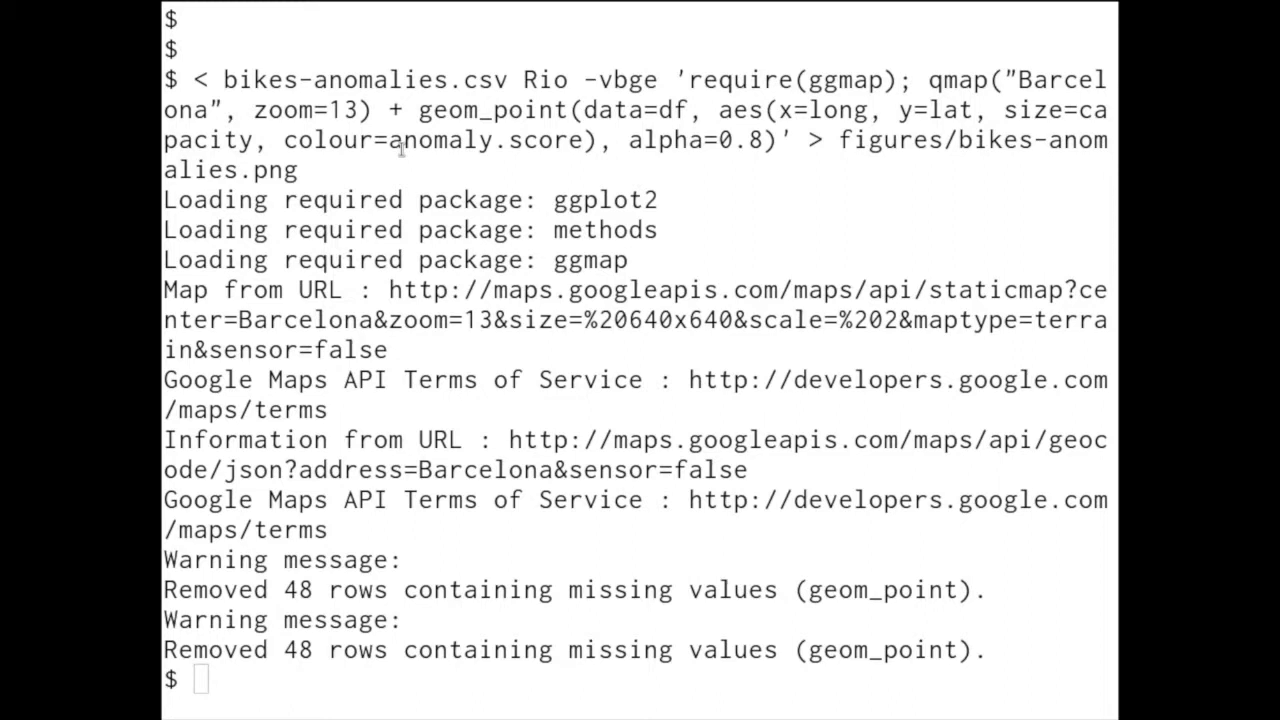
Stream #papis2014 tweets from papisdotio as CSV into tweets-papis.csv via tee, then interrupt it.
type("t stream search papisdotio '#papis2014' --csv | tee tweets-papis.csv")
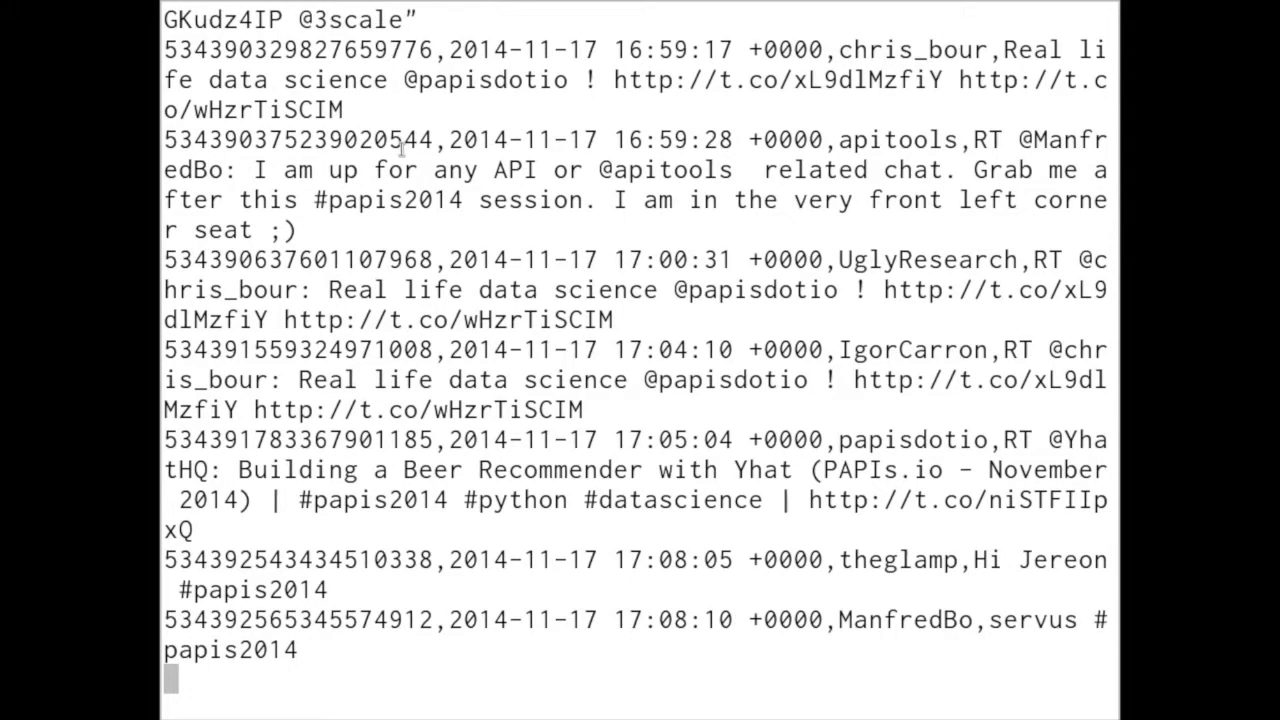
scroll("down", 3)
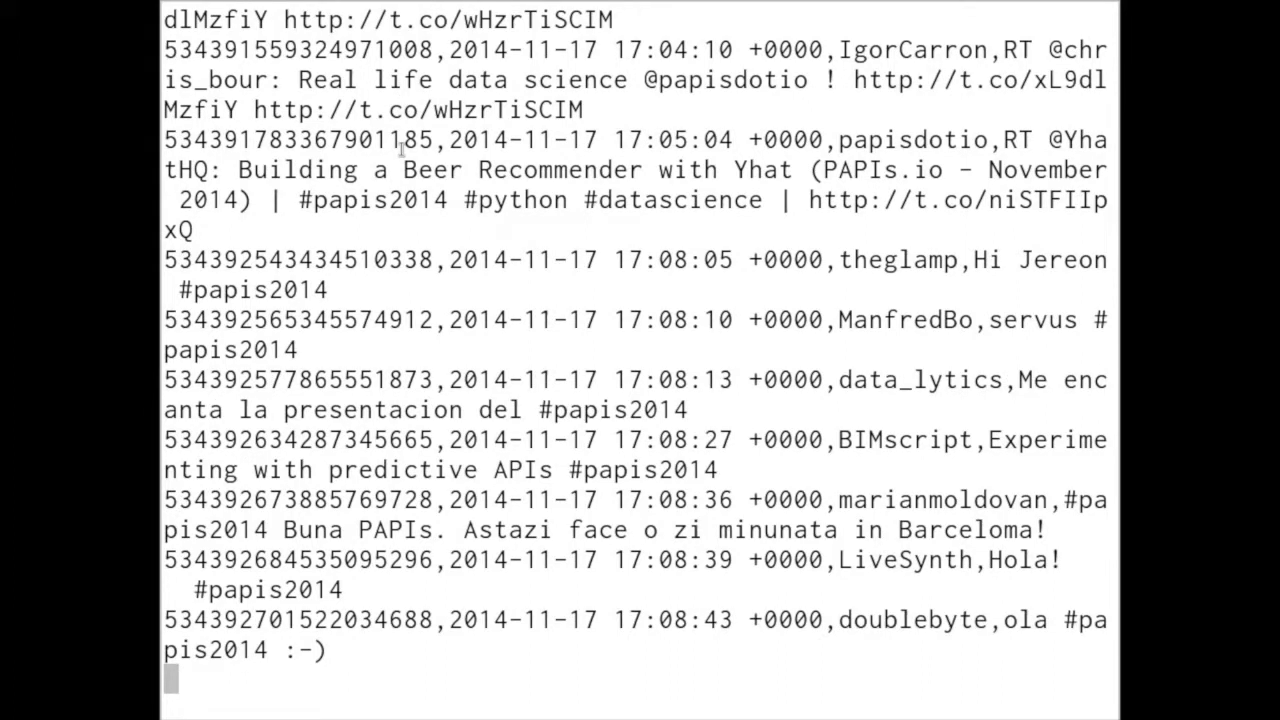
scroll("down", 3)
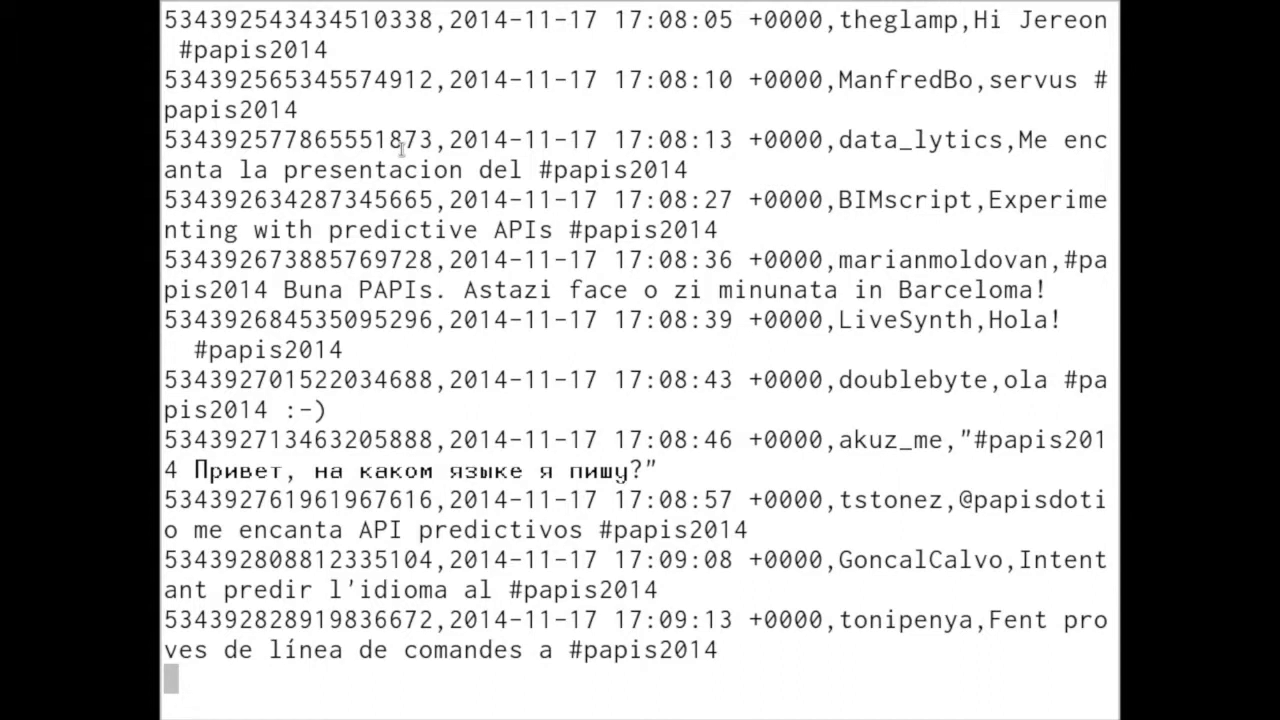
key("ctrl+c")
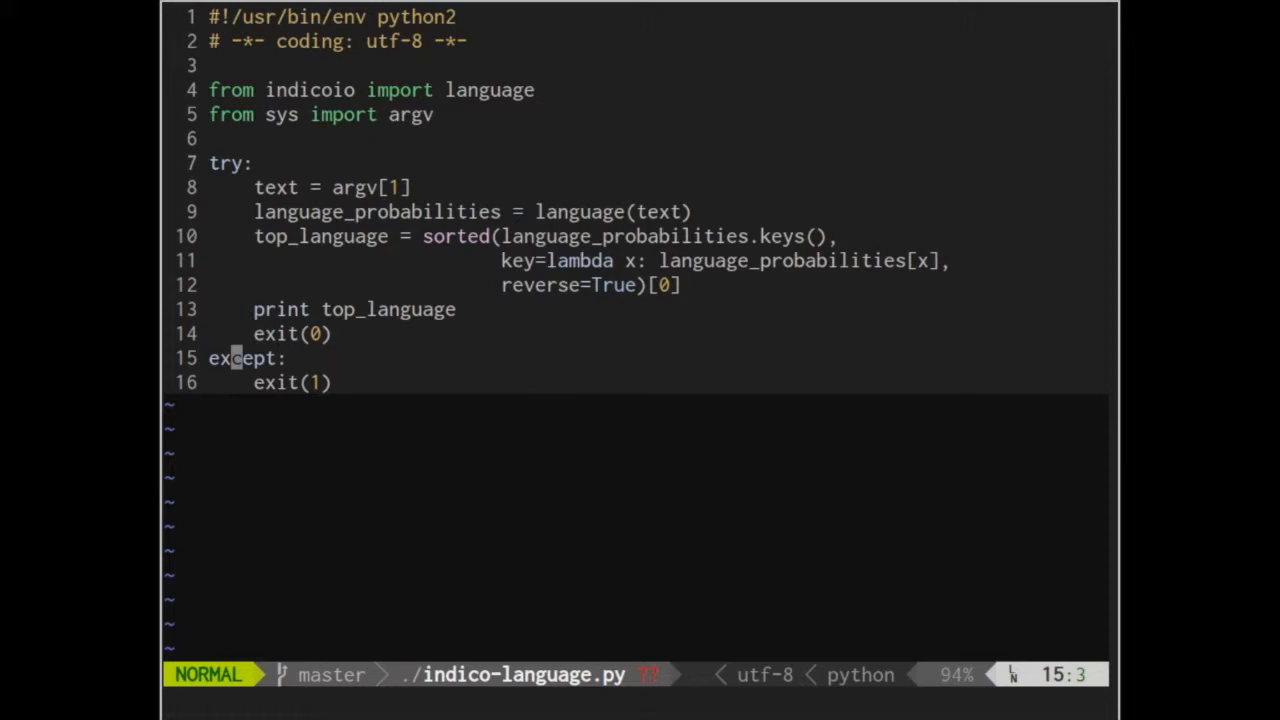
key("l")
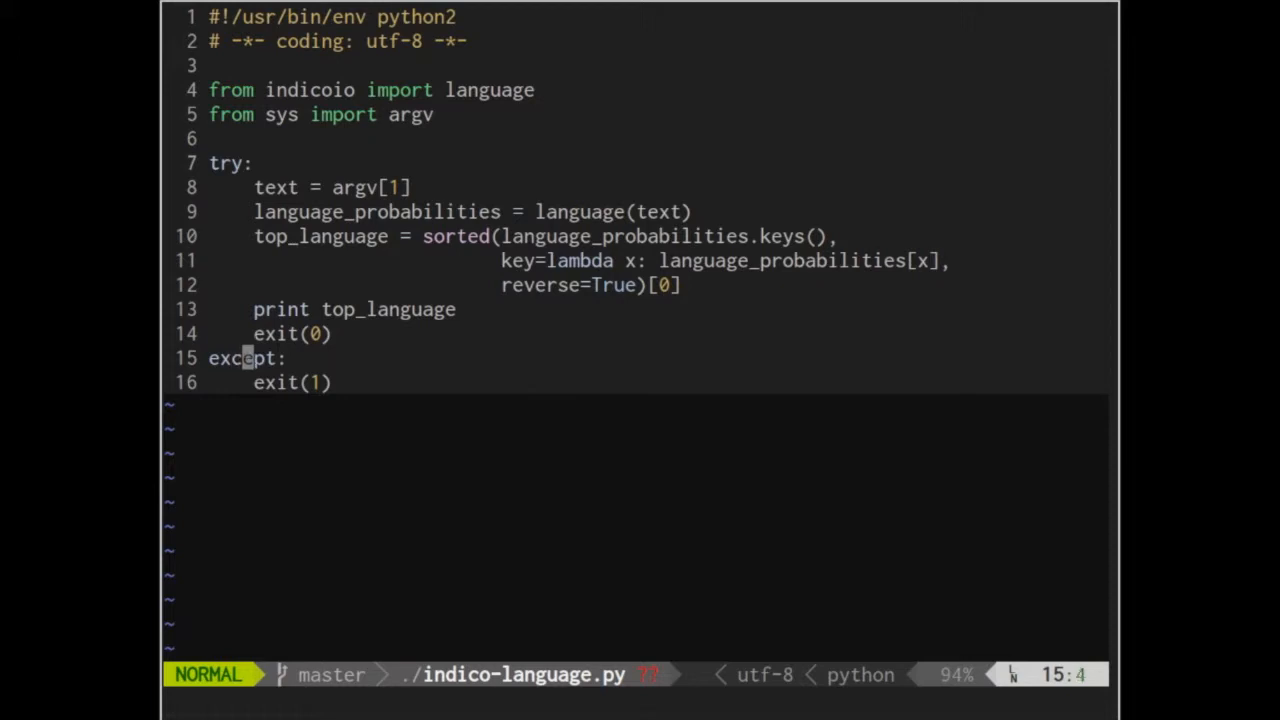
key("l")
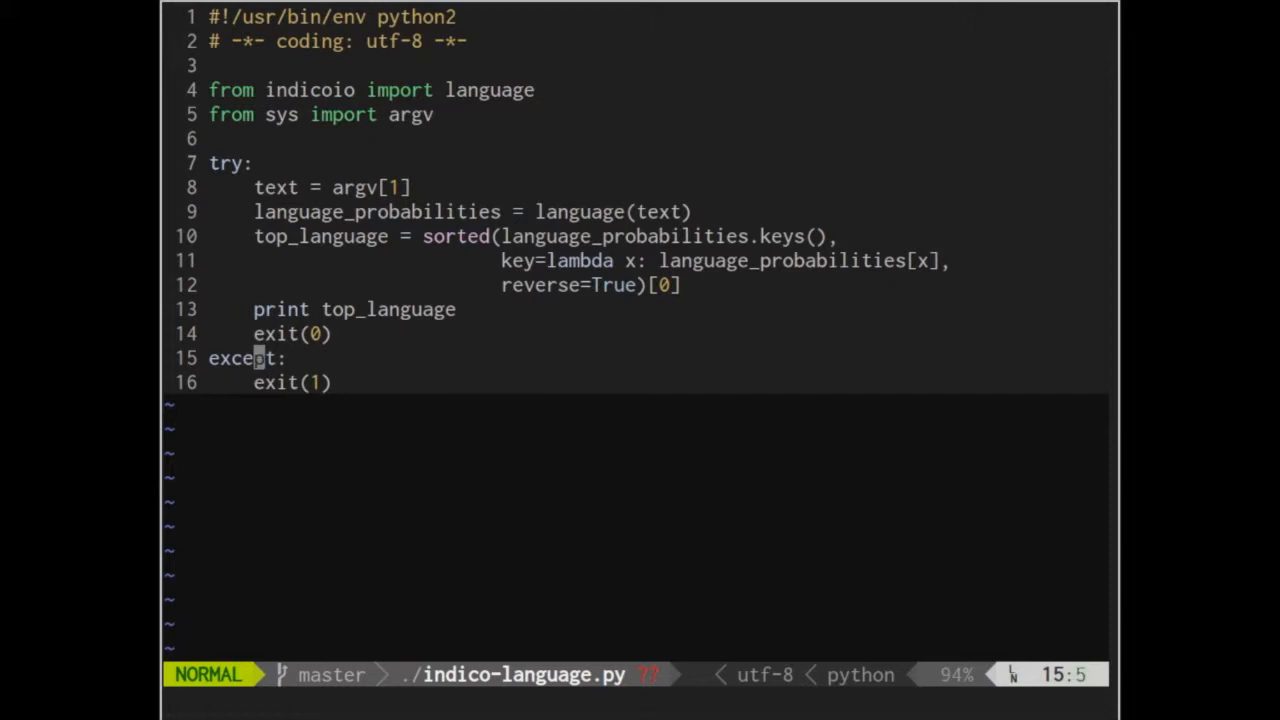
key("k")
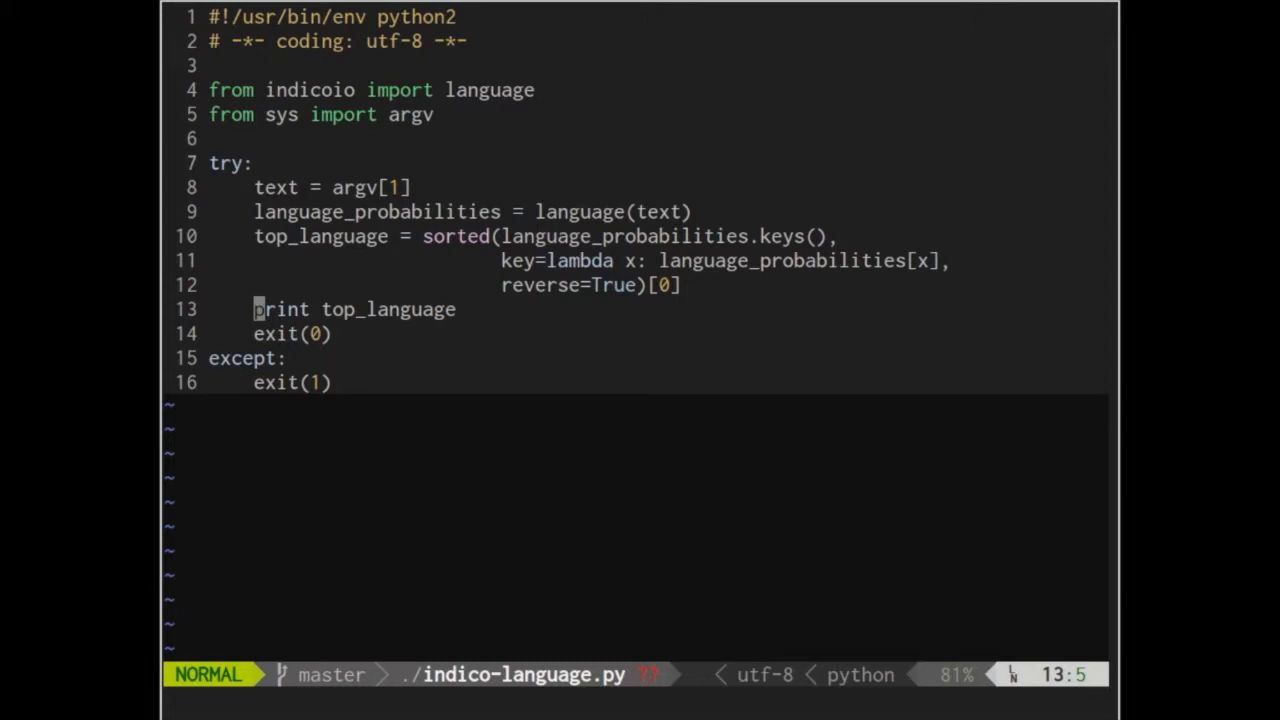
key("k")
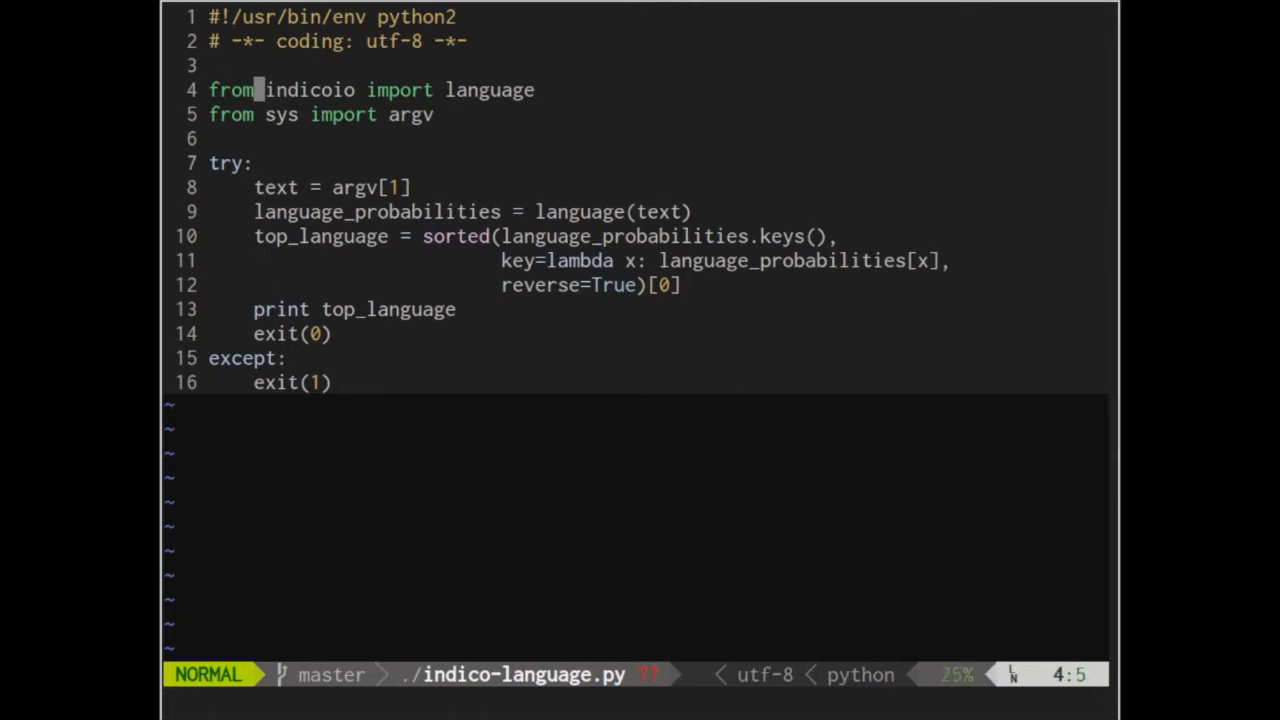
key("l")
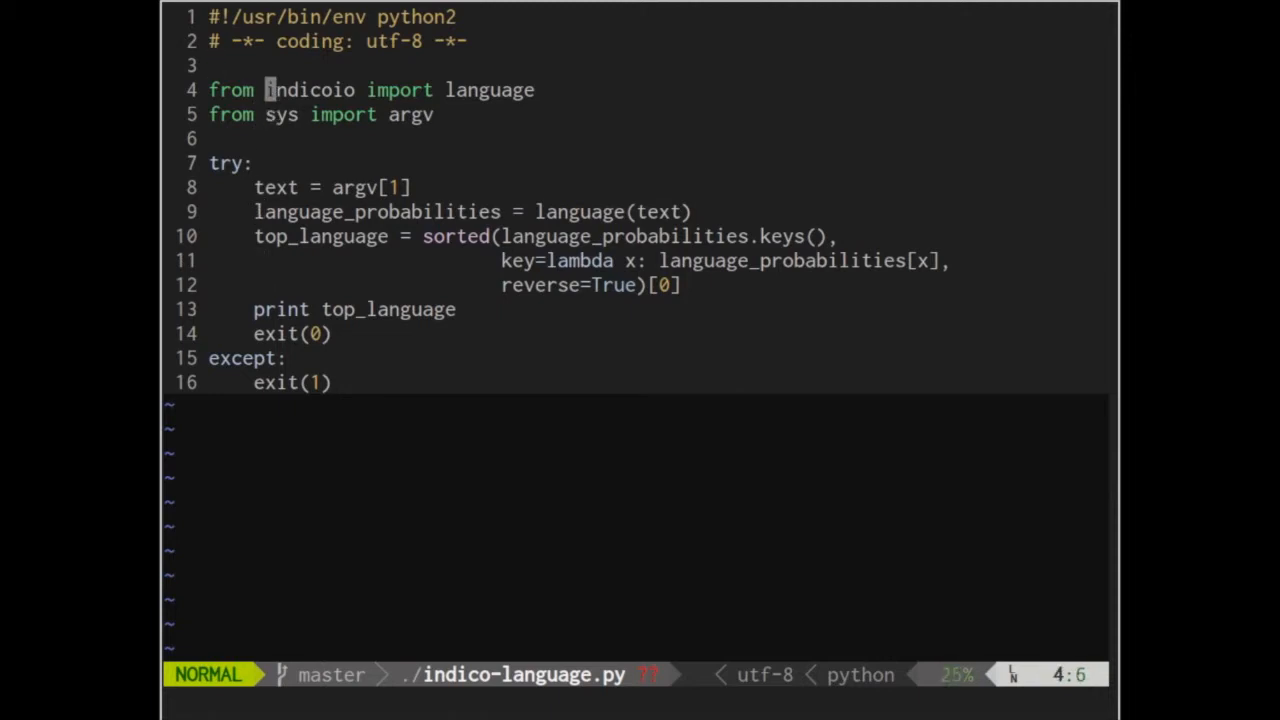
key("V")
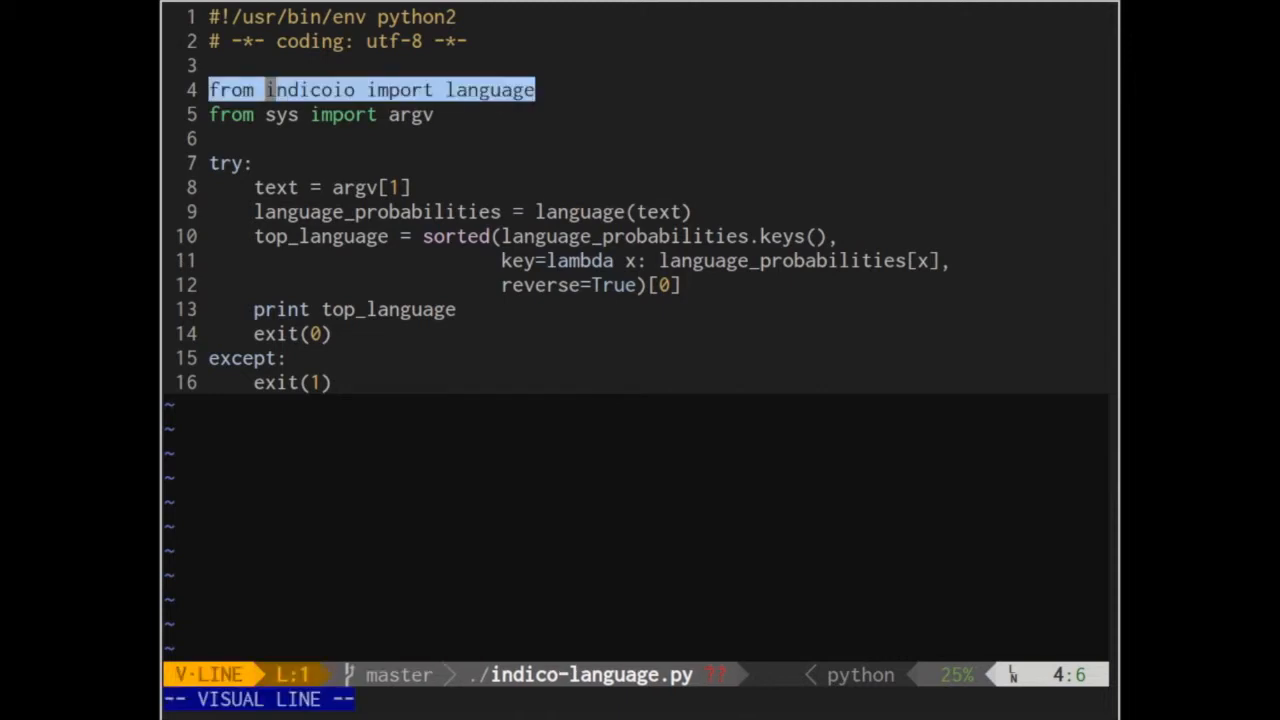
key("Escape")
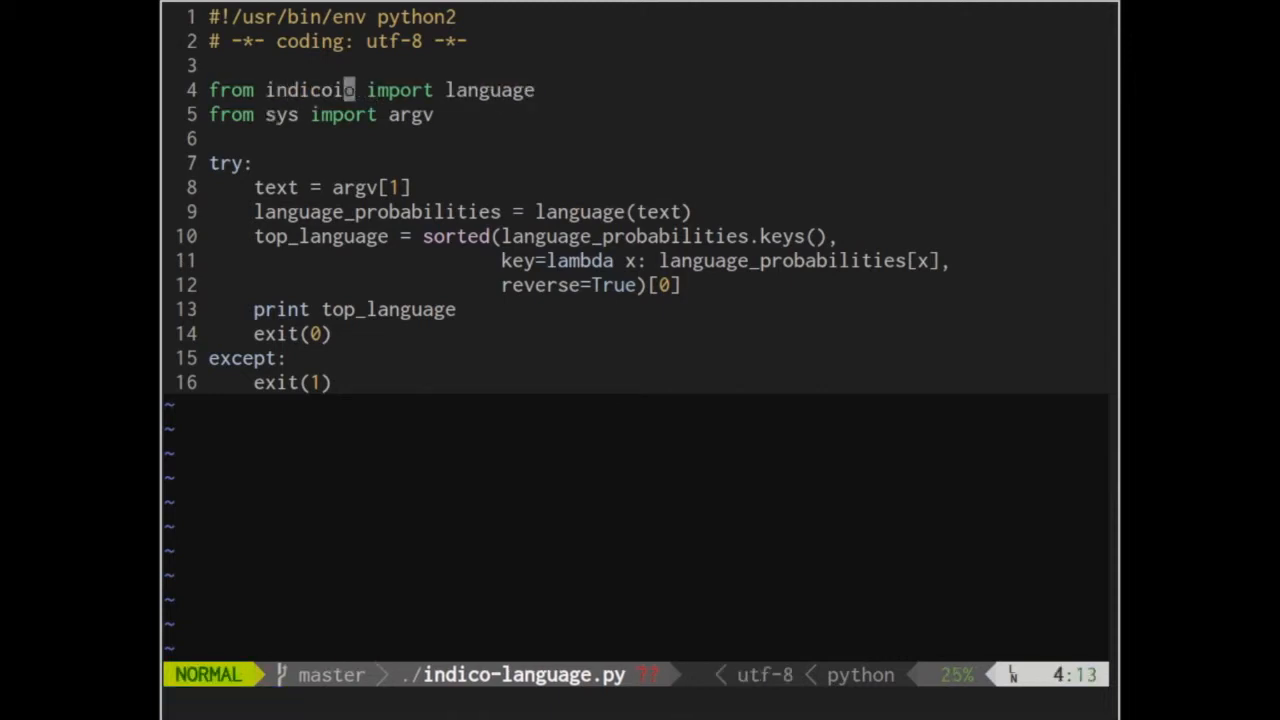
key("j")
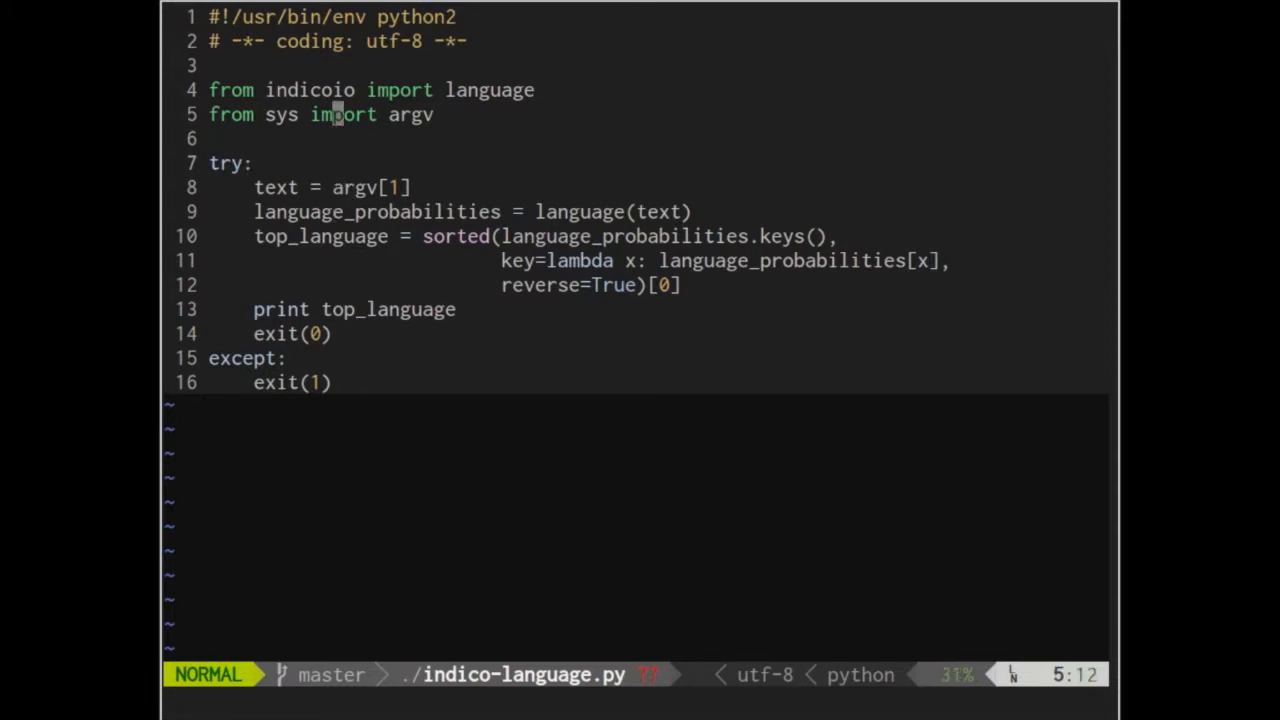
key("V")
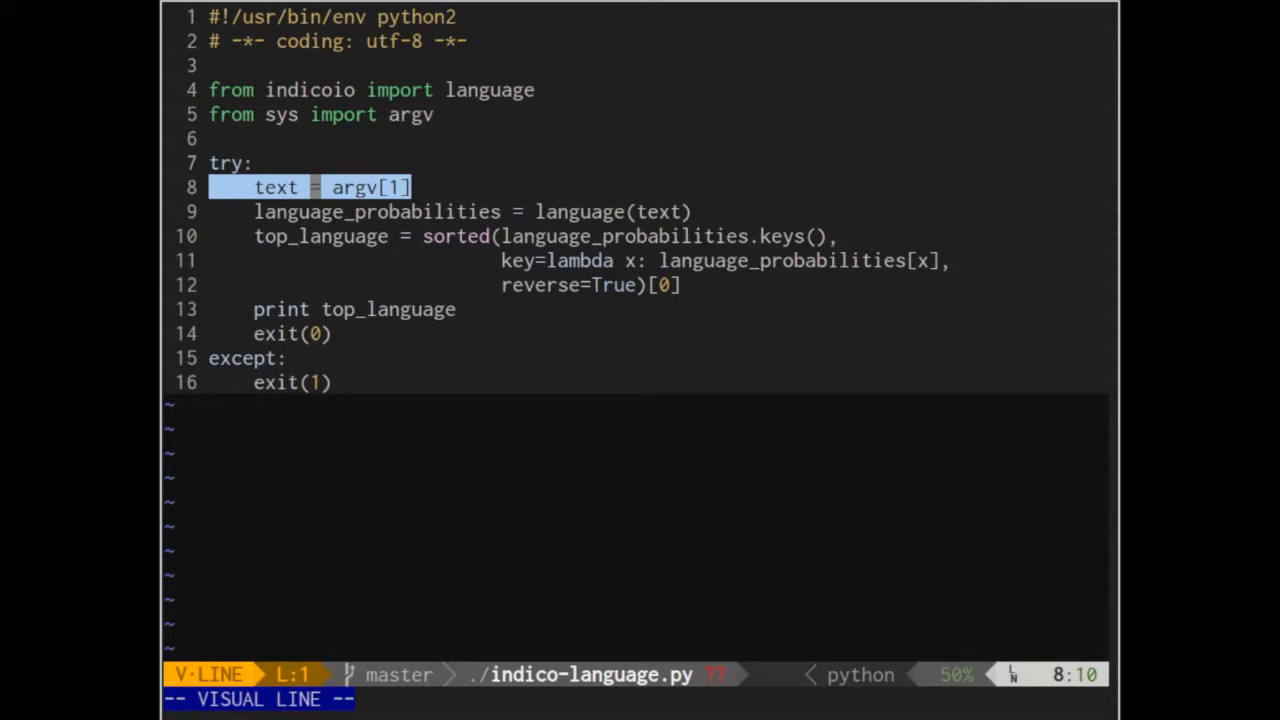
key("j")
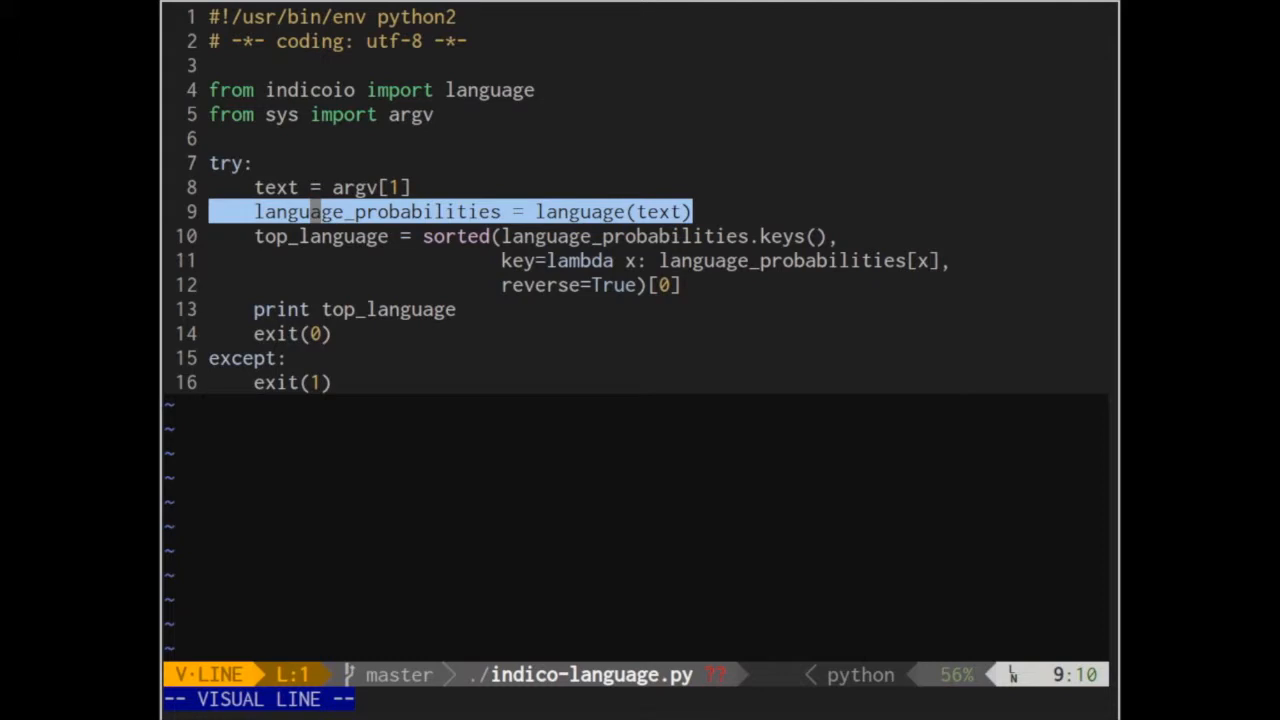
key("Escape")
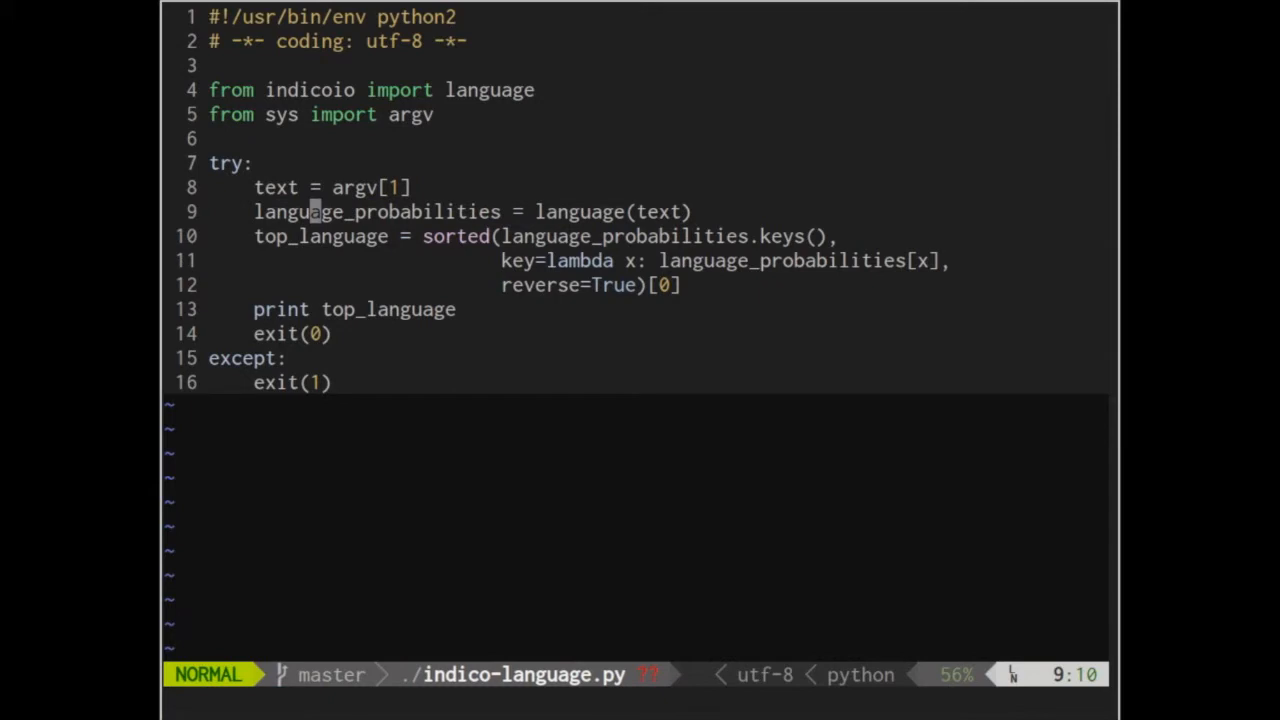
key("V")
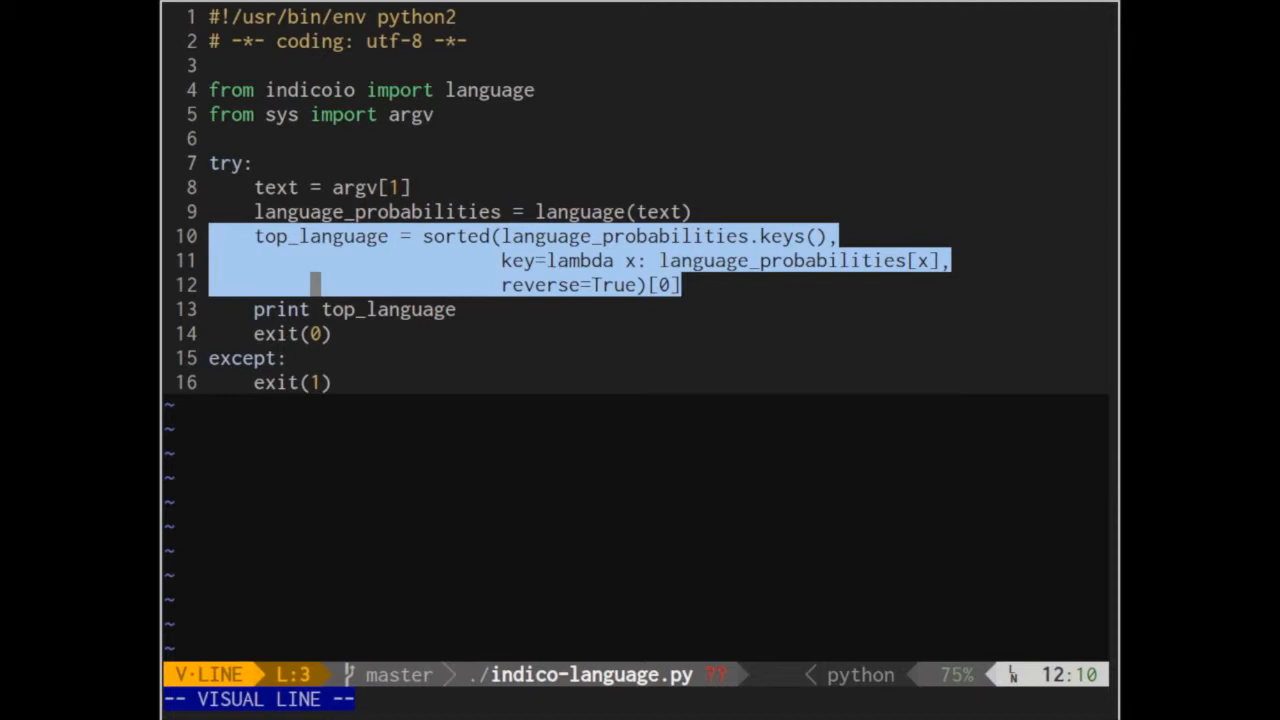
key("Escape")
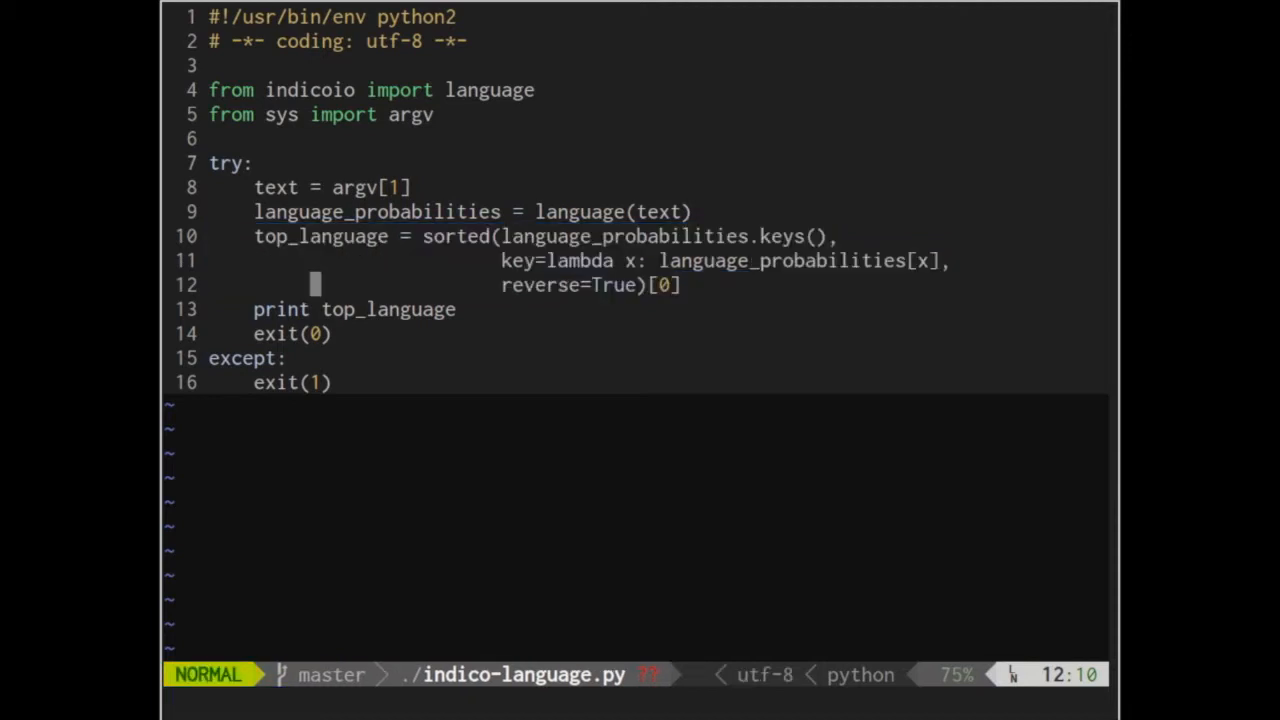
key("V")
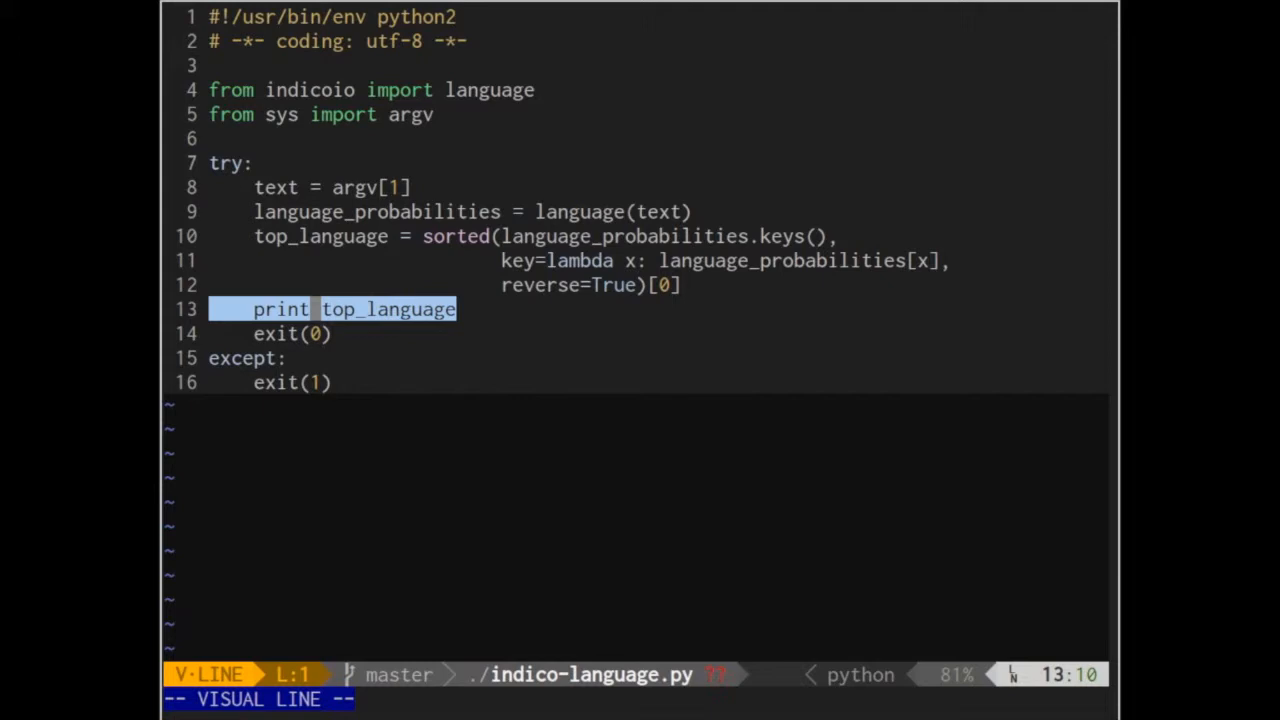
key("Escape")
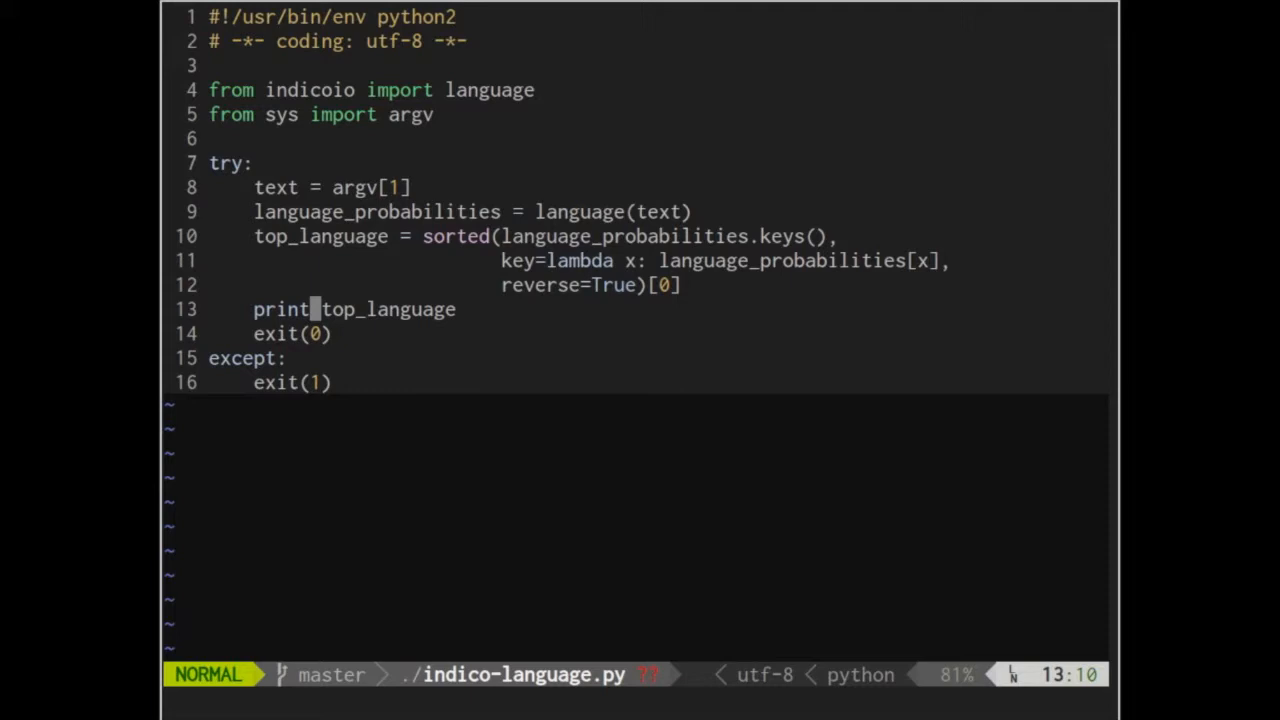
key("l")
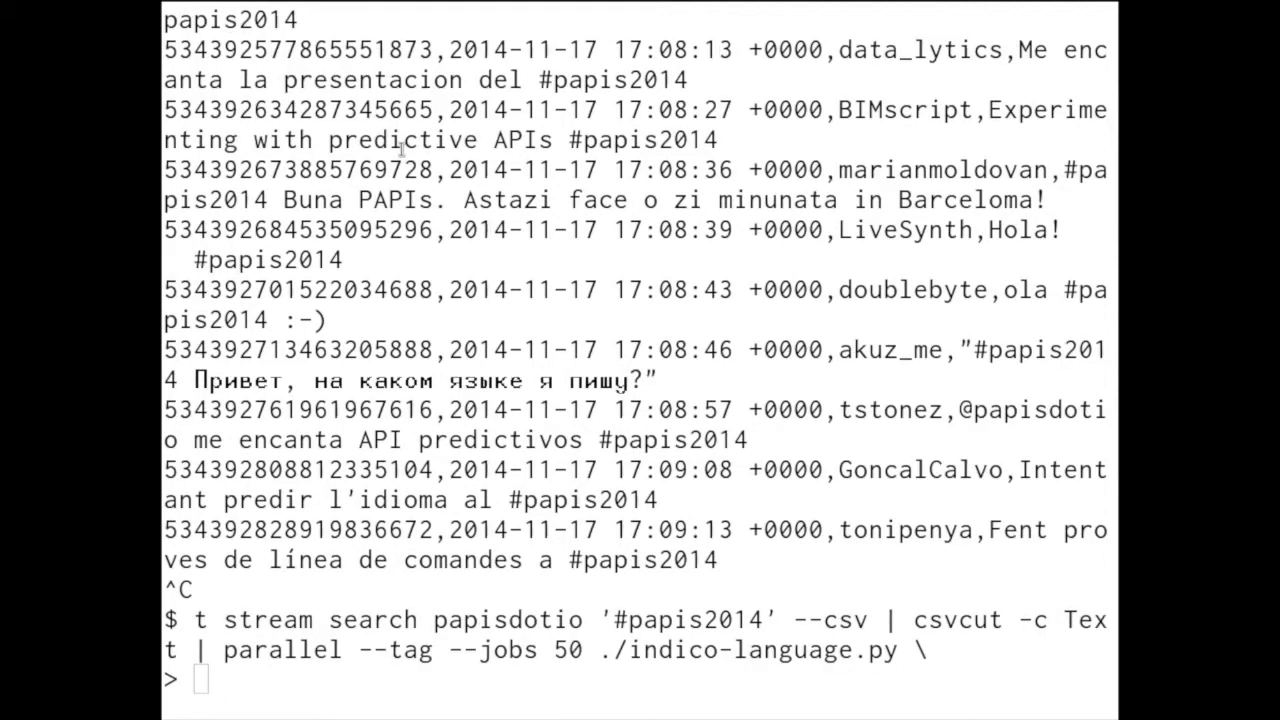
Interrupt the raw tweet stream with Ctrl-C to clear the old output.
key("ctrl+c")
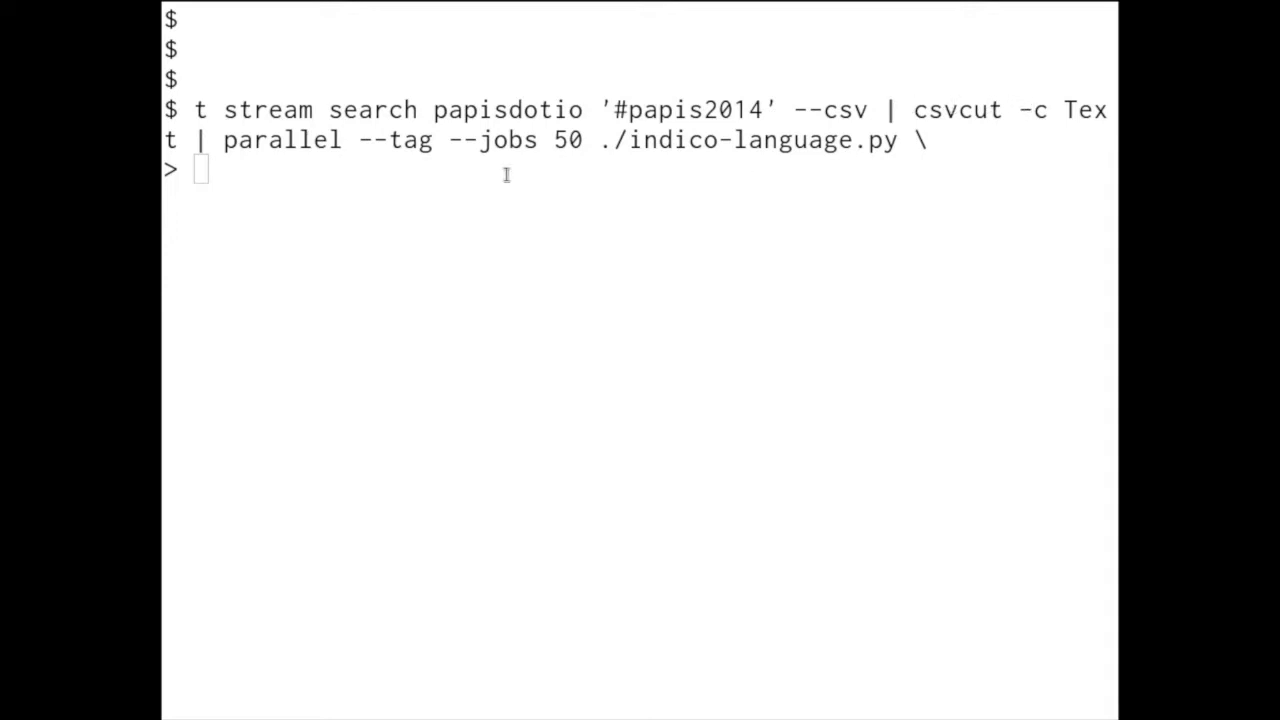
mouse_move(450, 156)
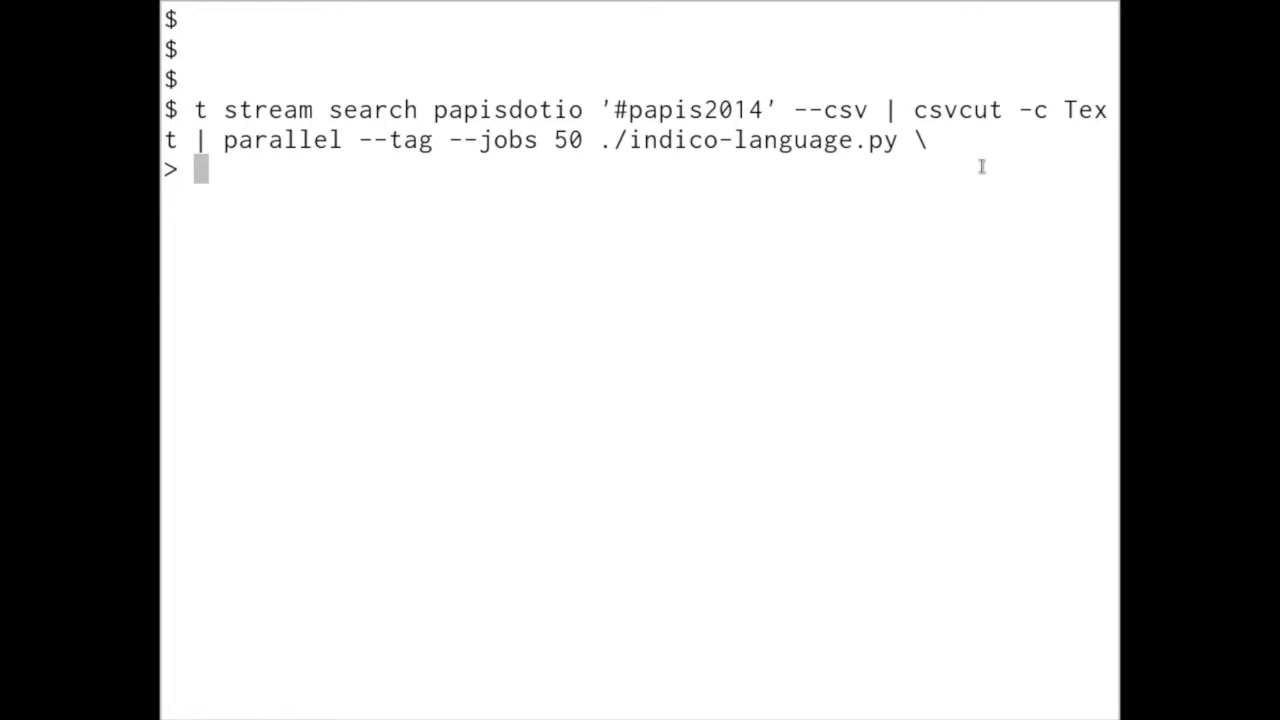
Cancel the pending continuation, recall the pipeline and remove the trailing backslash to run it.
key("Return")
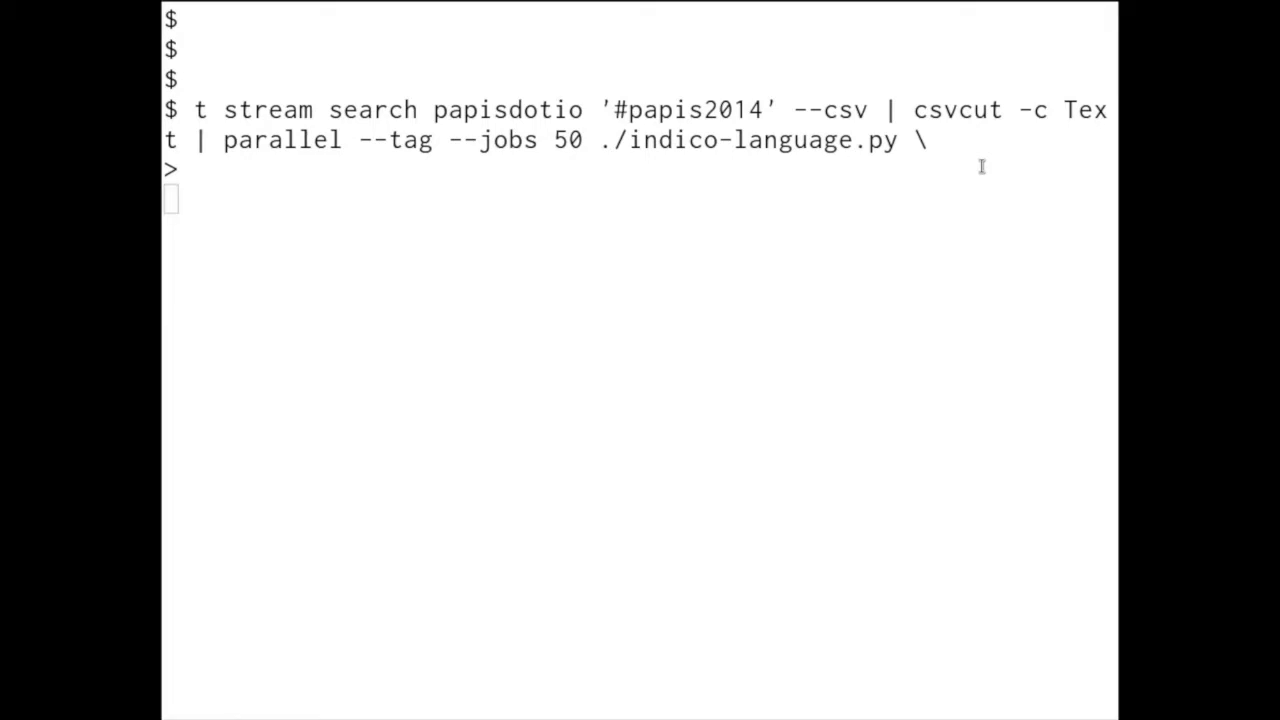
key("ctrl+c")
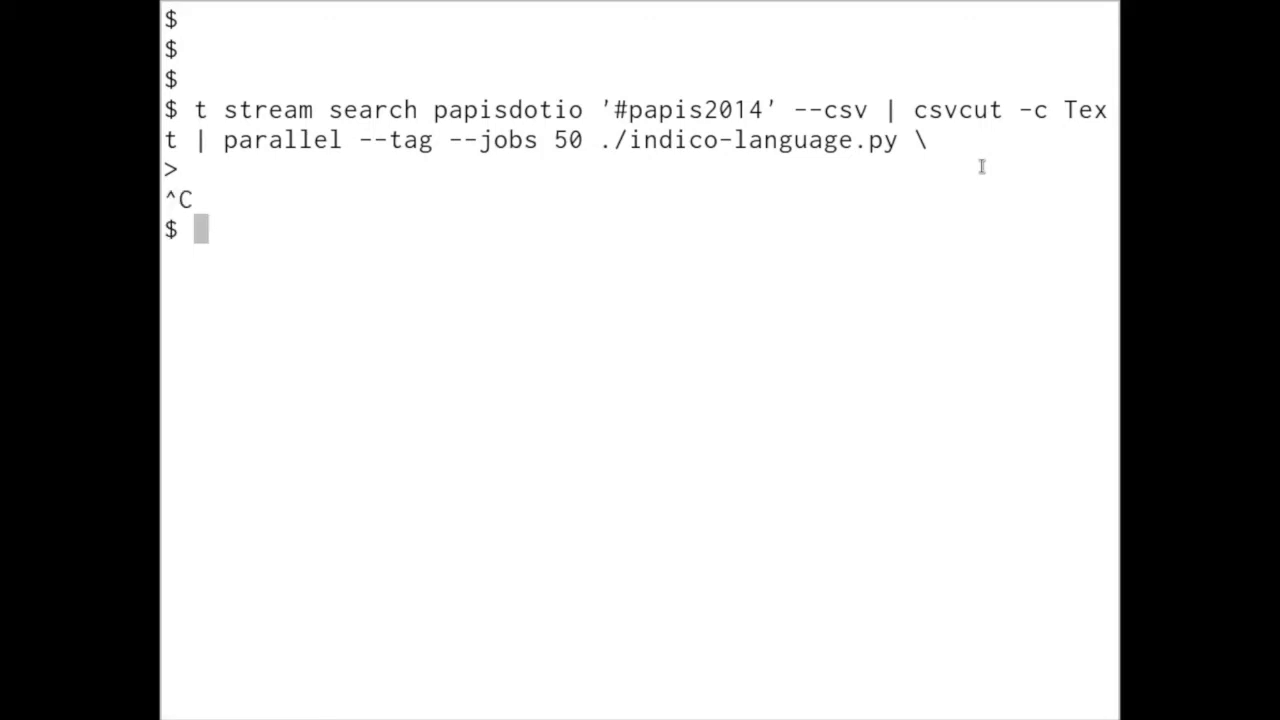
key("Up")
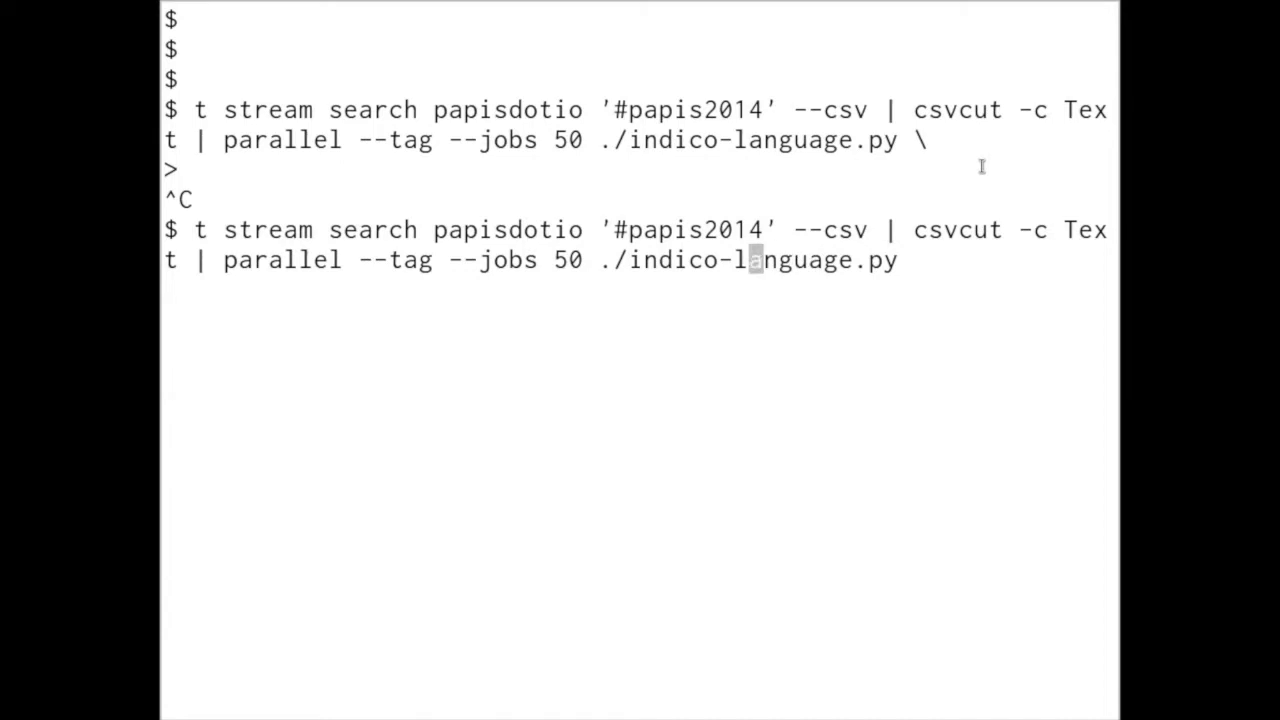
key("BackSpace")
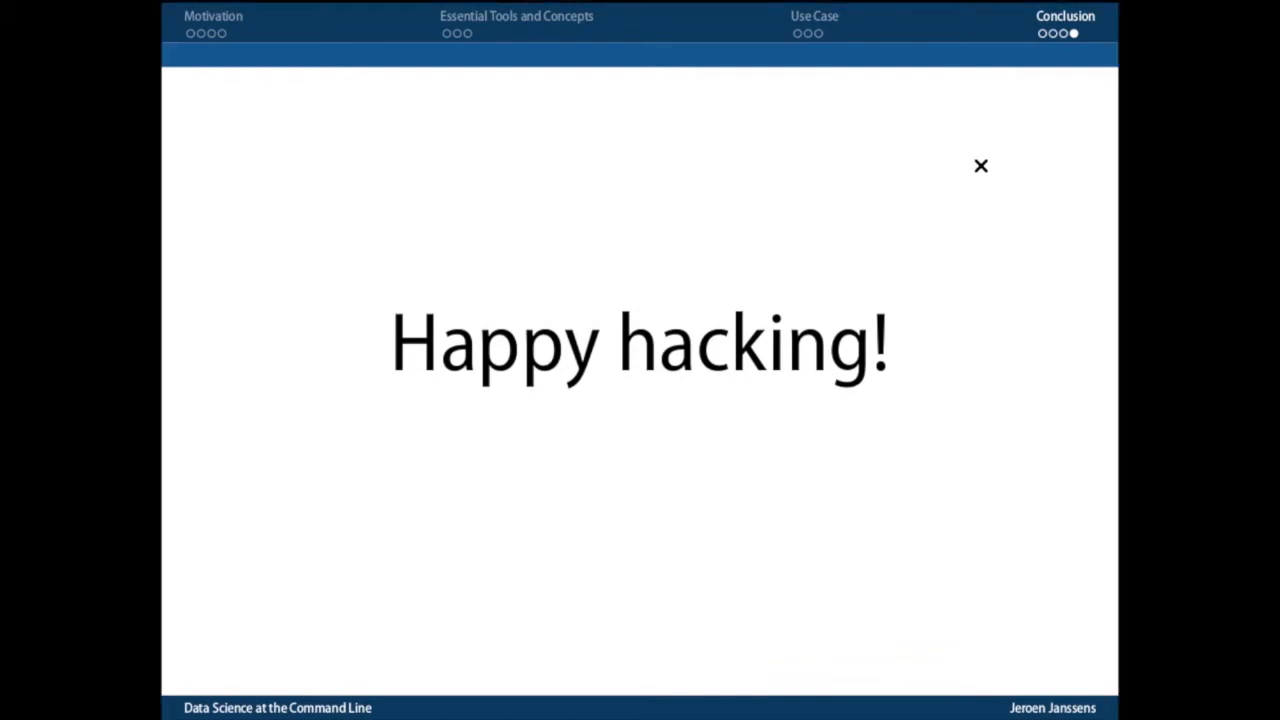
Enter the papi folder and compose cat tweets-all.csv | csvcut -c Text | parallel --tag --jobs 20 ./indico-language.py.
left_click(980, 166)
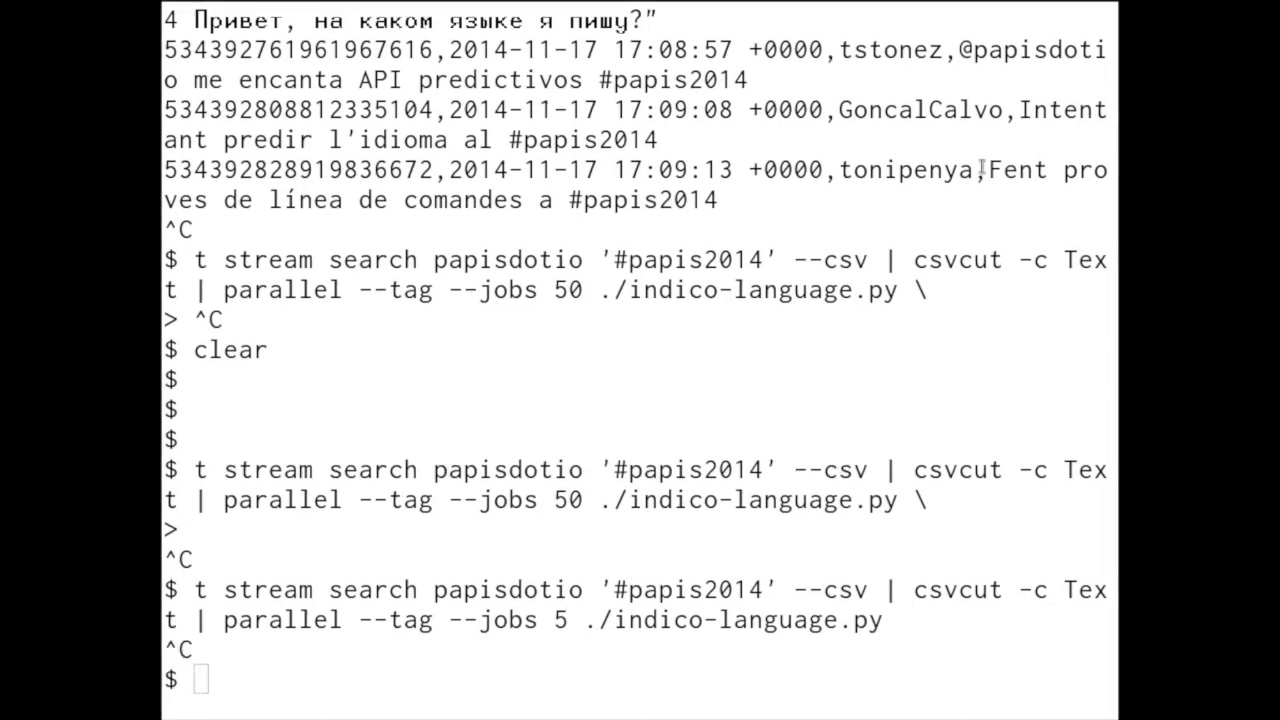
type("cd papi")
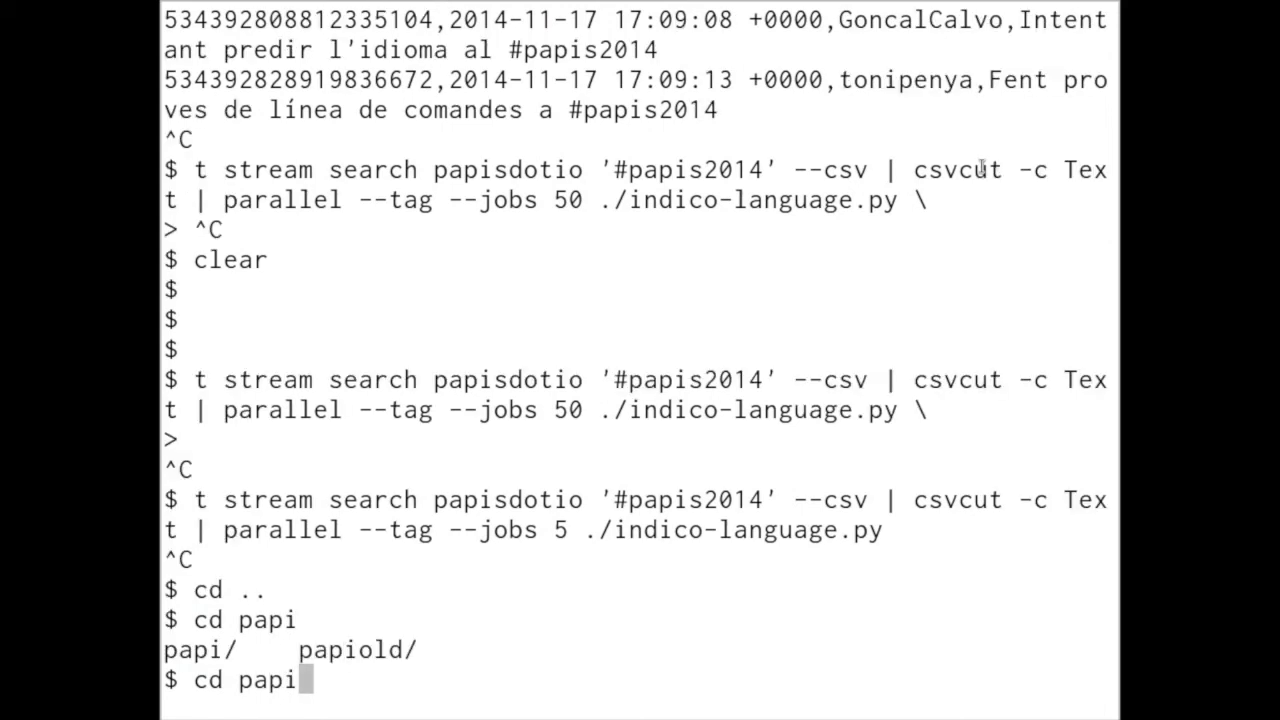
key("Return")
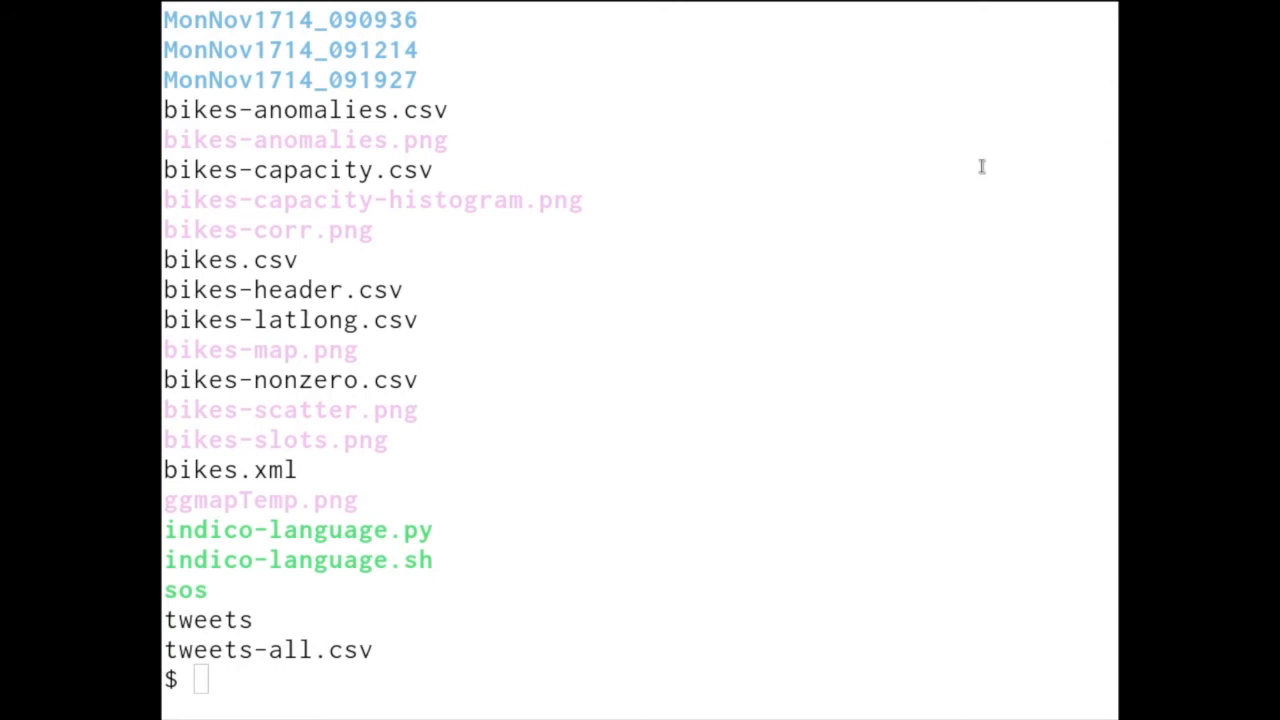
type("cat tweets-all.csv | csvcut -c Text | parallel --tag --jobs 20 ./indico-language.py")
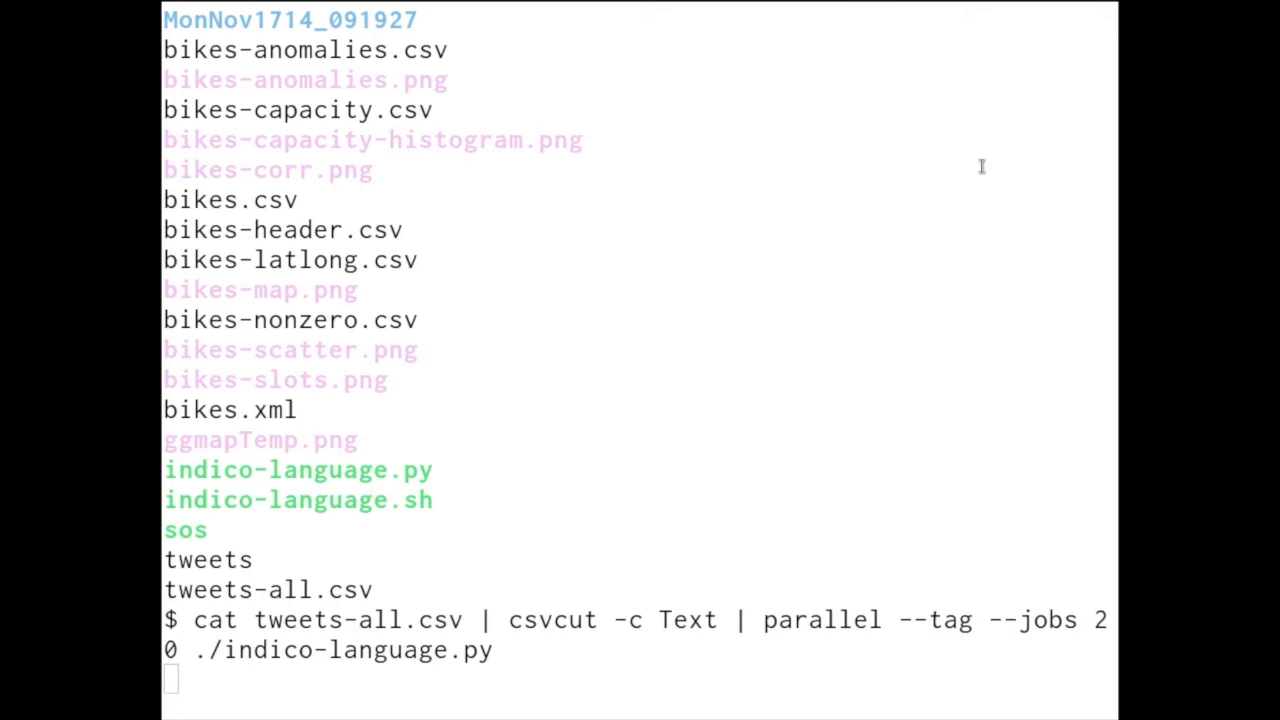
Run the stored-tweets pipeline and scroll through tweets tagged Japanese, Arabic, Czech, Slovak and others.
key("Return")
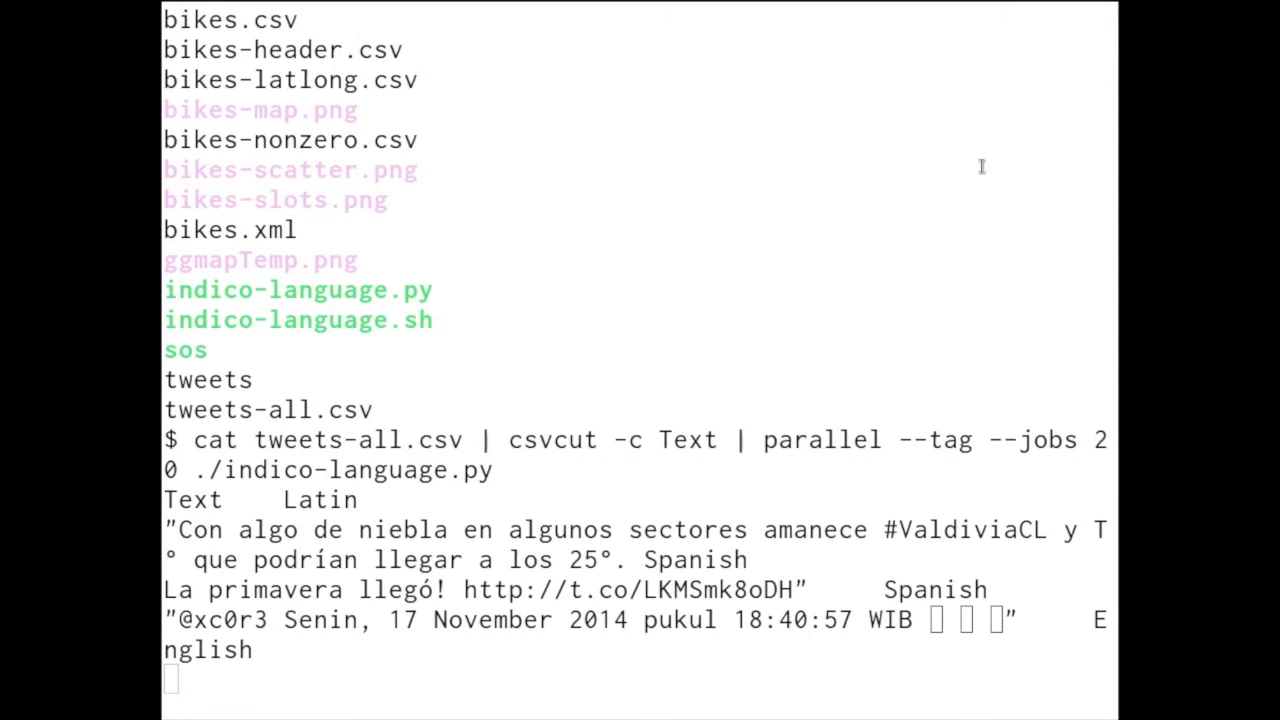
scroll("down", 3)
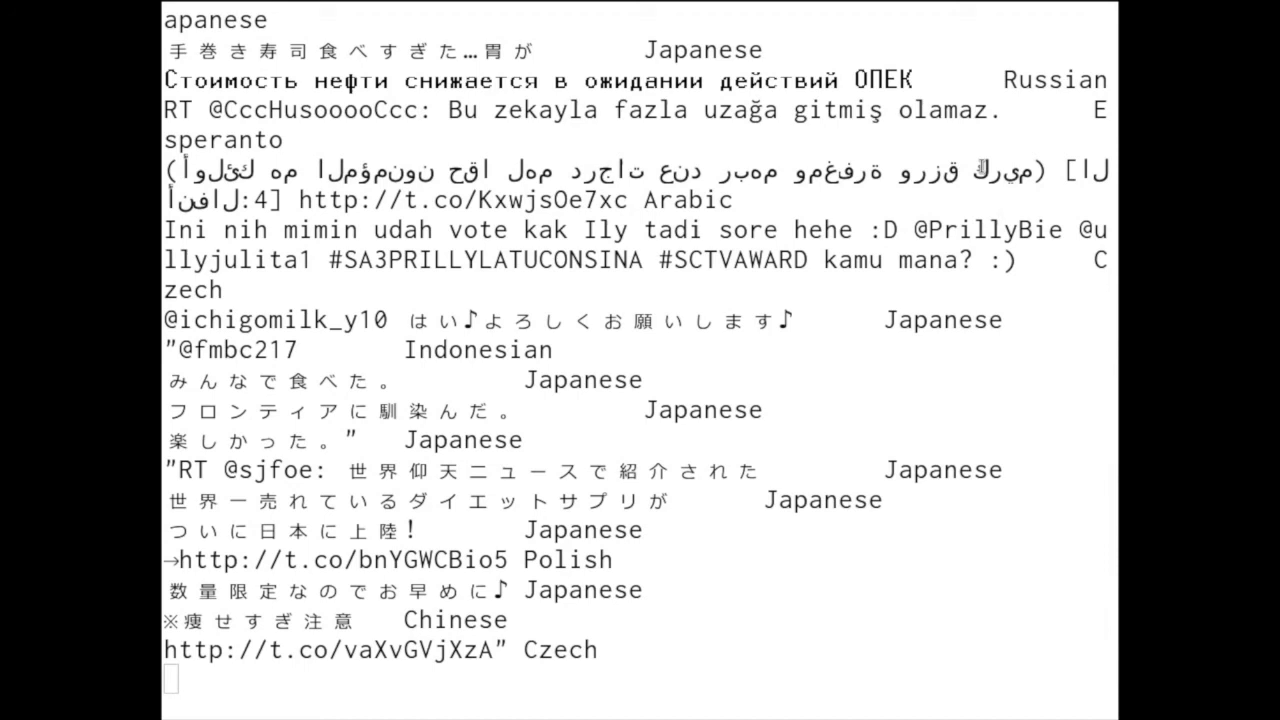
scroll("down", 3)
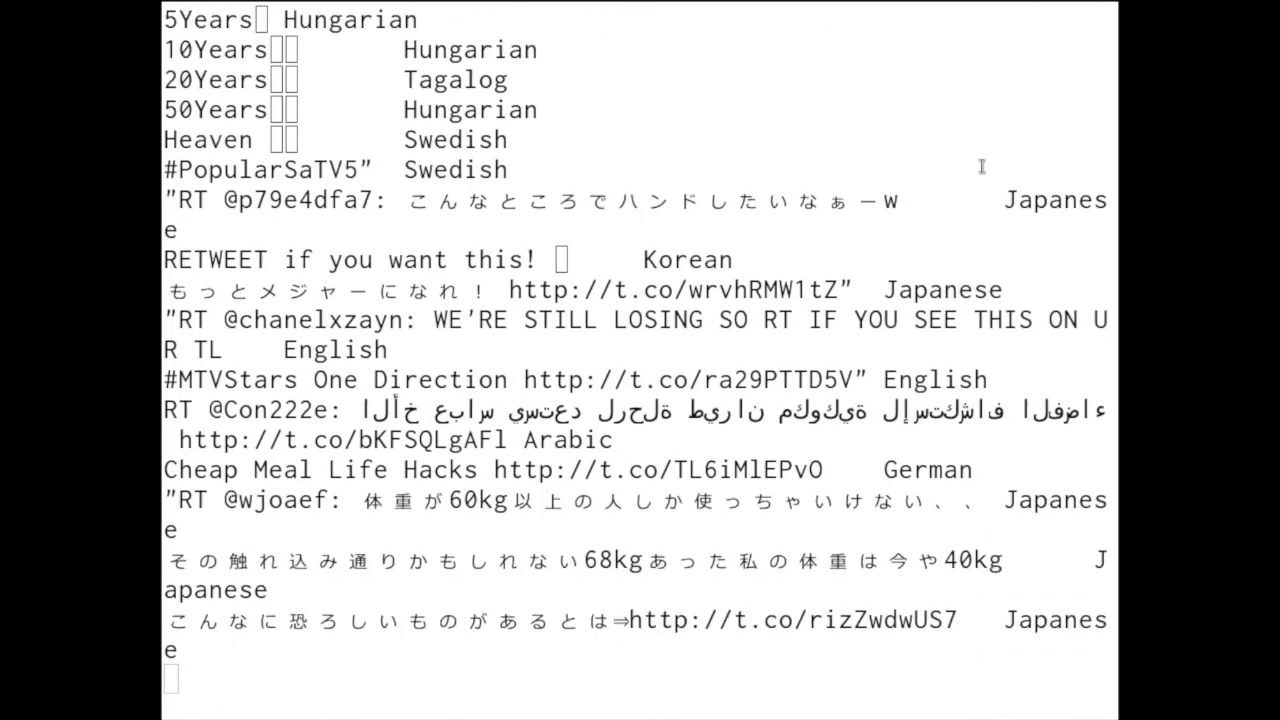
scroll("down", 3)
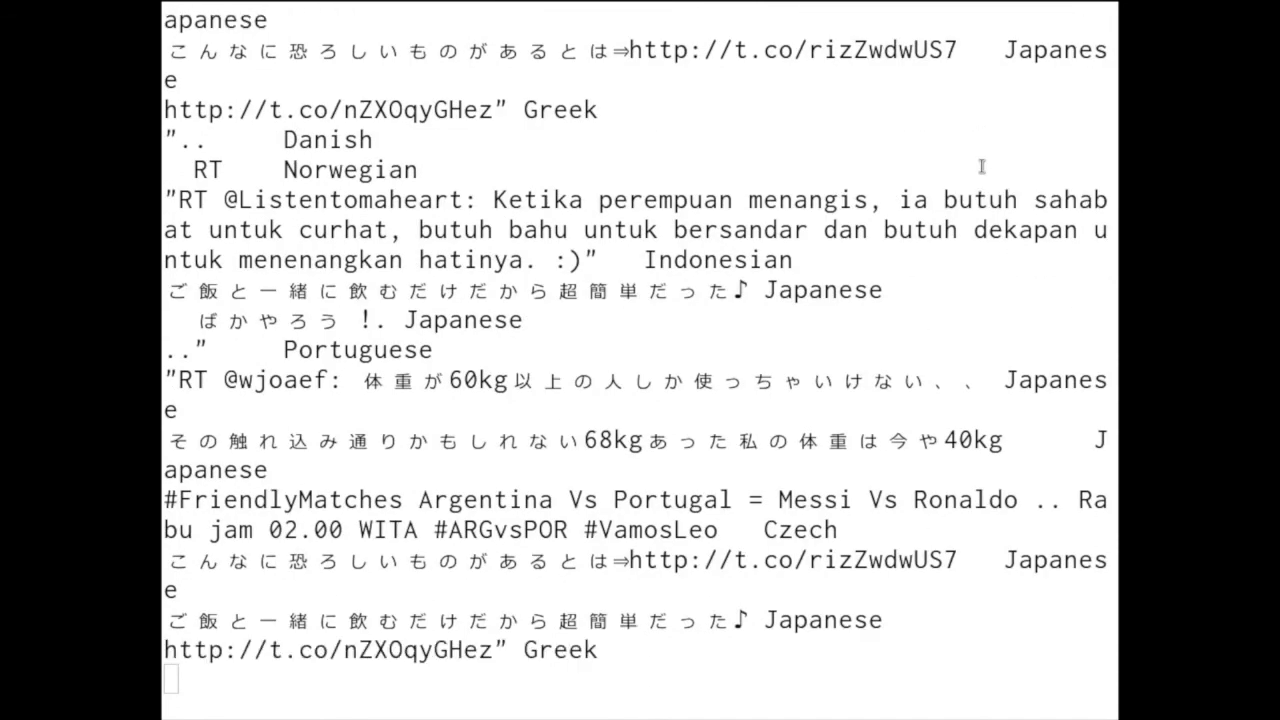
scroll("down", 3)
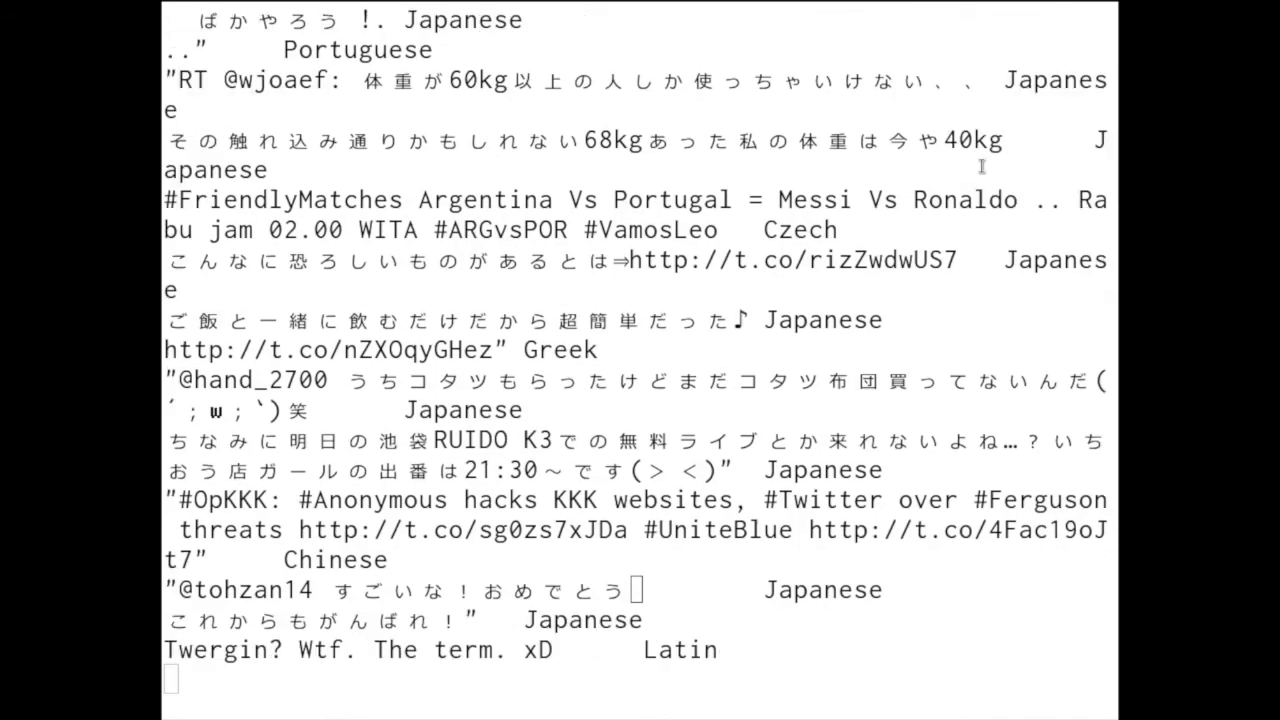
scroll("down", 3)
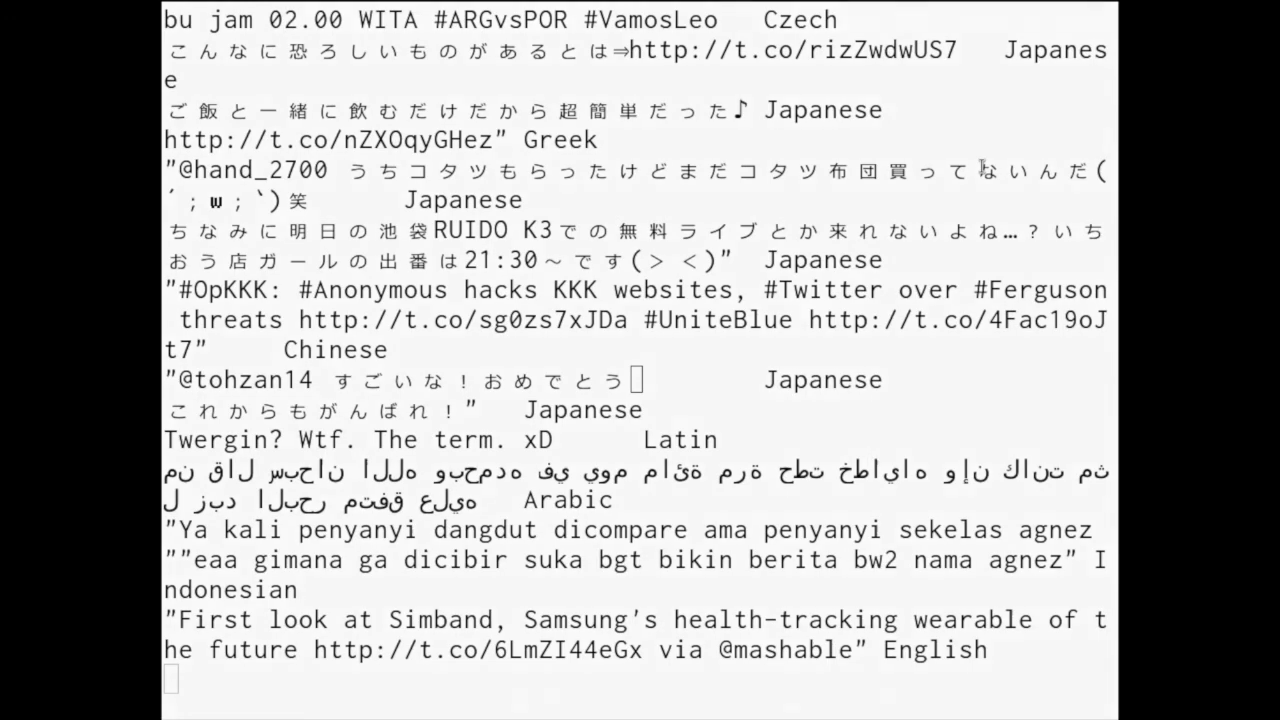
scroll("down", 3)
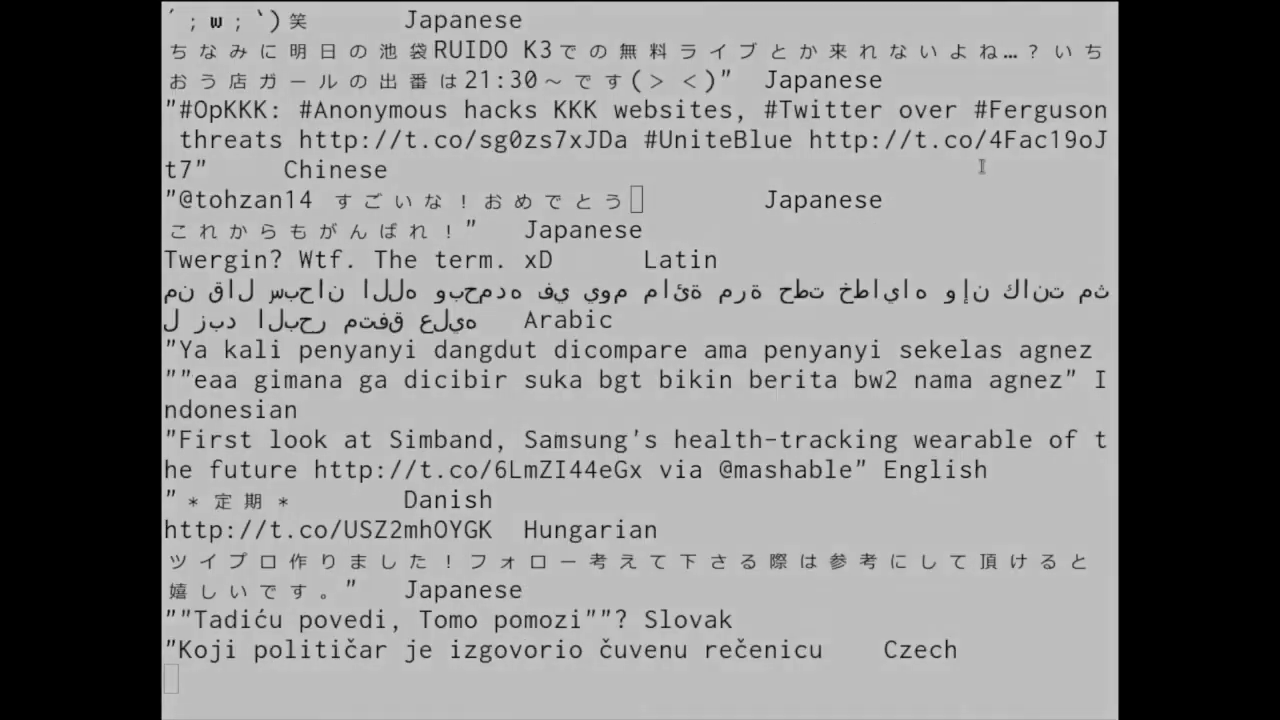